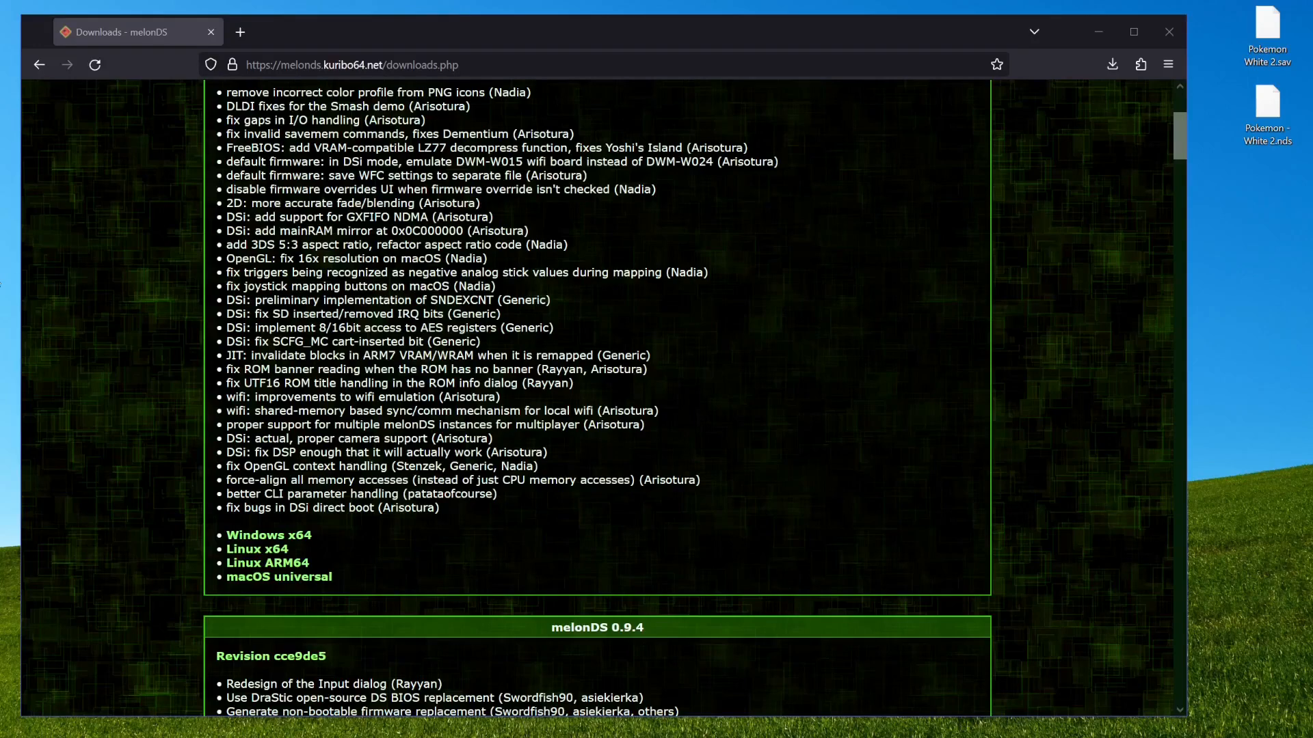
mouse_move(582, 543)
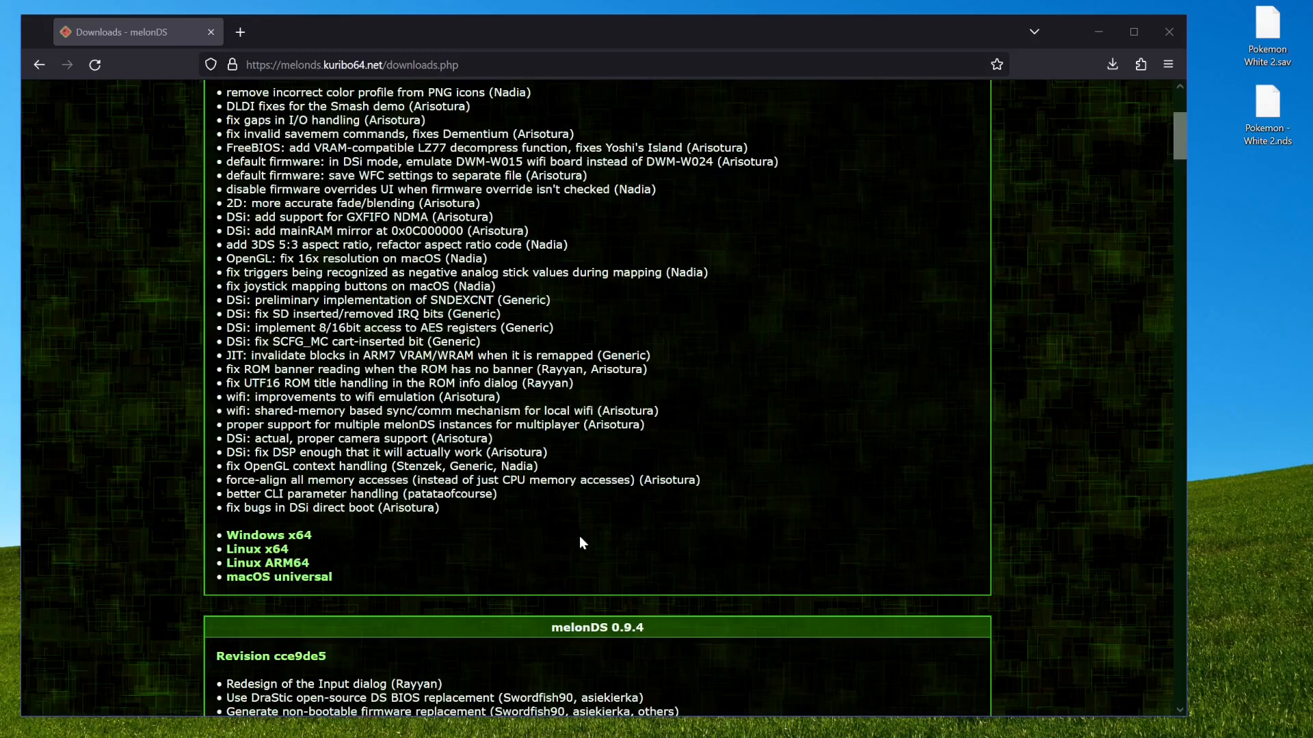
Scroll the melonDS downloads page to the version 0.9.5 release entry
scroll("up", 3)
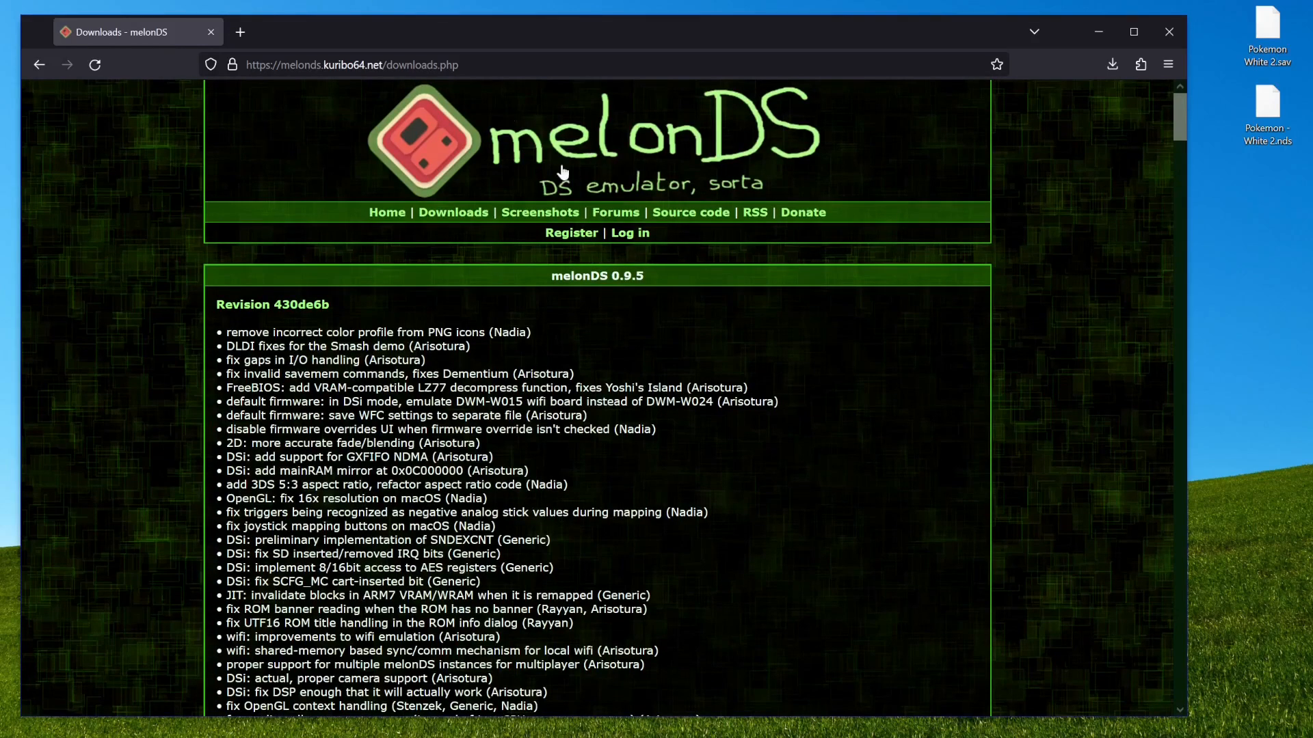
left_click(351, 64)
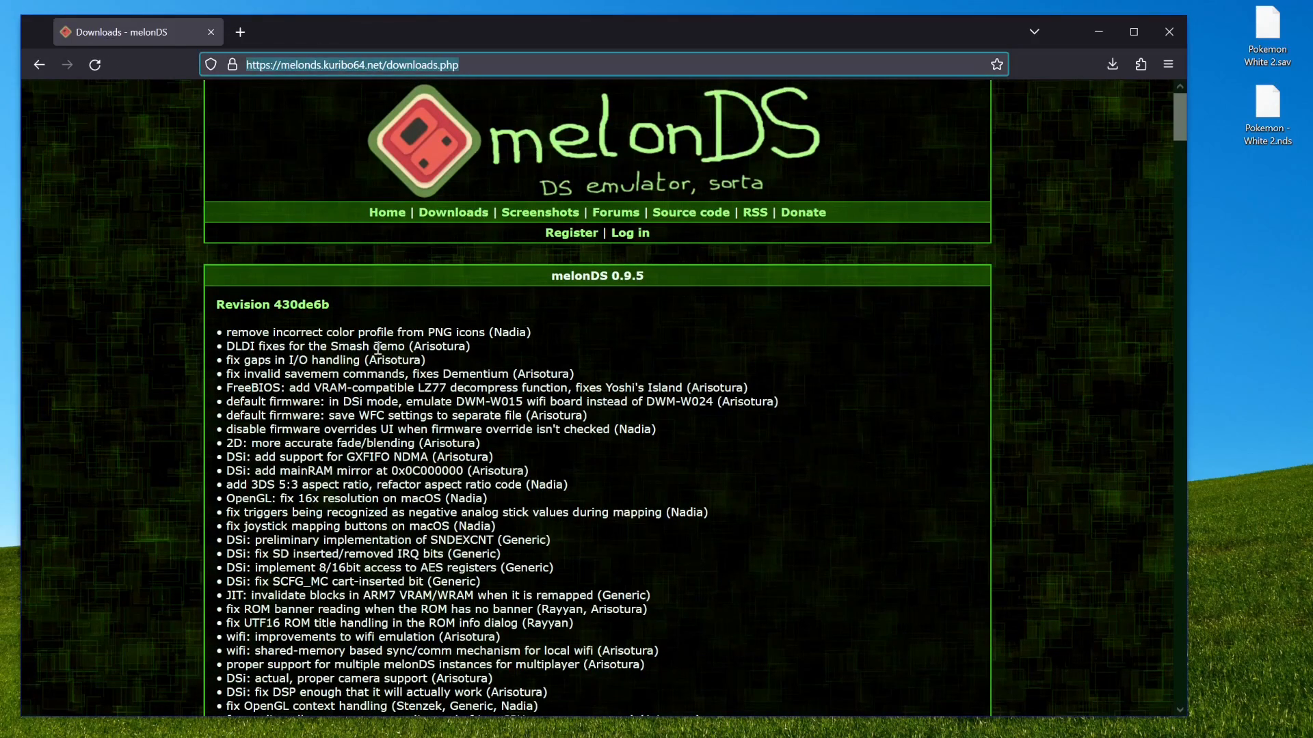
scroll("down", 3)
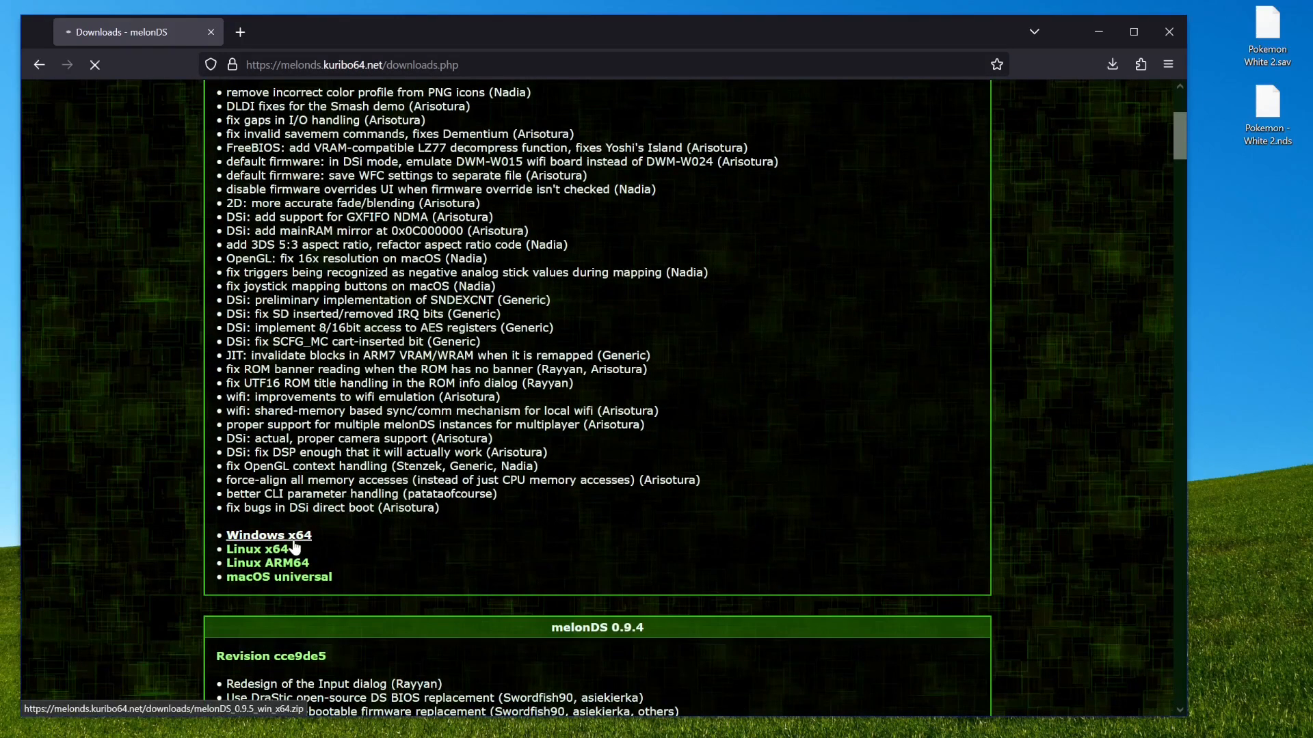
Save the melonDS 0.9.5 Windows x64 zip and extract melonDS.exe onto the desktop
left_click(268, 535)
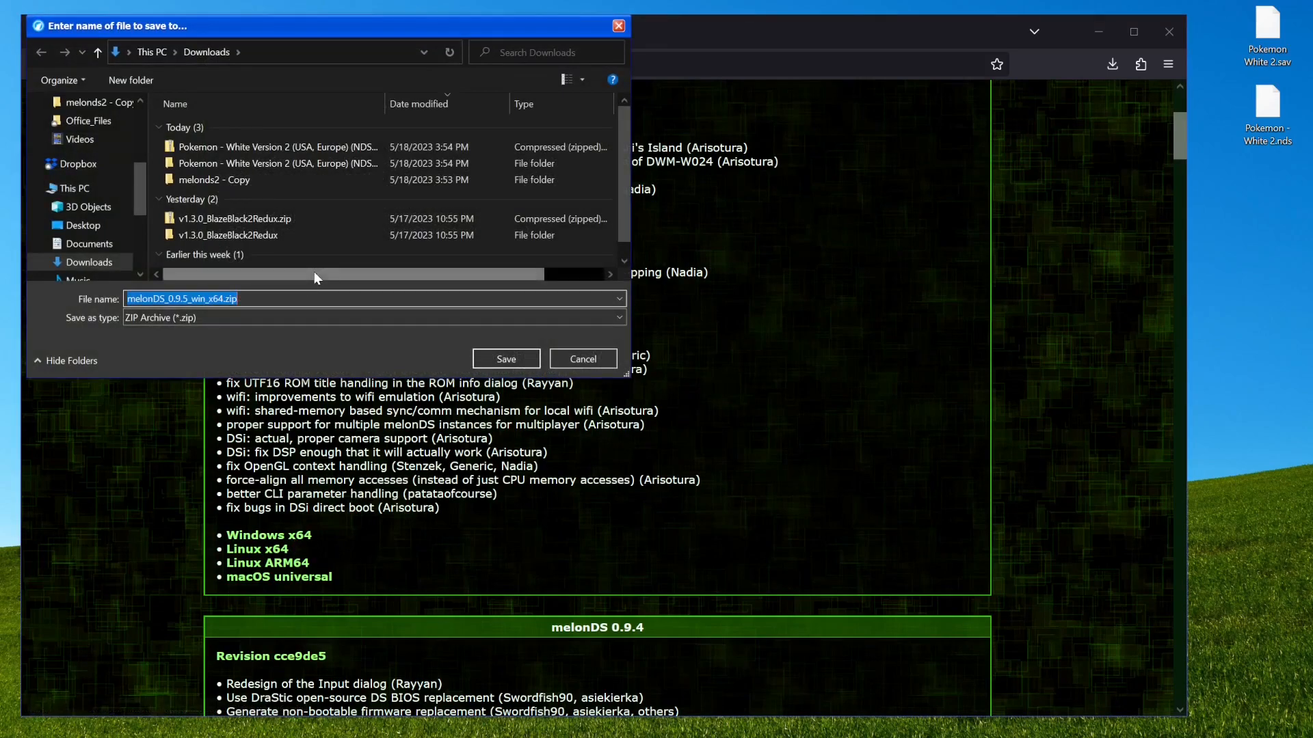
left_click(505, 358)
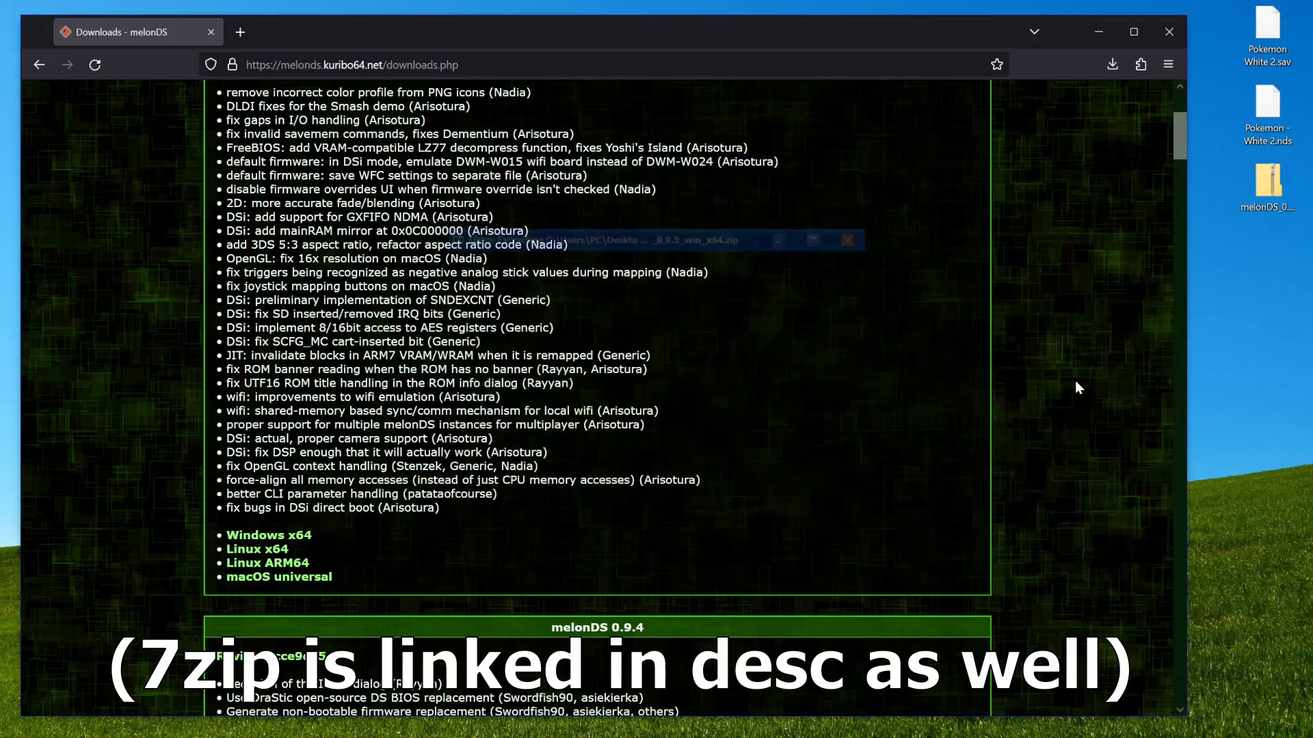
left_click(848, 241)
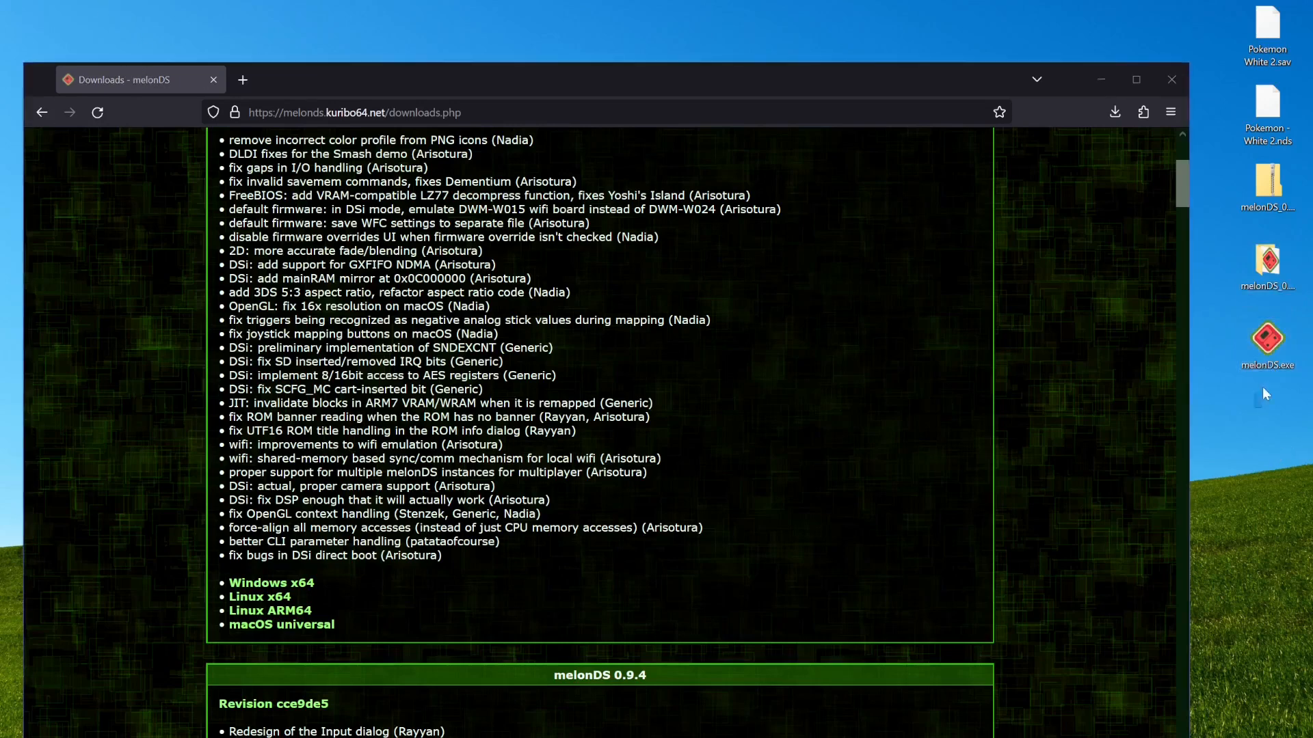
mouse_move(1266, 339)
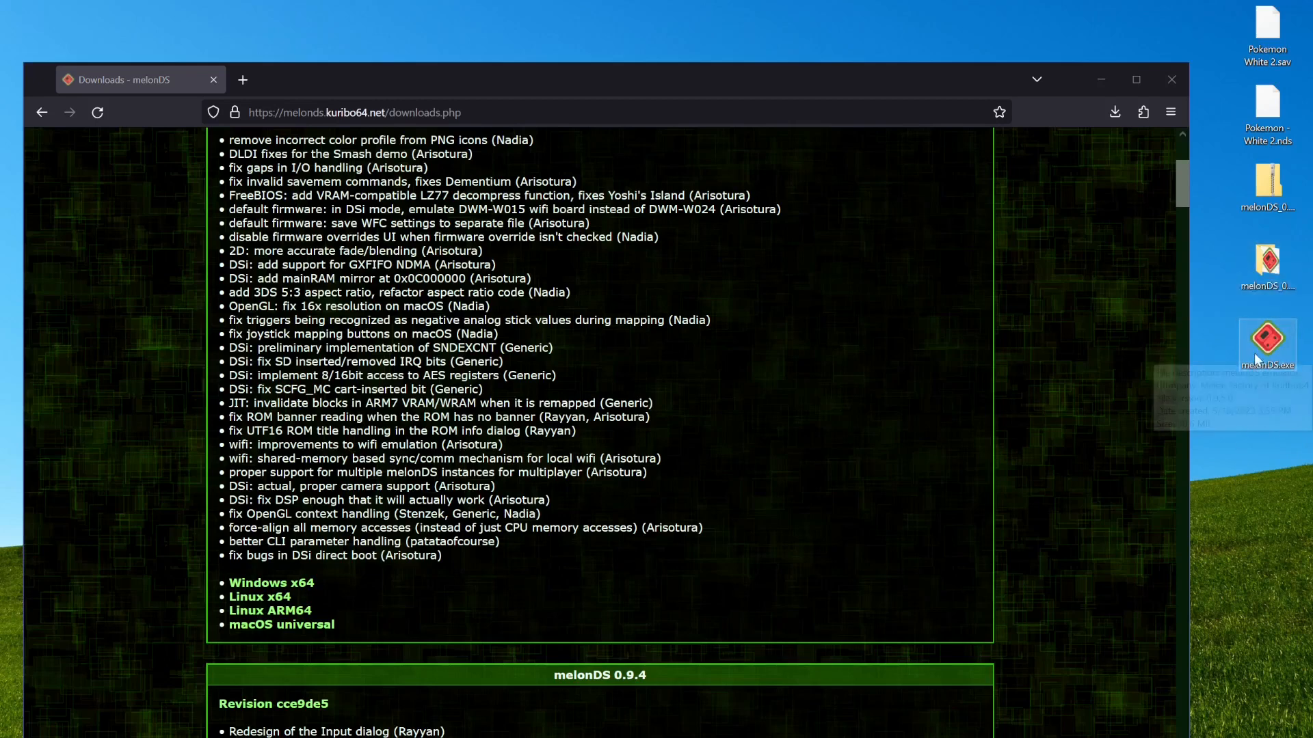
Launch melonDS.exe and map the D-pad and X, Y, A, B buttons to keyboard keys in Input and hotkeys
double_click(1266, 343)
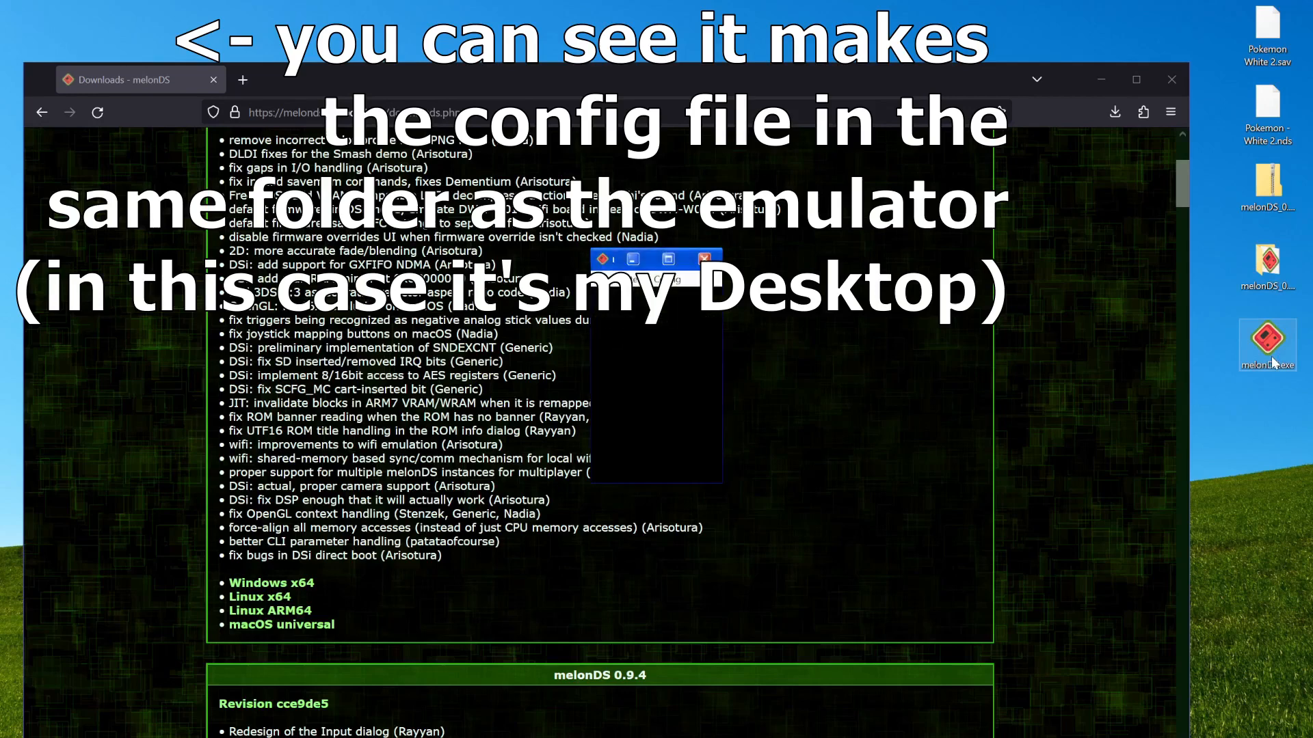
left_click(665, 277)
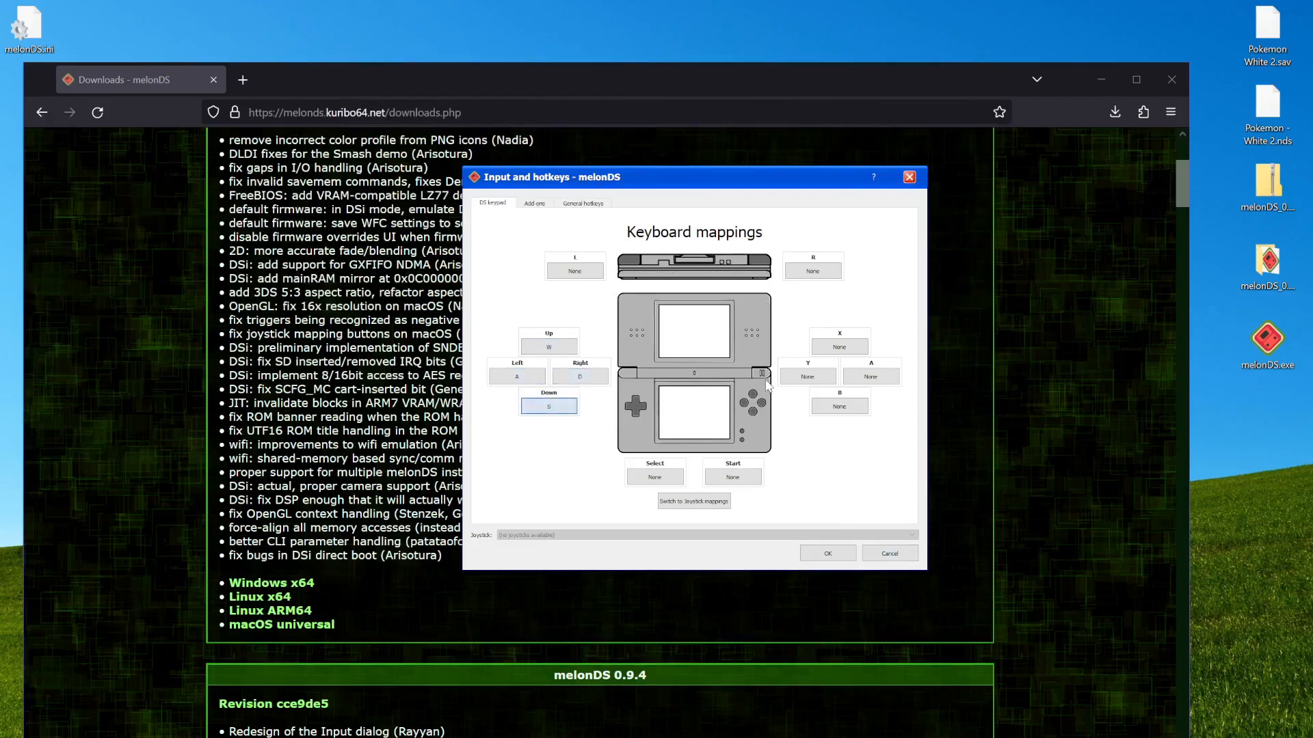
left_click(838, 346)
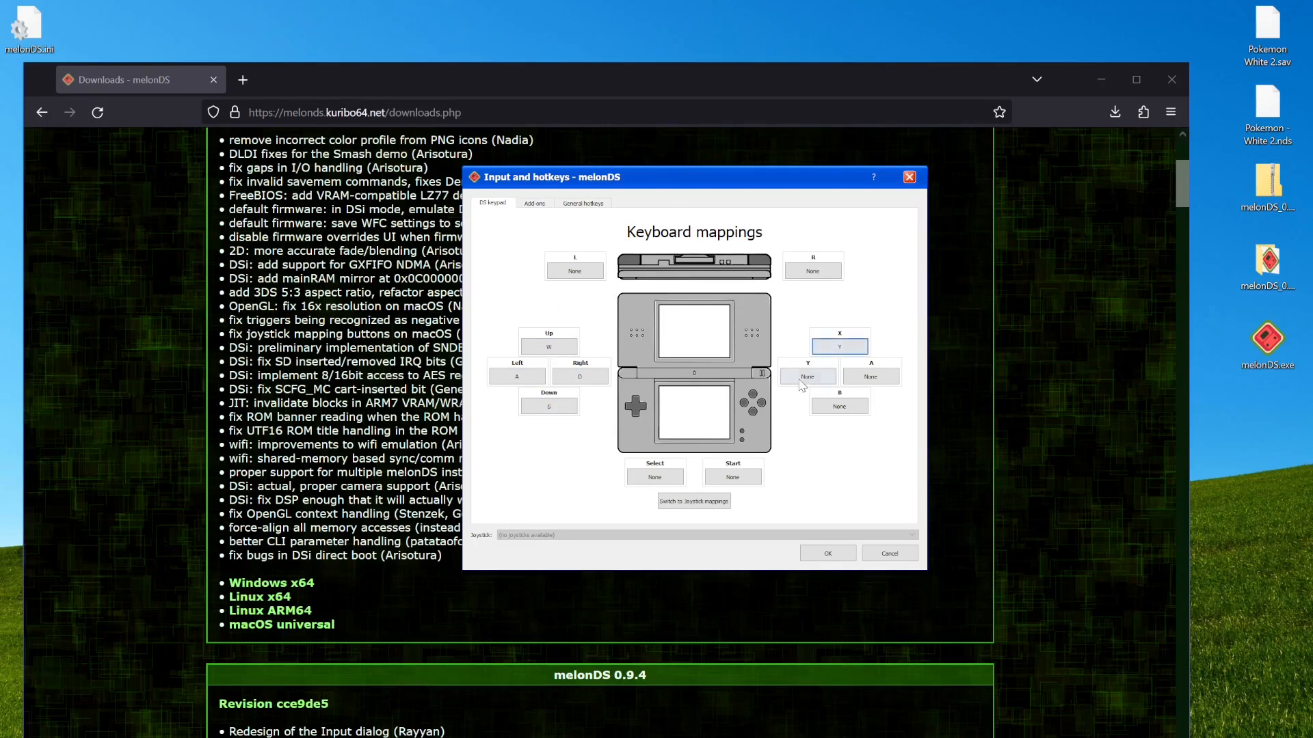
left_click(870, 376)
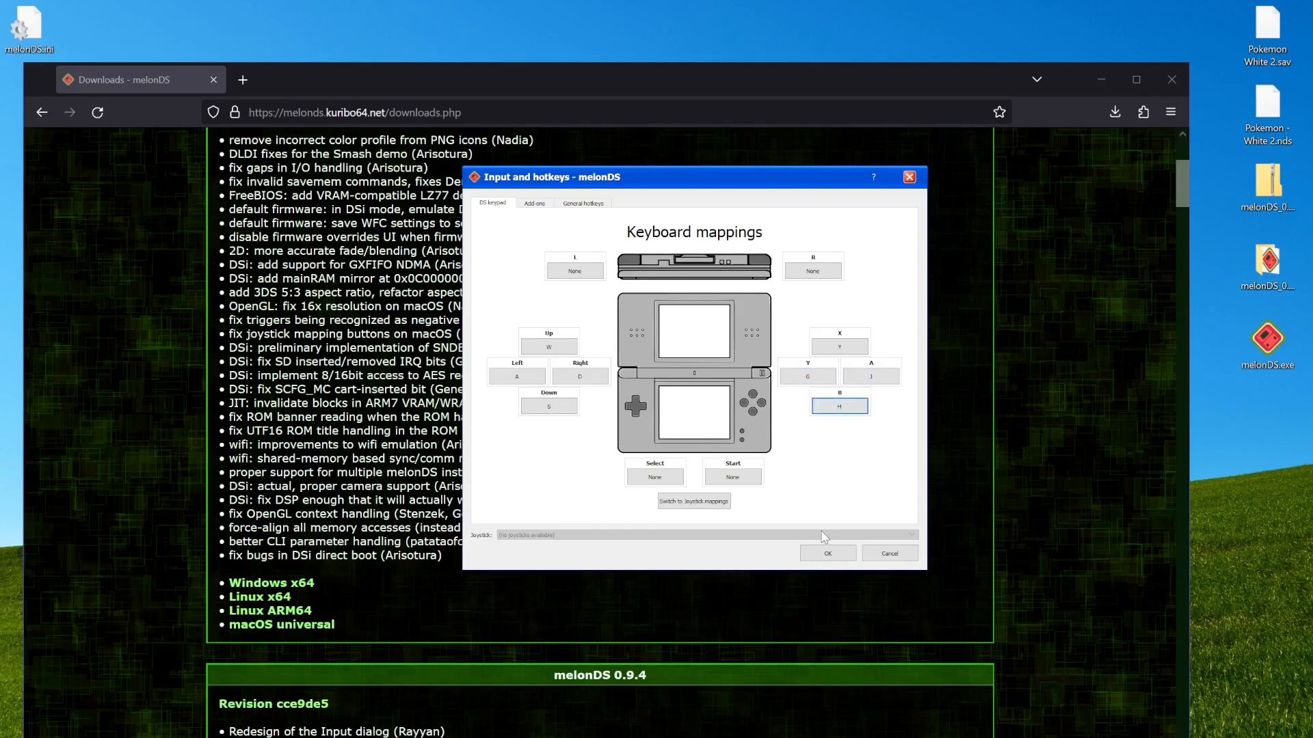
left_click(655, 475)
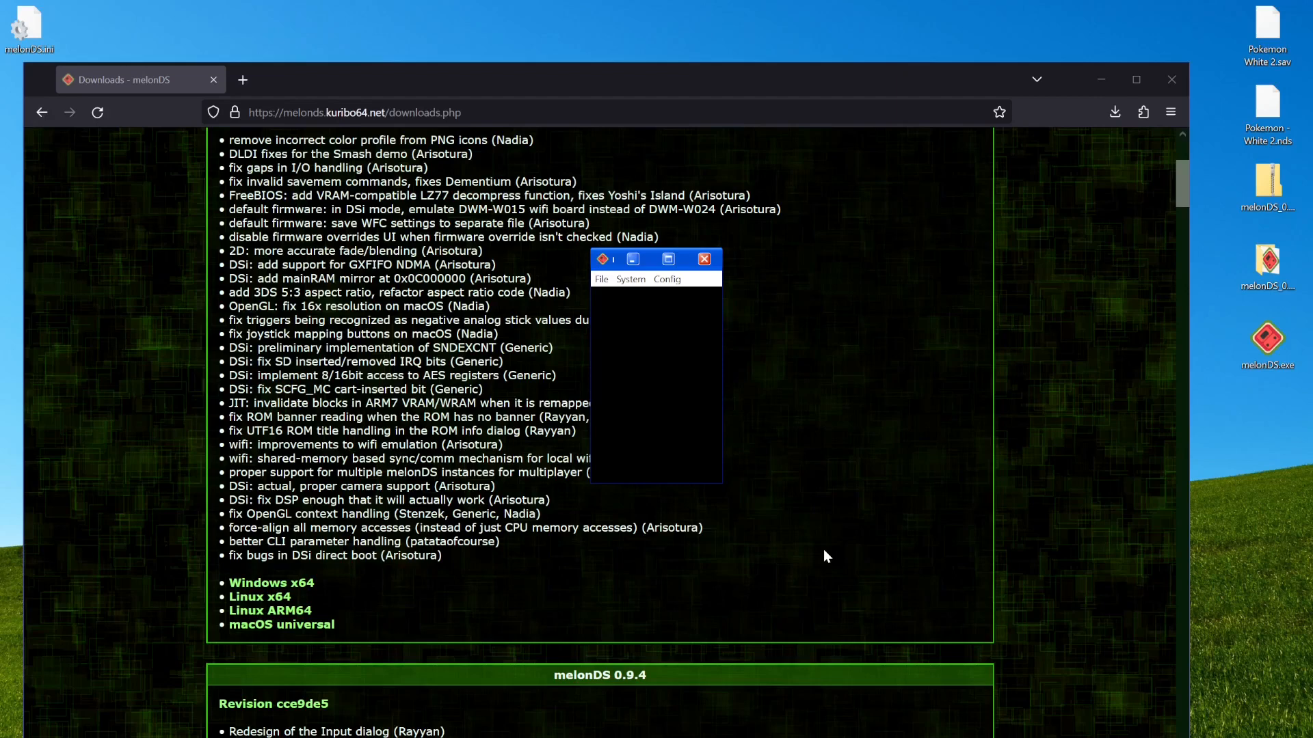
mouse_move(629, 279)
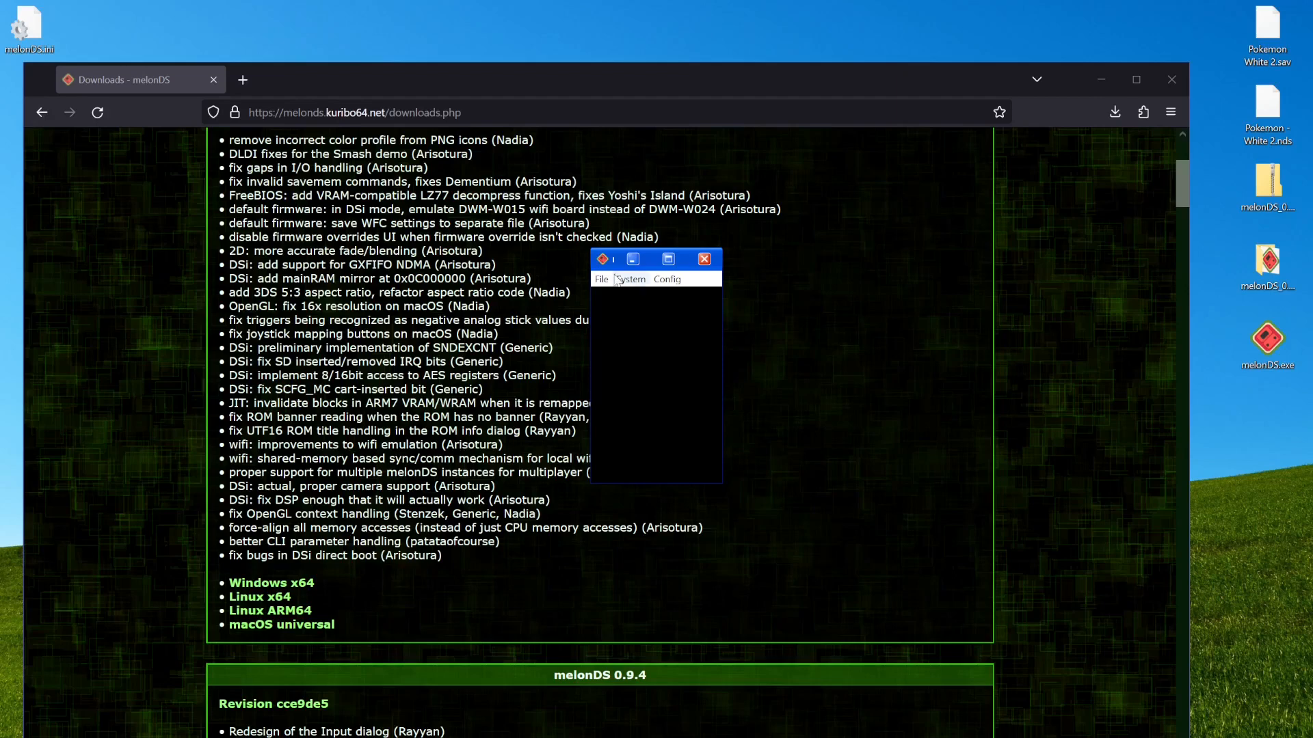
In Emu settings' DS-mode options, browse the two DS BIOS files and the firmware file, then confirm
left_click(666, 279)
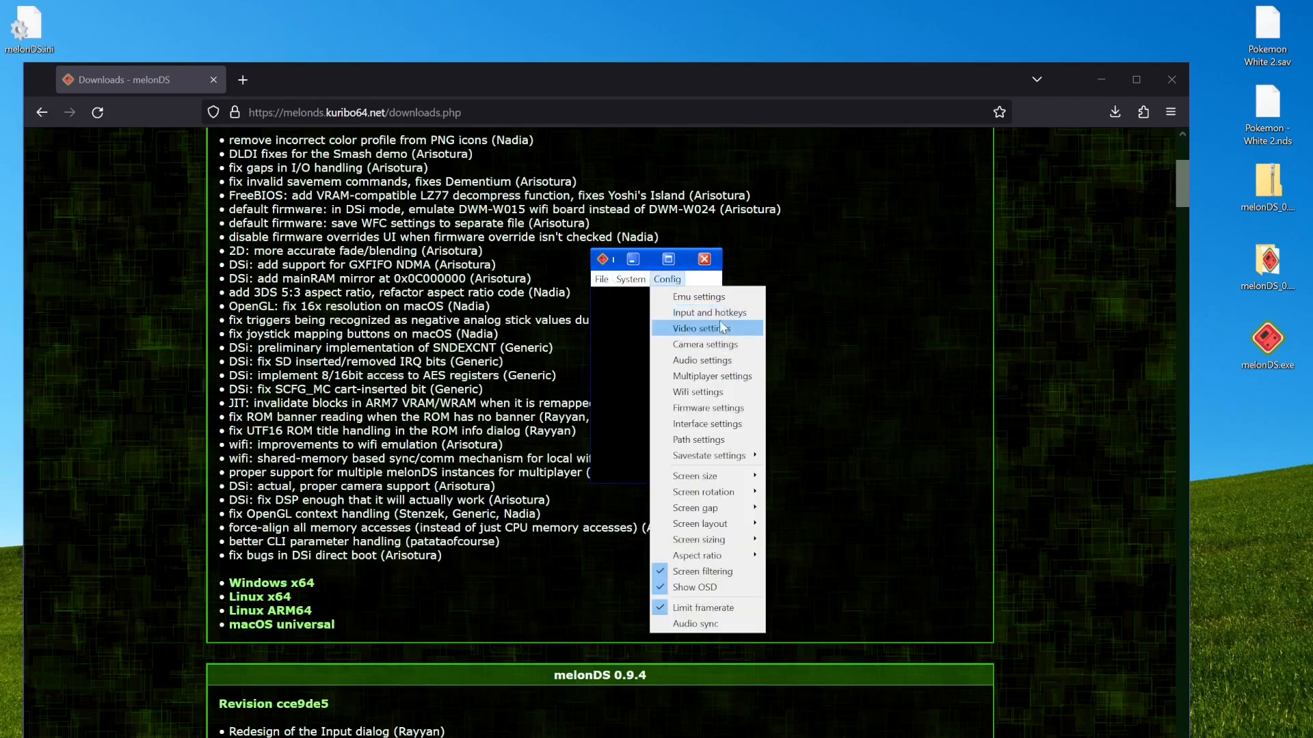
left_click(697, 297)
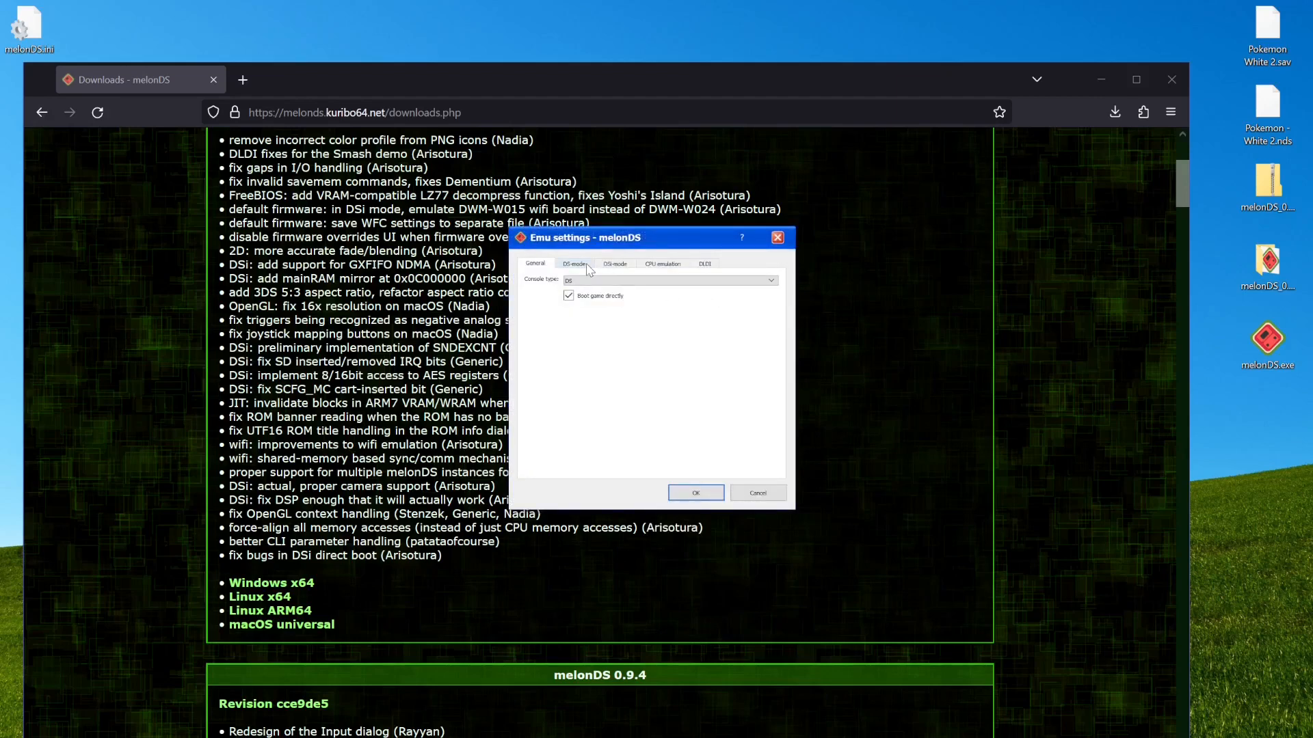
left_click(573, 264)
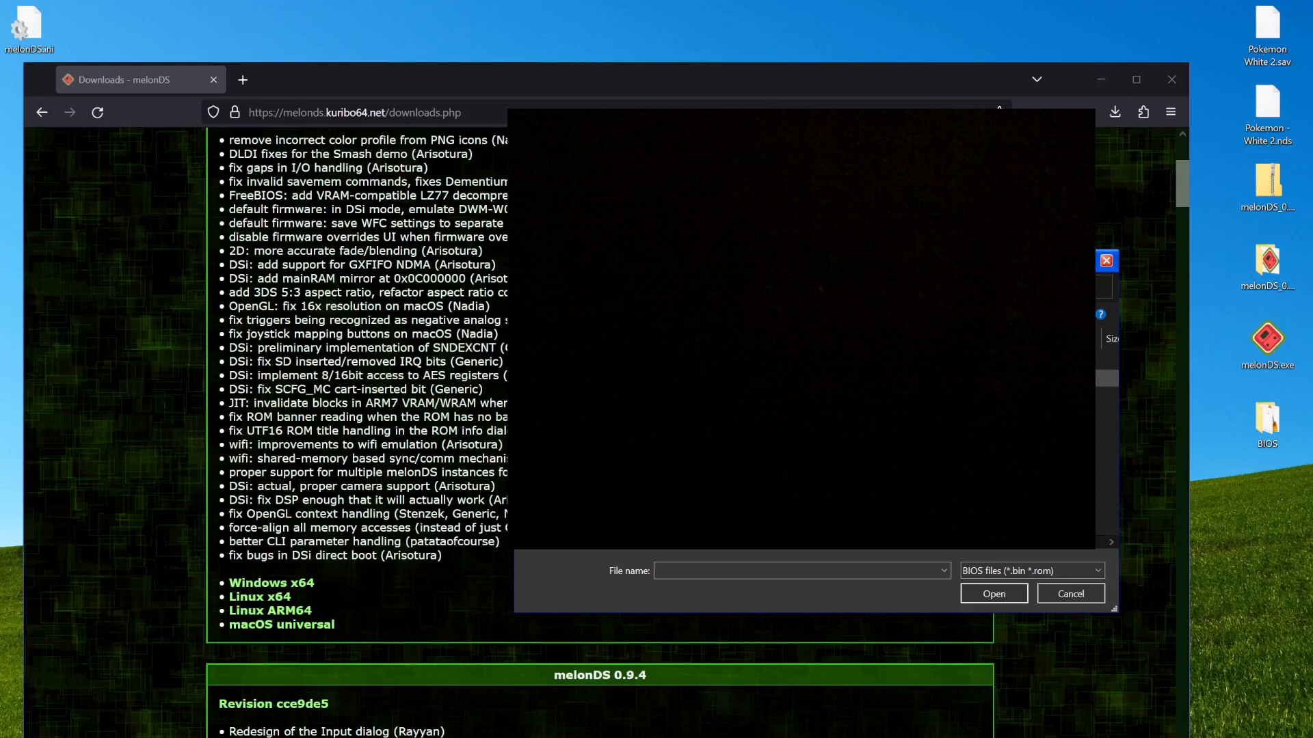
left_click(629, 476)
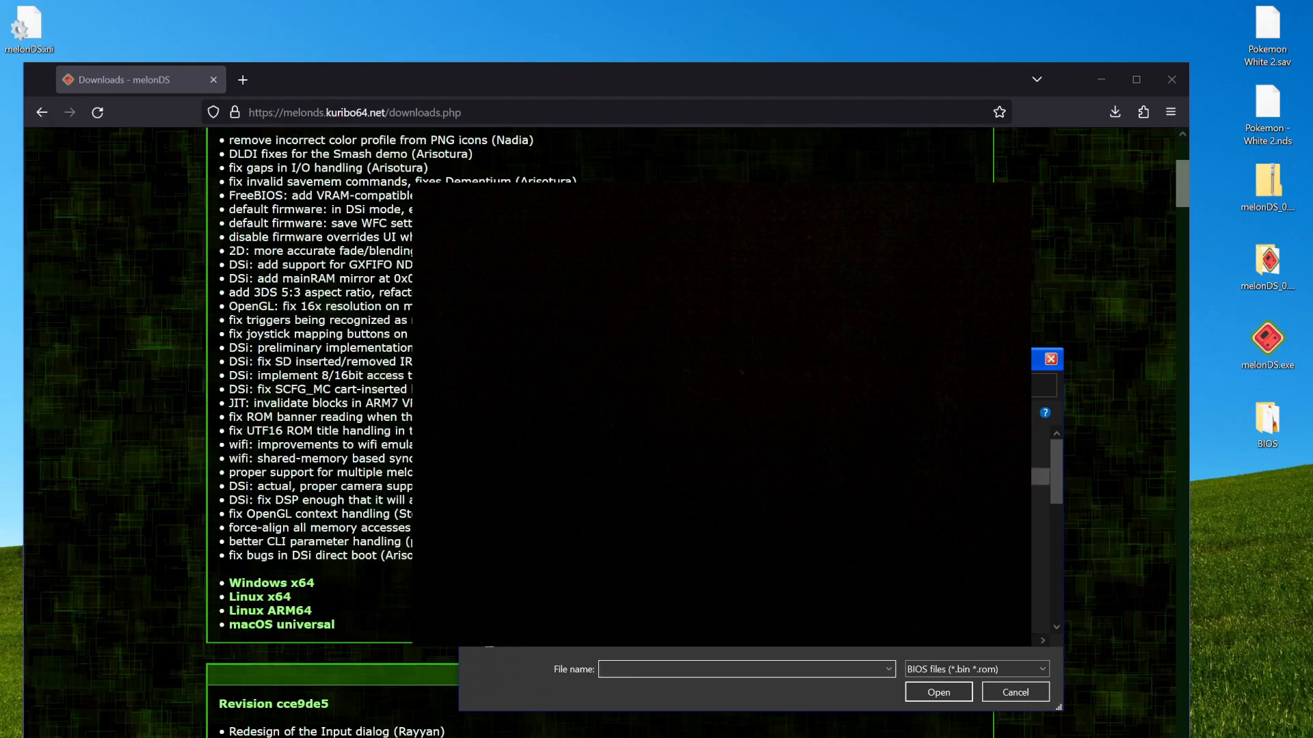
left_click(1013, 692)
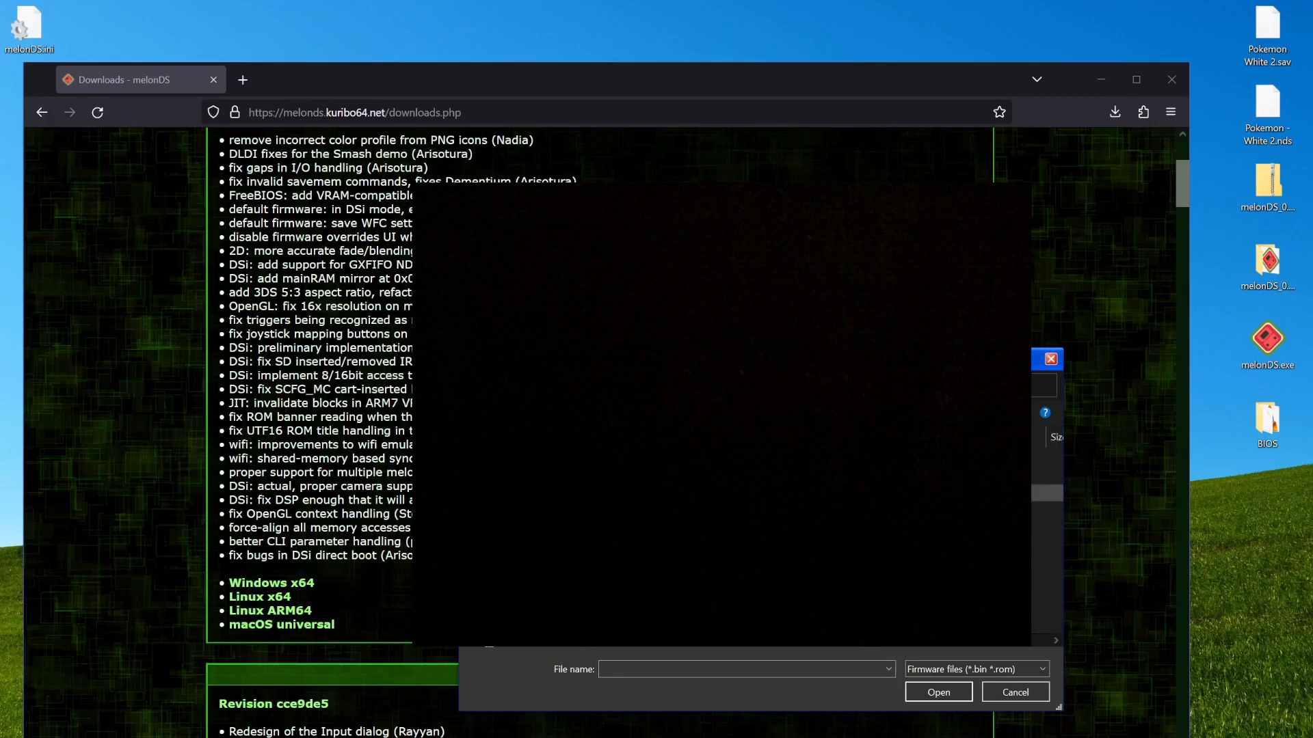
left_click(1013, 691)
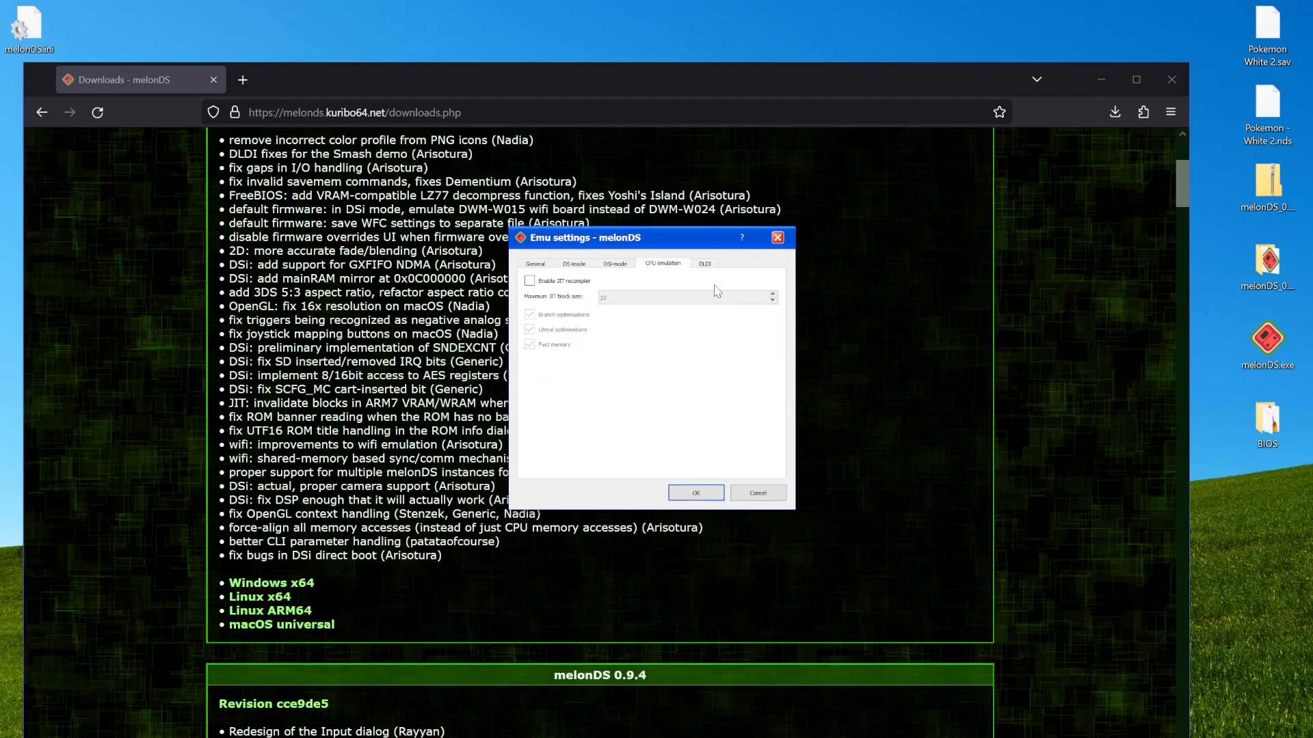
left_click(534, 264)
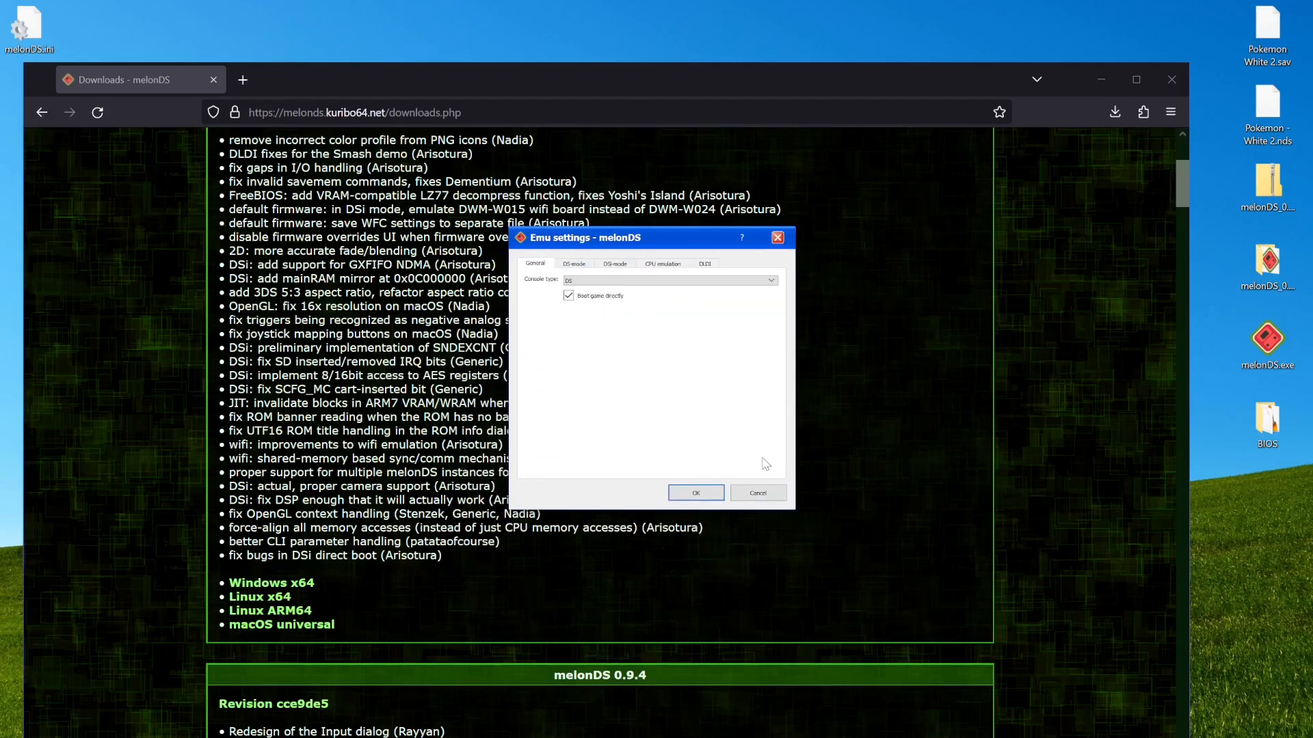
left_click(695, 492)
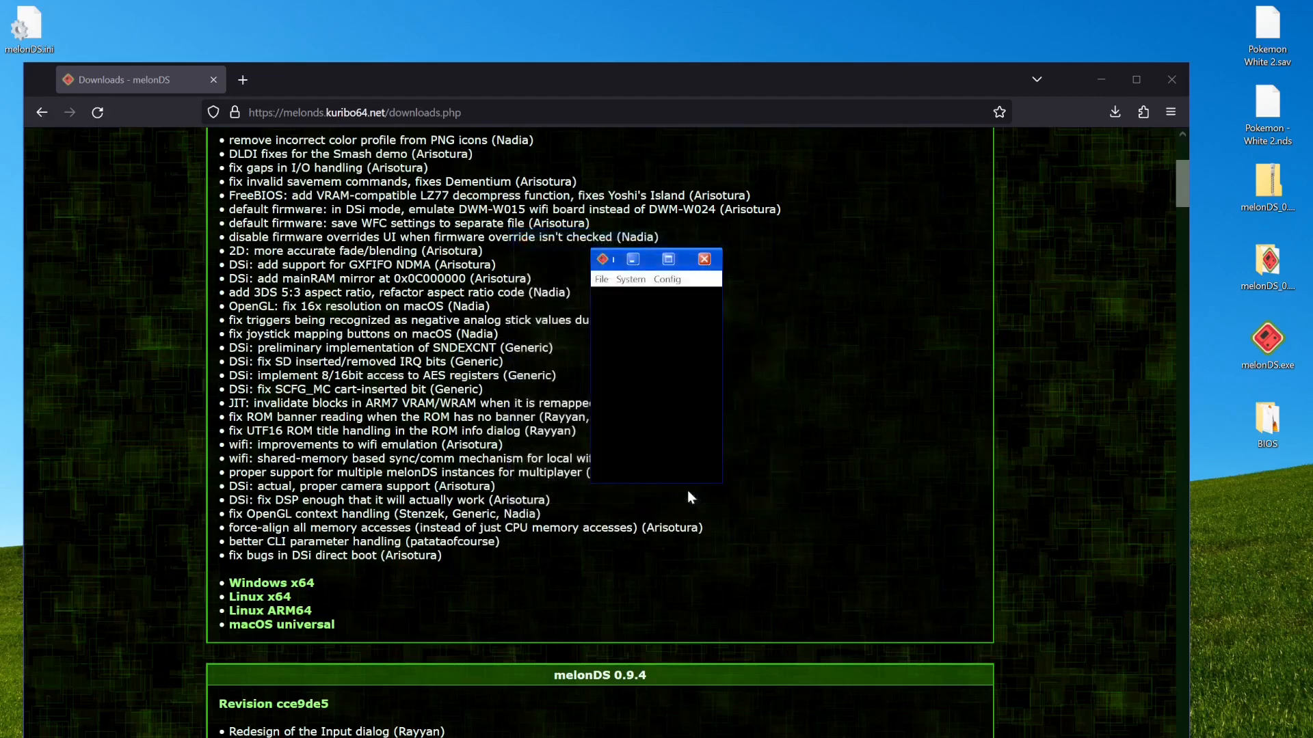
Look over the video, camera, audio and multiplayer settings dialogs without changing anything
left_click(666, 279)
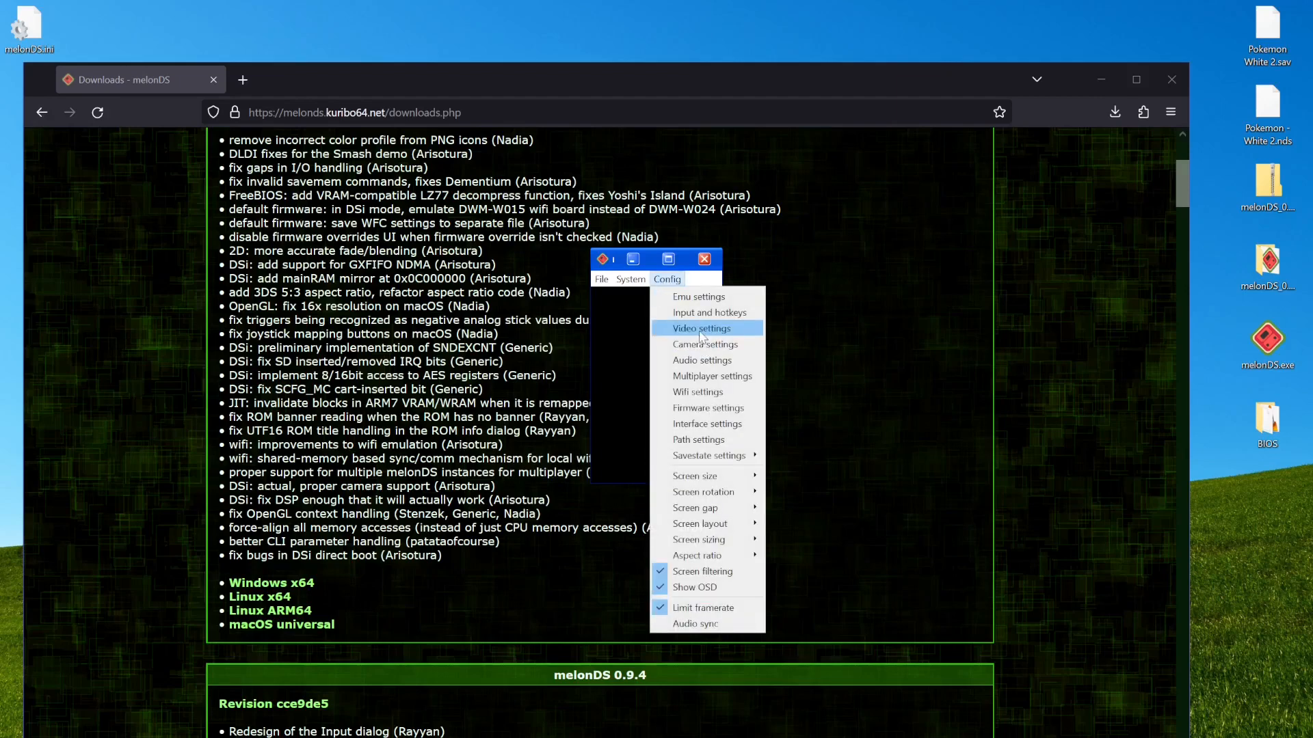
left_click(701, 327)
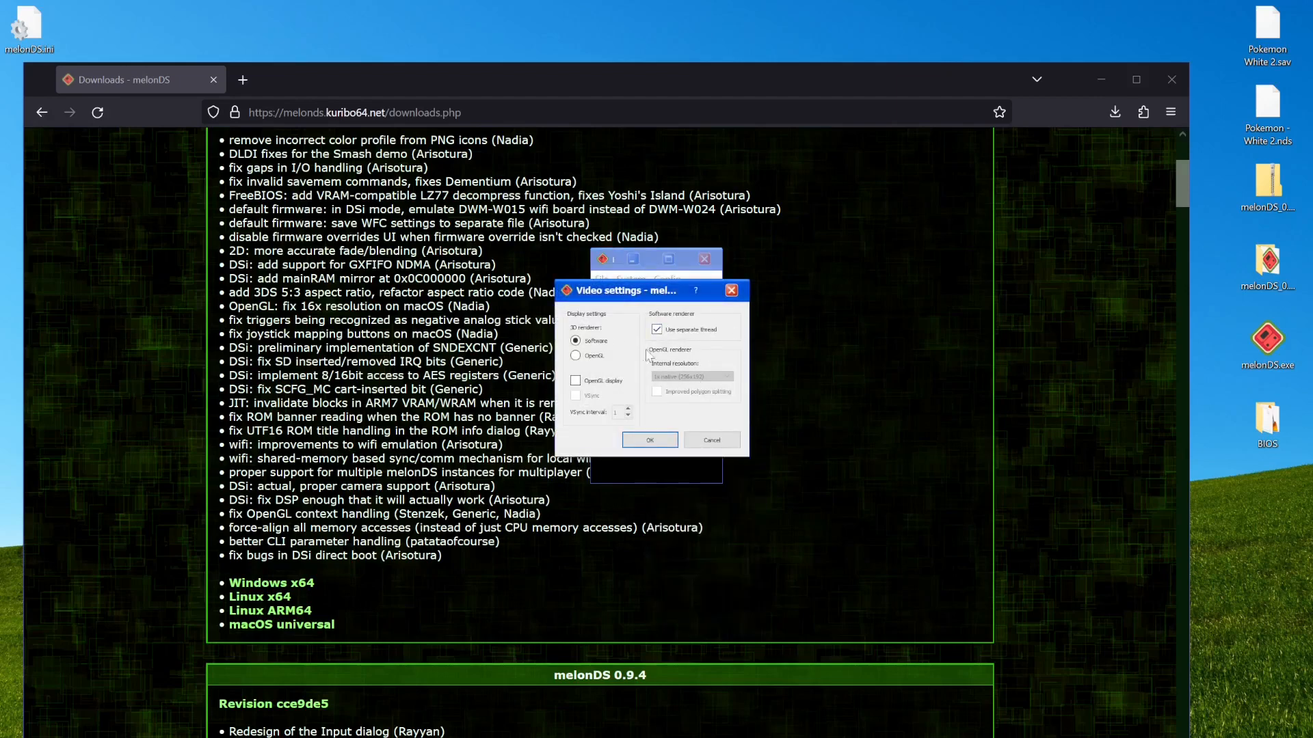
left_click(668, 279)
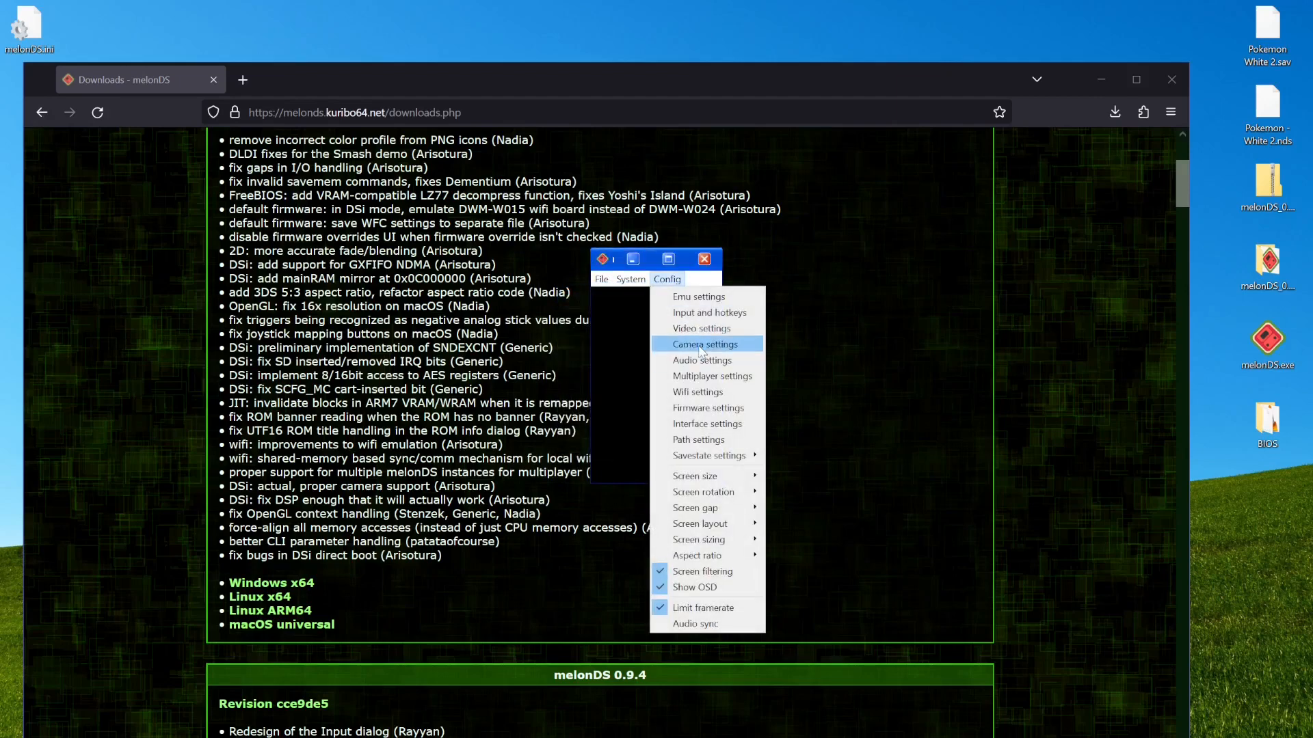
left_click(704, 344)
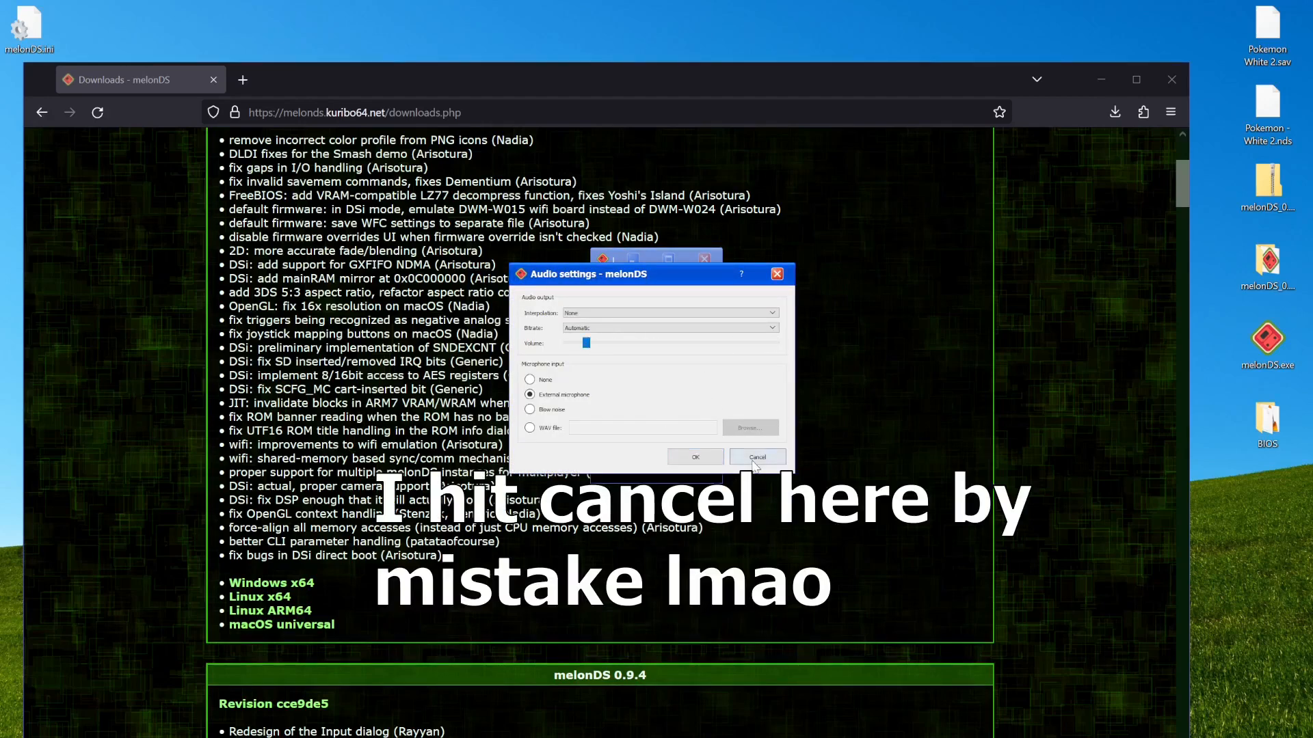
left_click(756, 456)
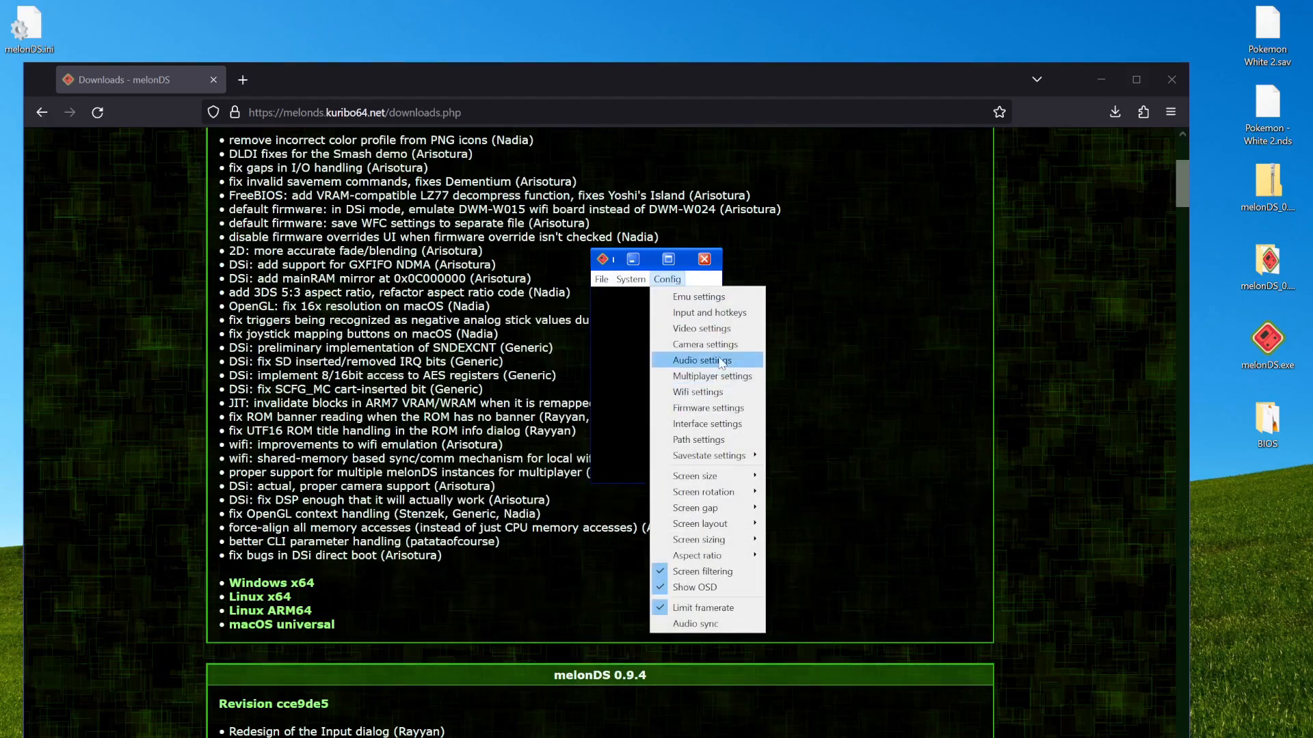
left_click(711, 376)
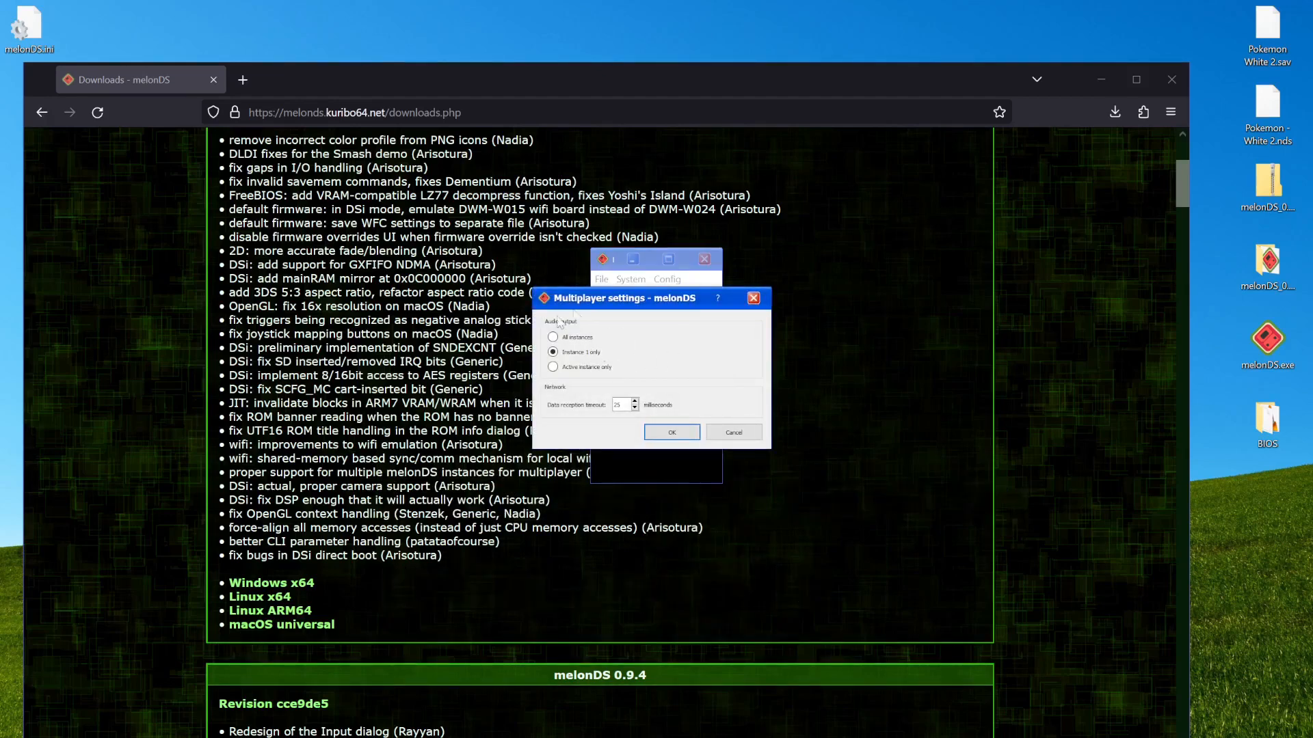
mouse_move(631, 327)
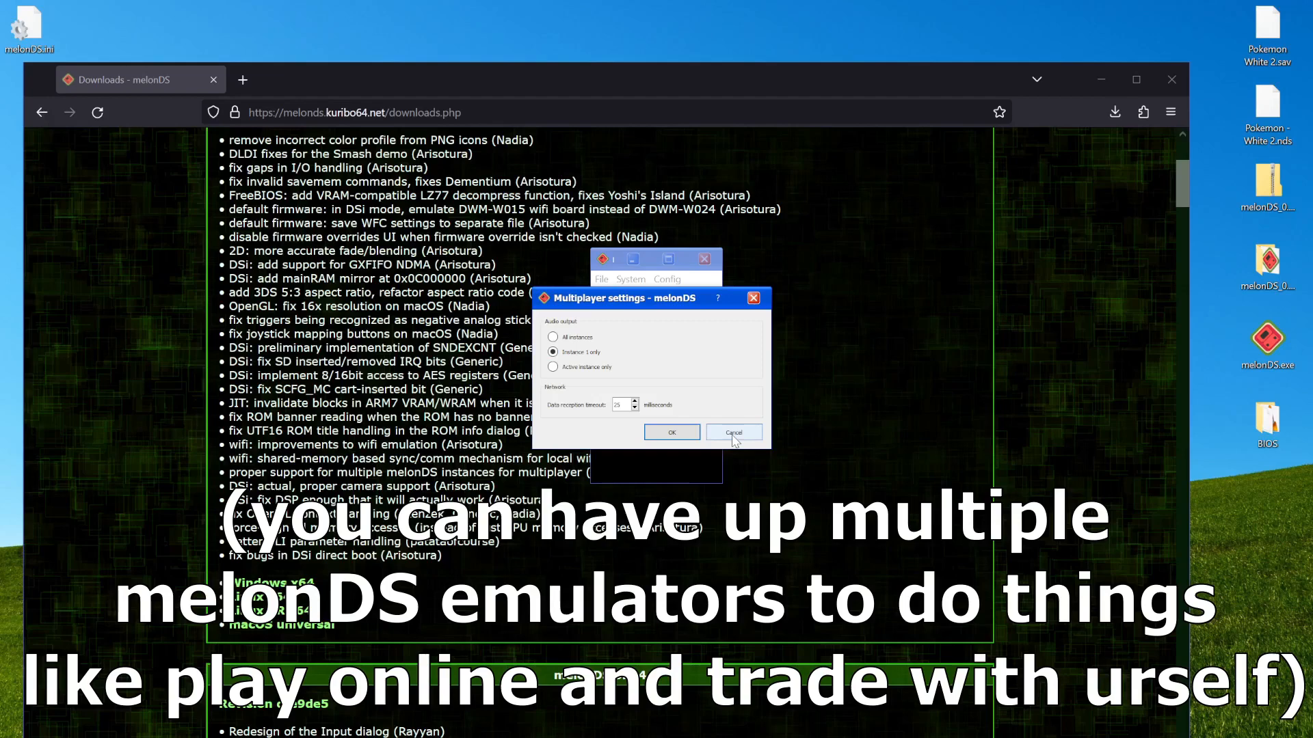
left_click(733, 433)
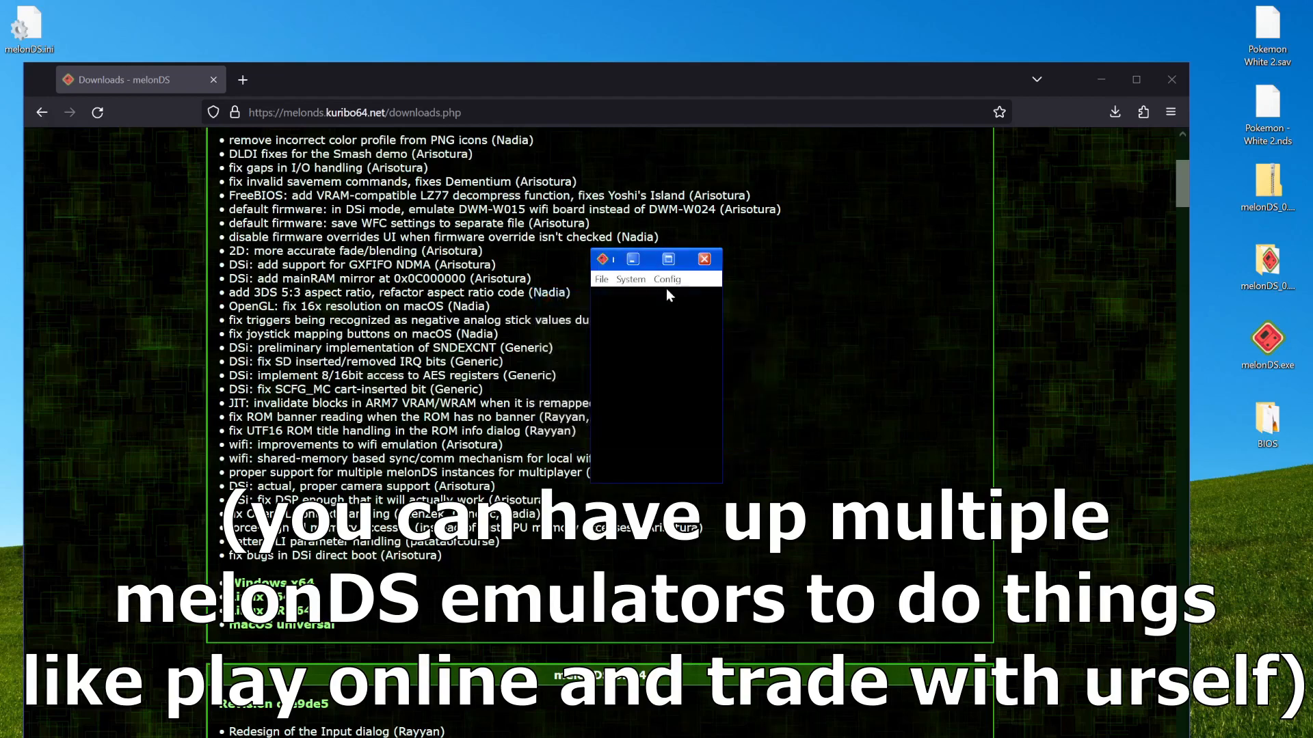
Review the Wi-Fi indirect network mode and the path settings, leaving both unchanged
left_click(666, 279)
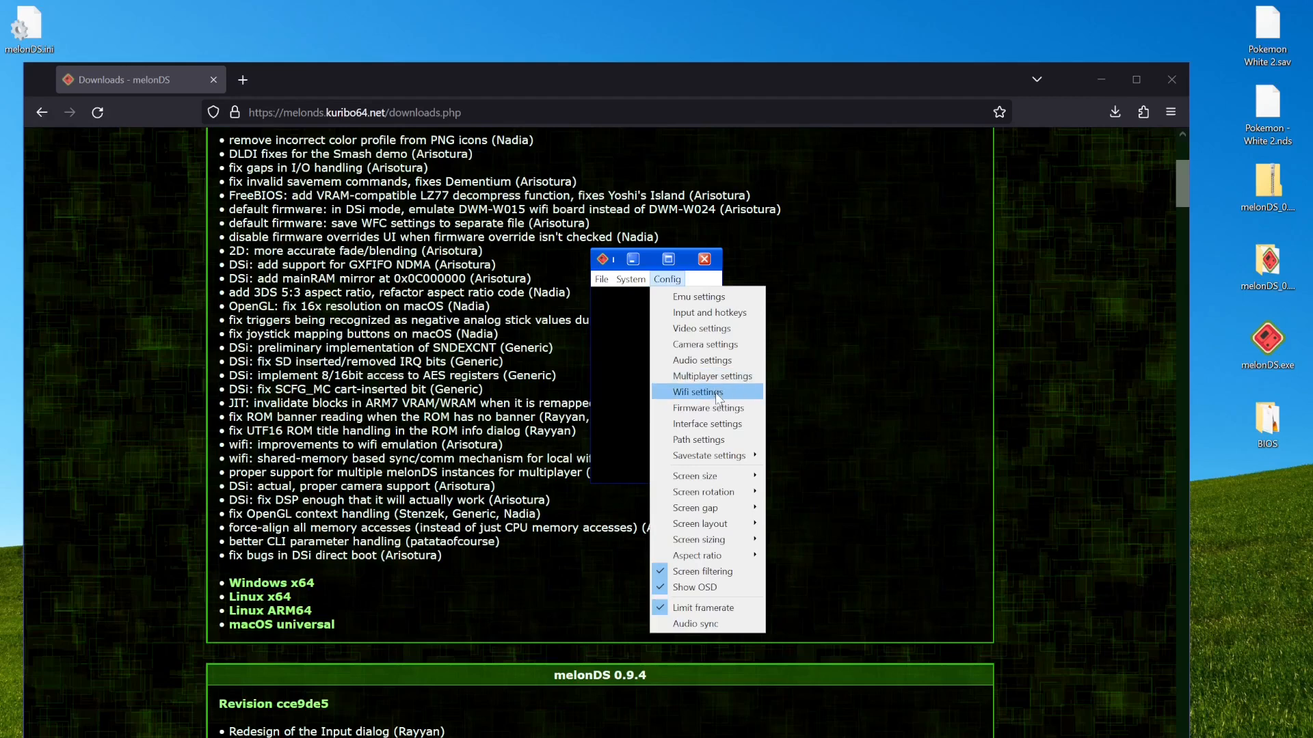
left_click(696, 392)
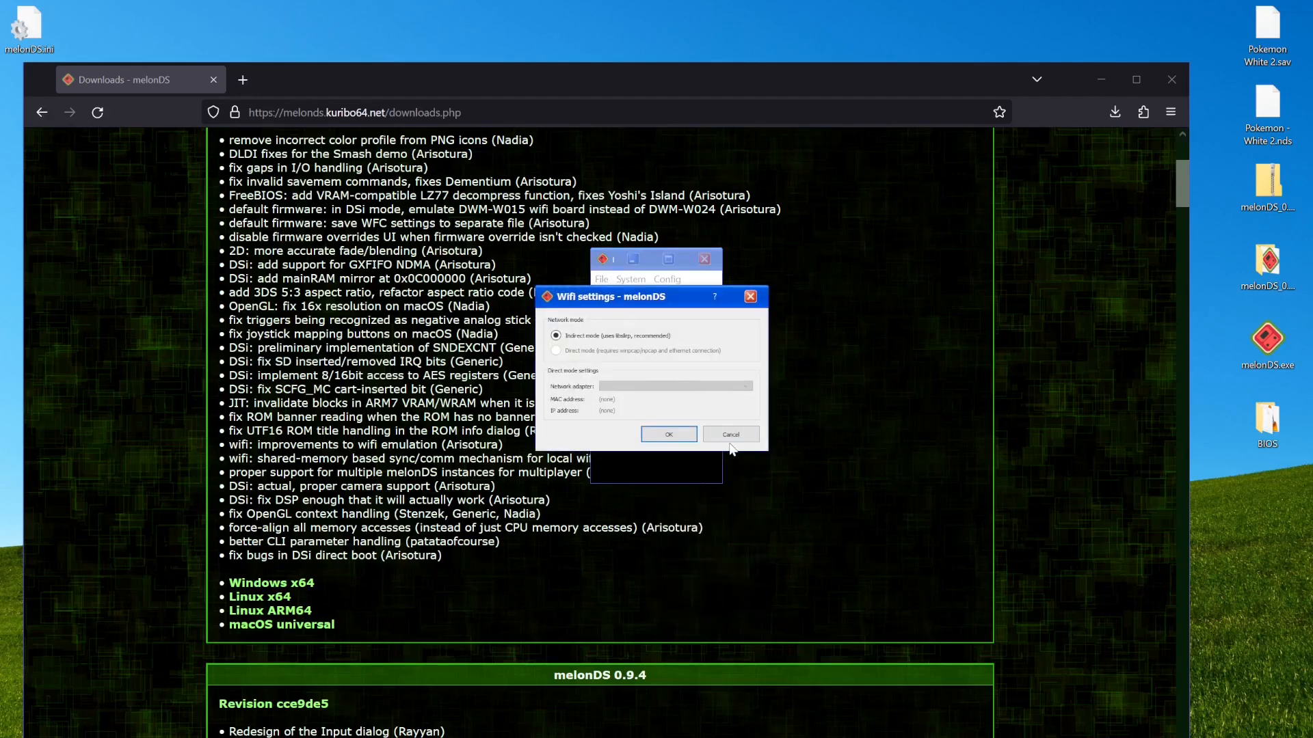
mouse_move(636, 374)
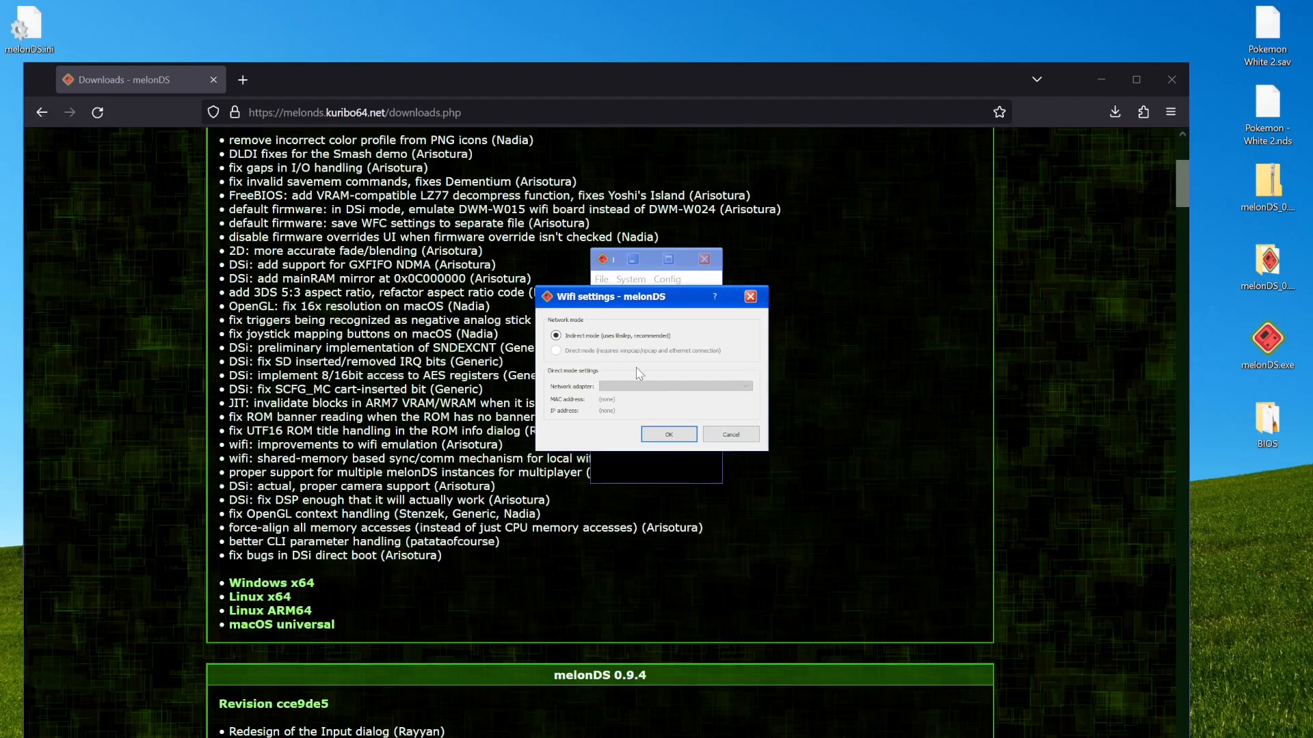
mouse_move(844, 312)
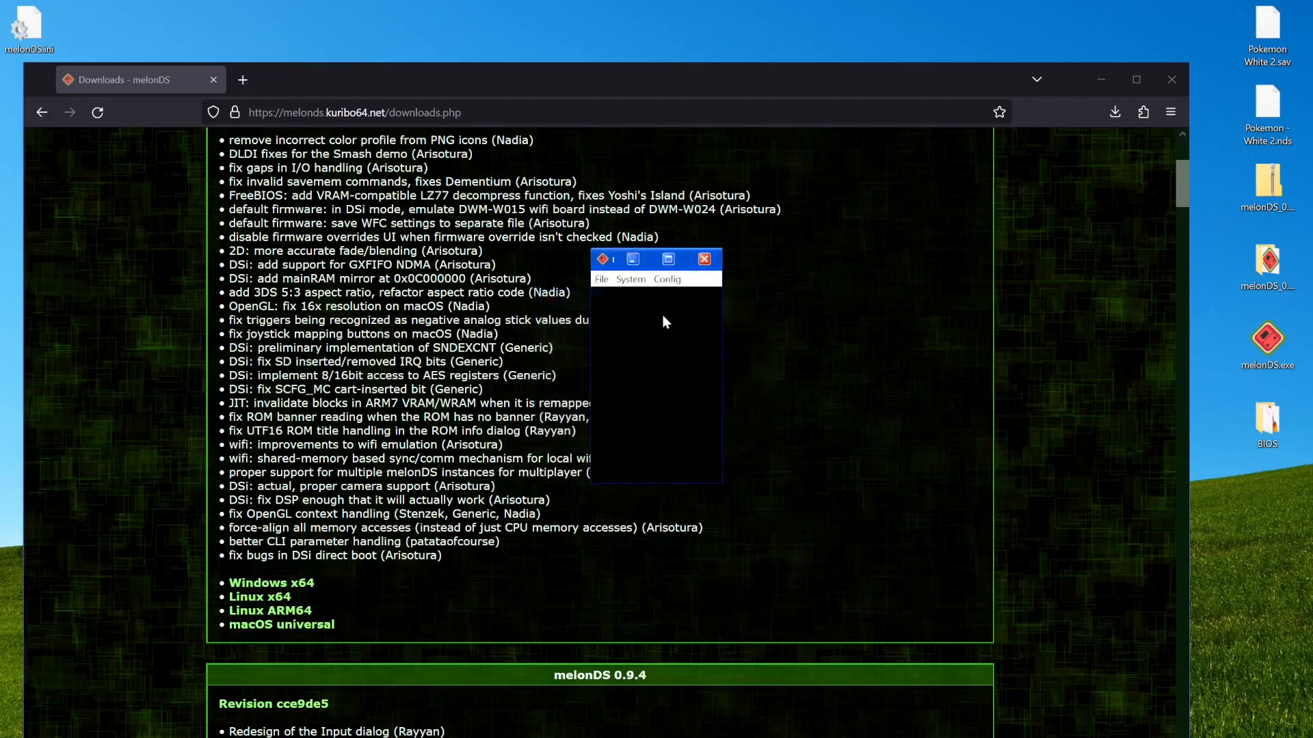
left_click(667, 279)
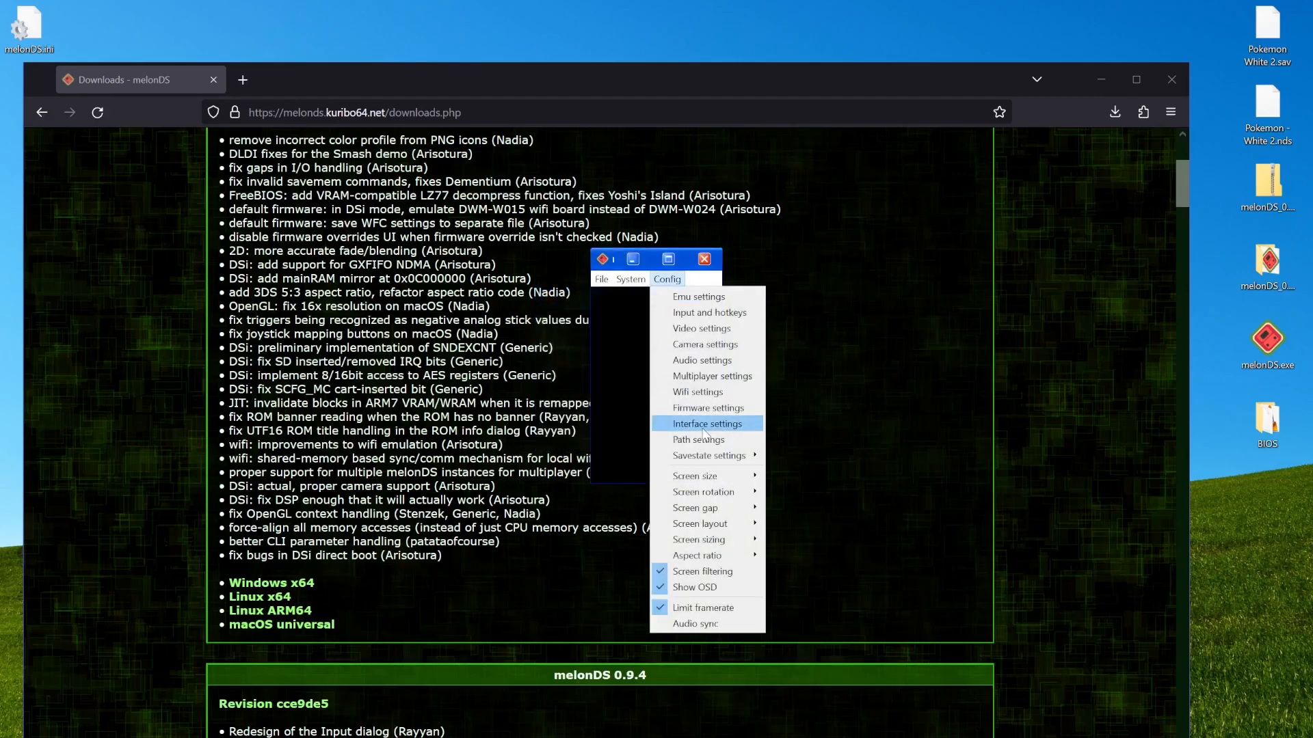
left_click(707, 424)
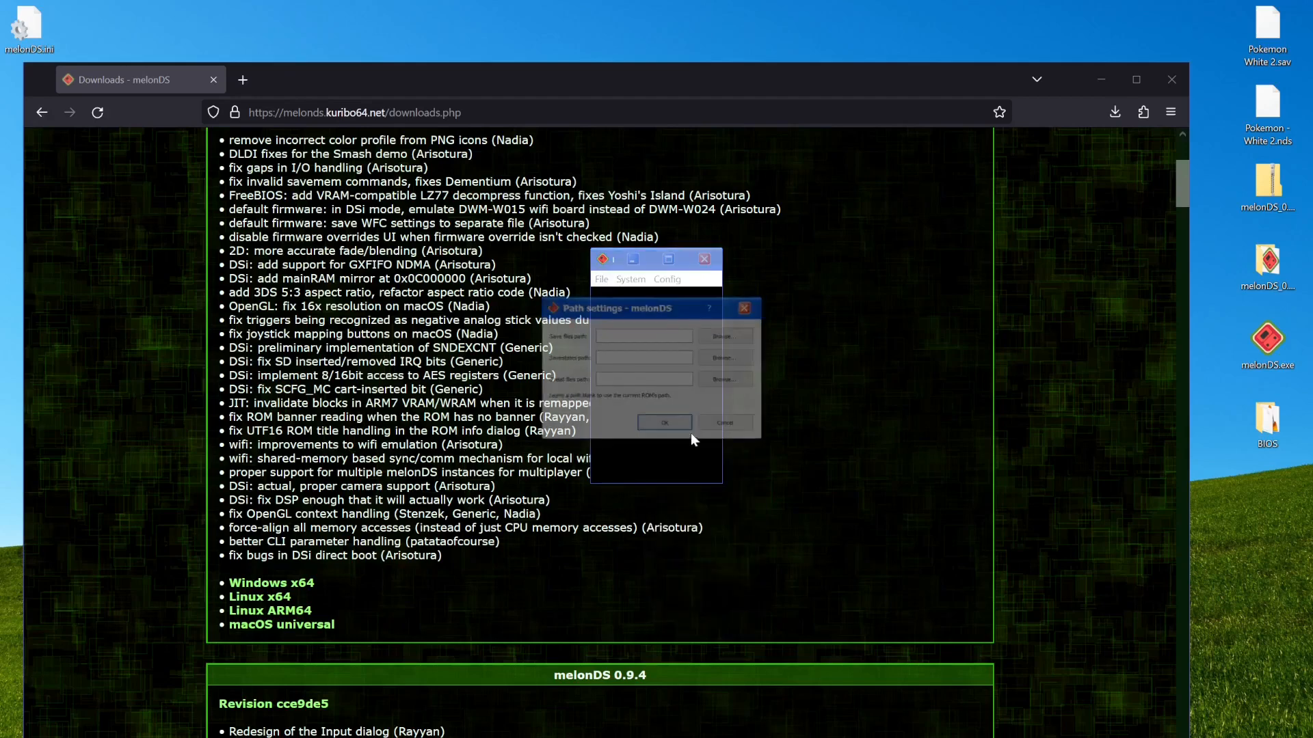
left_click(666, 279)
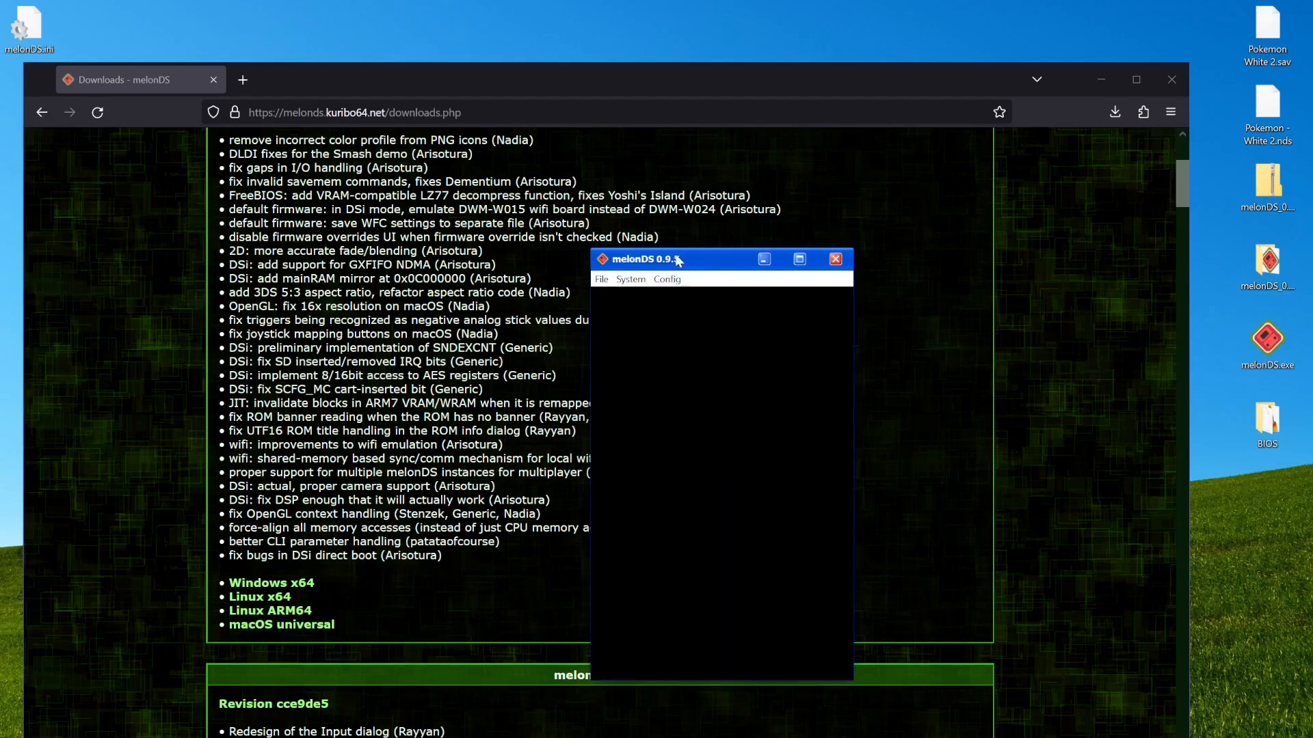
Drag the melonDS window near the top of the desktop and look over the aspect ratio options
left_click(667, 279)
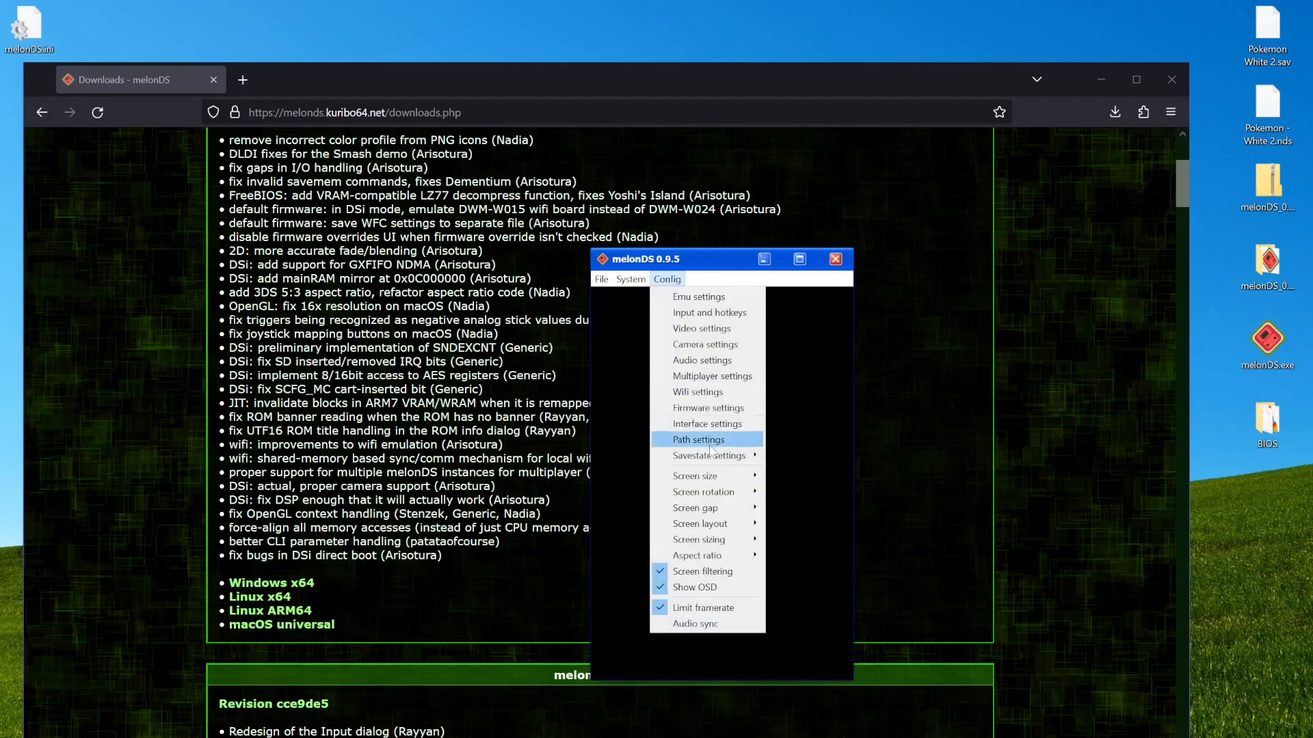
mouse_move(695, 476)
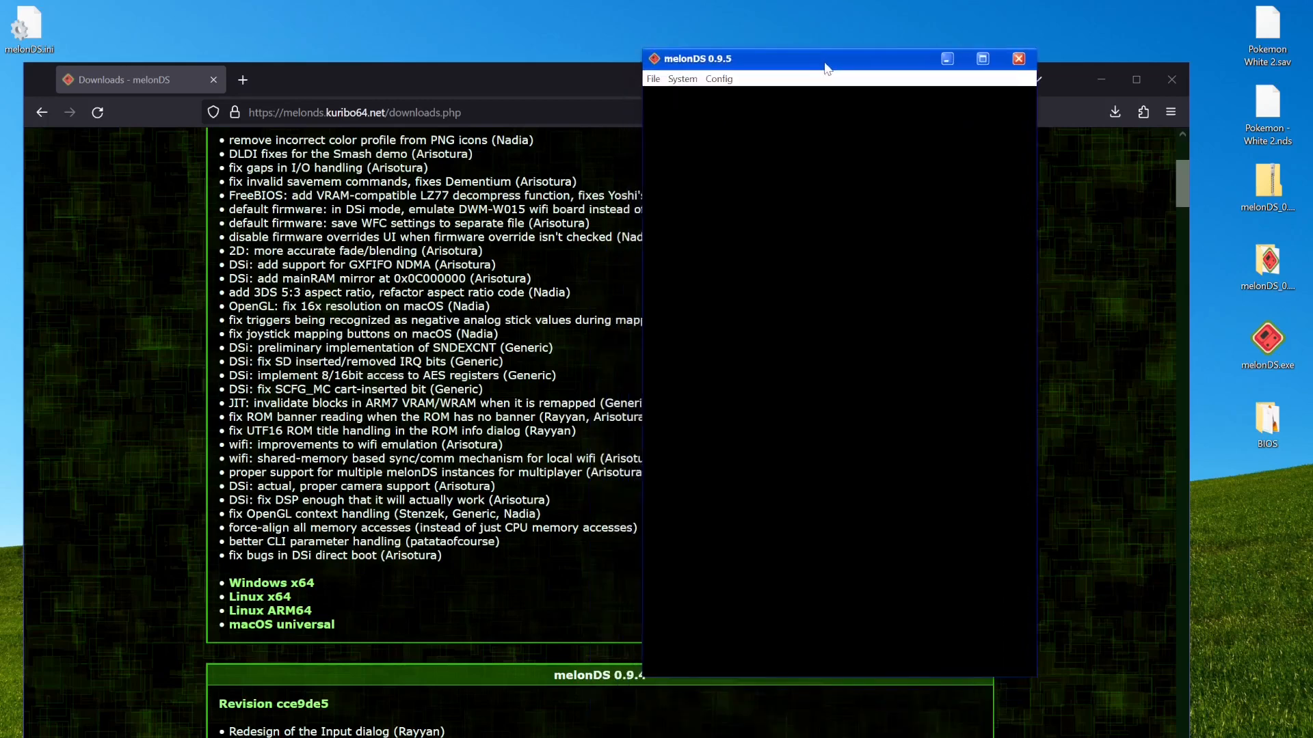
left_click(717, 78)
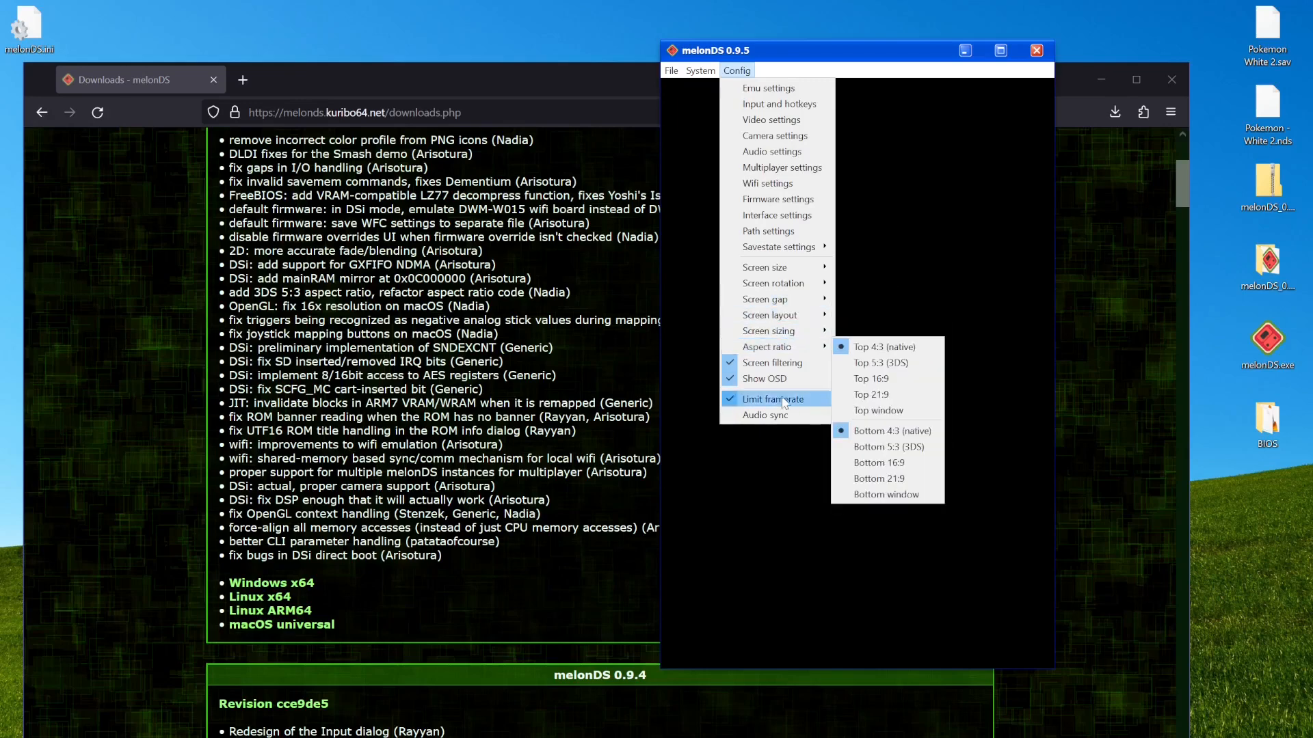
left_click(699, 69)
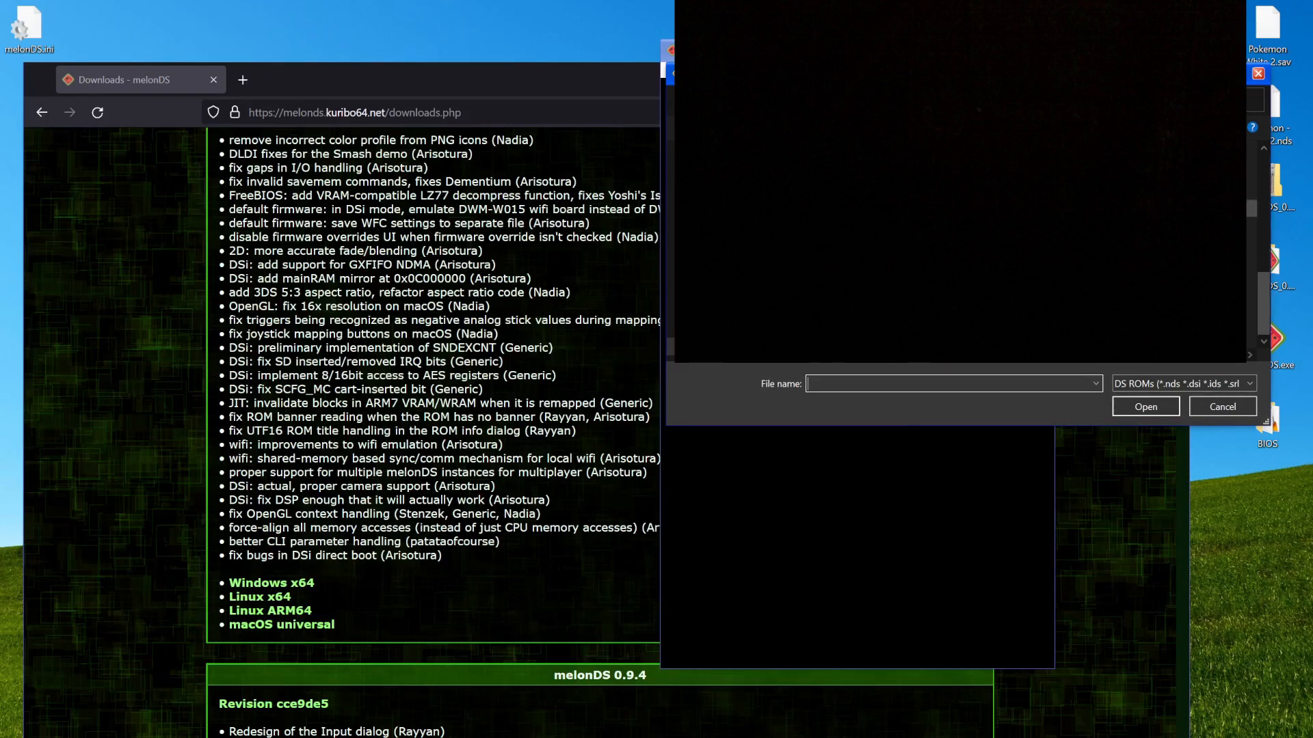
Open Pokemon - White 2.nds, import its .sav file and accept the emulation reset so the game boots
left_click(1221, 406)
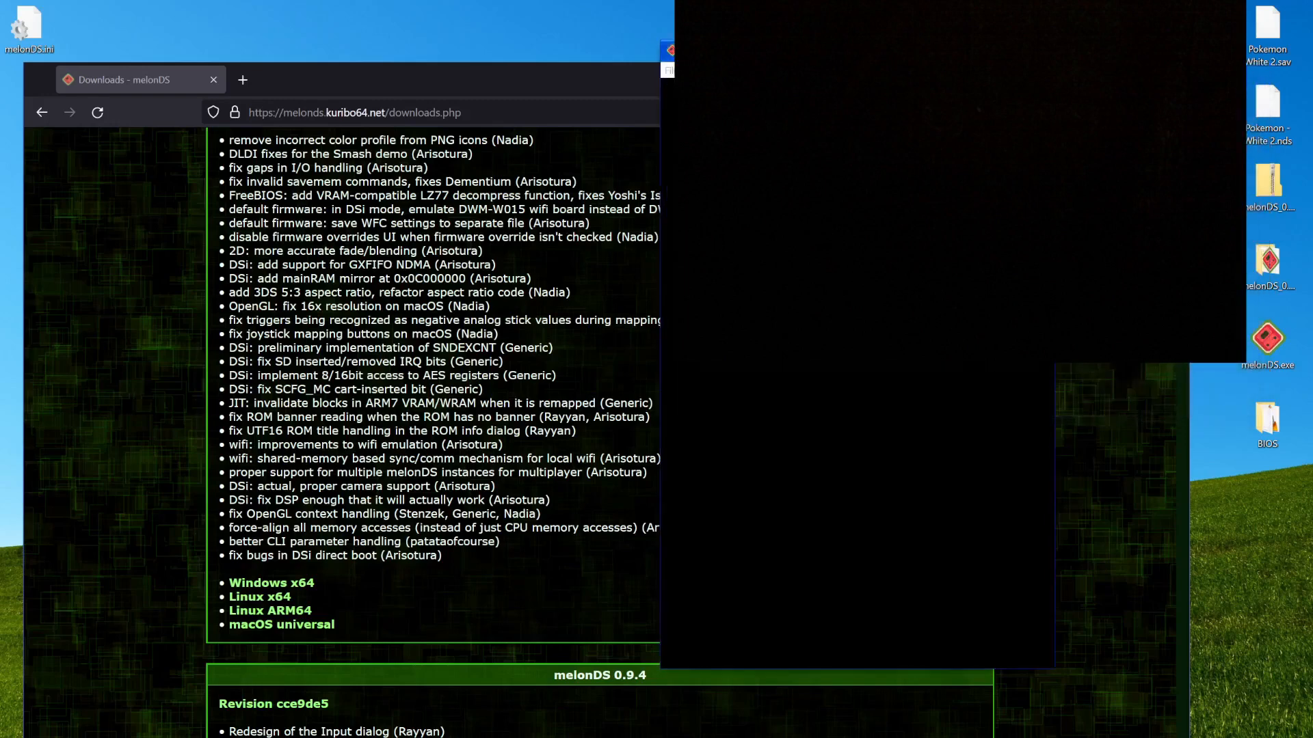
left_click(670, 70)
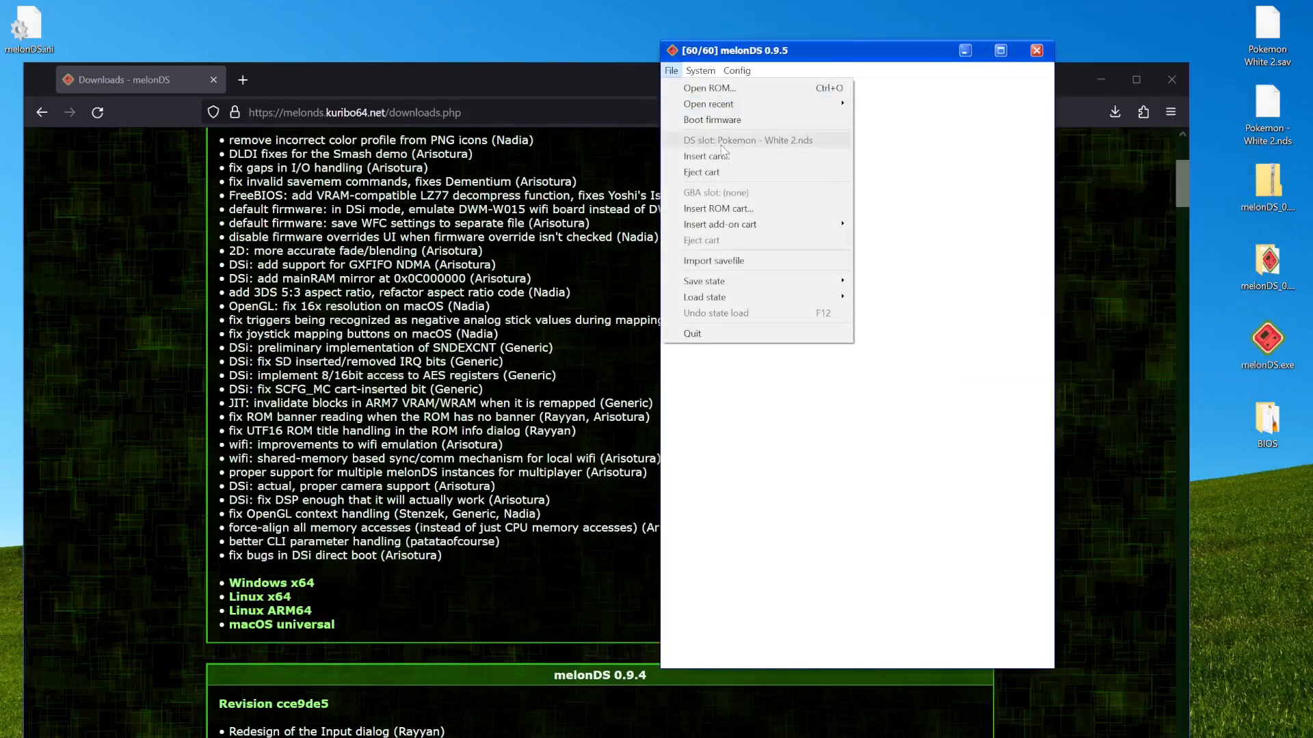
left_click(713, 260)
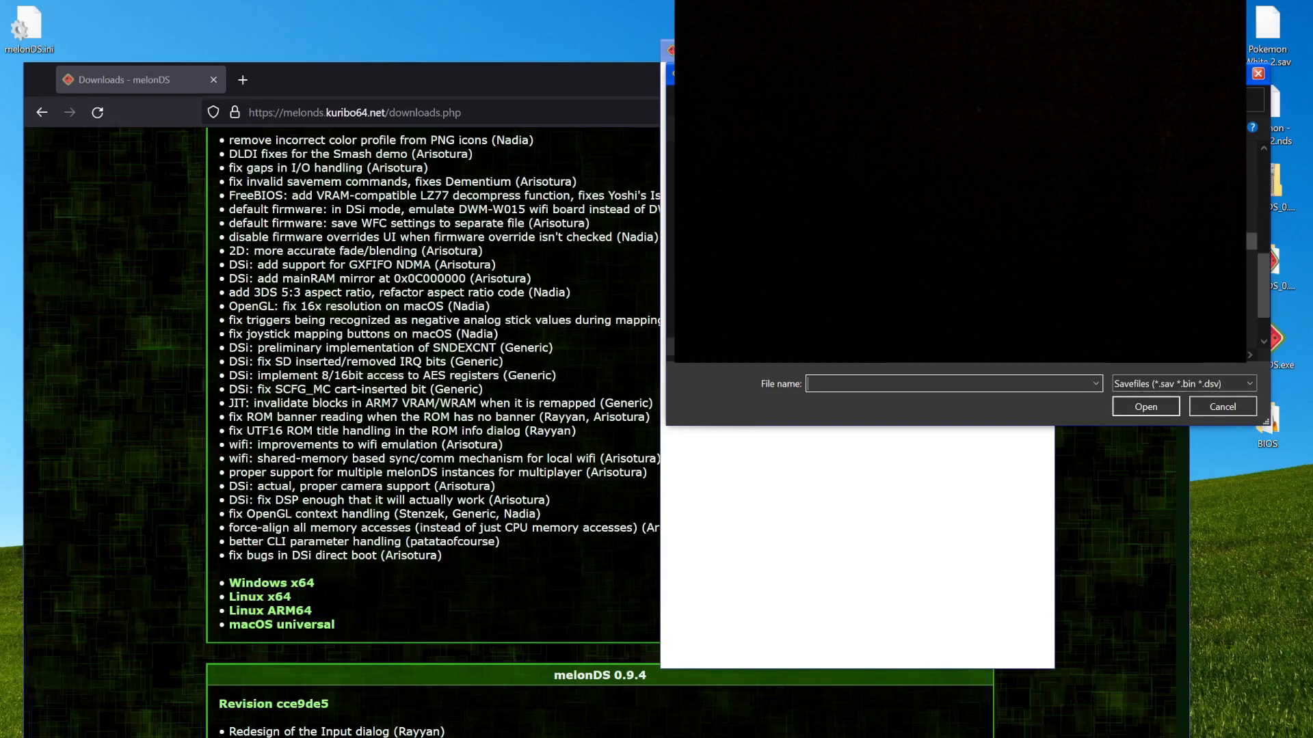
left_click(1144, 407)
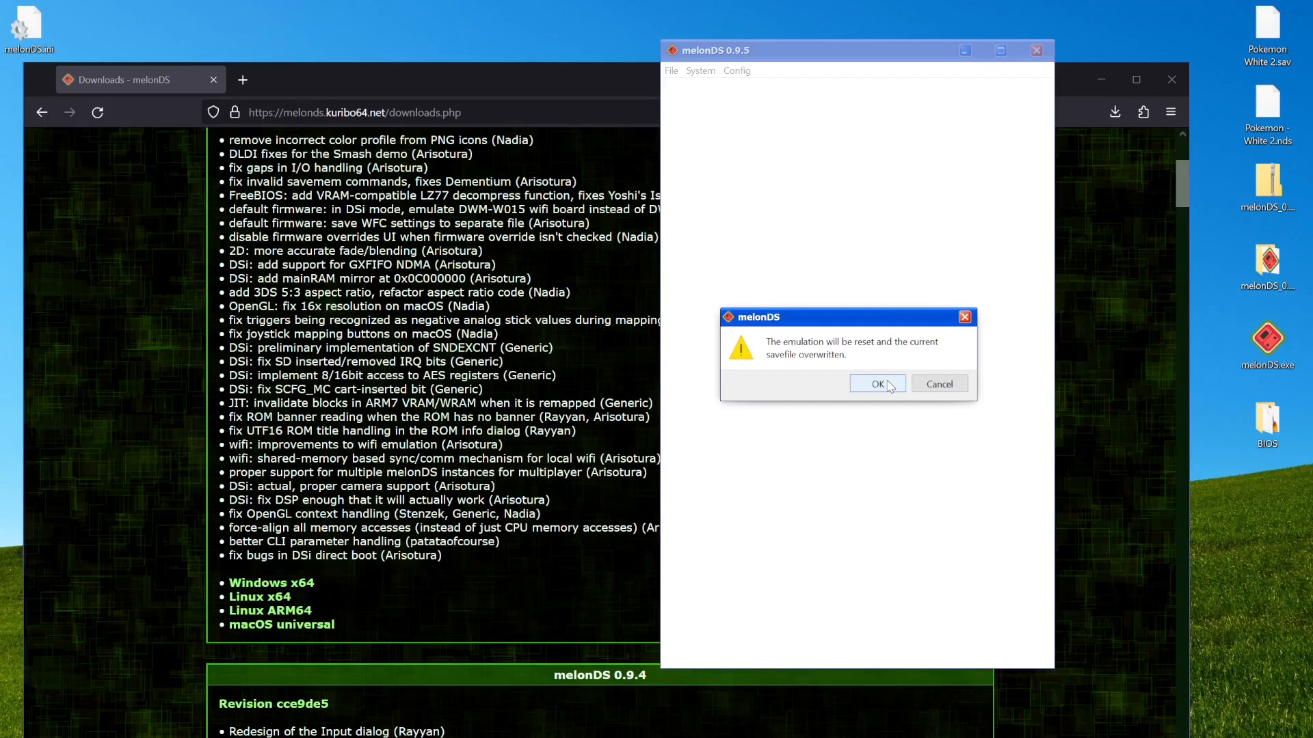
left_click(877, 383)
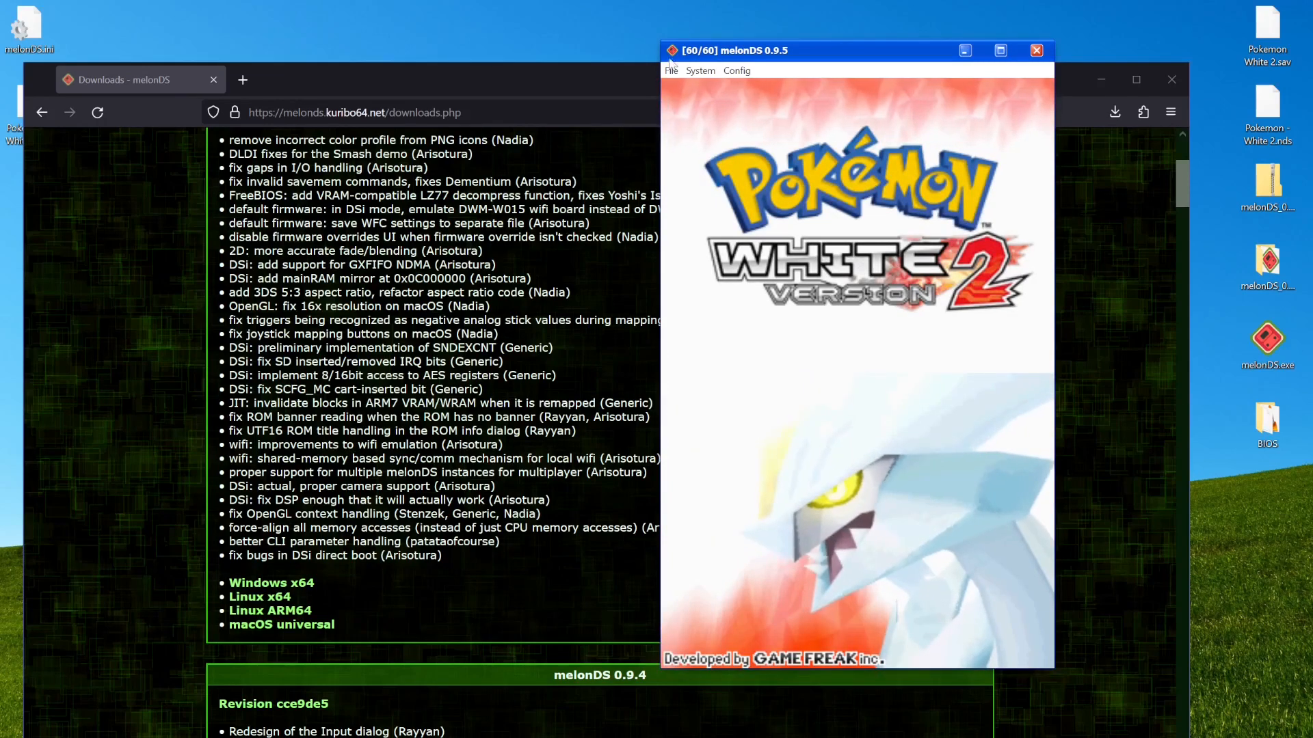
left_click(735, 70)
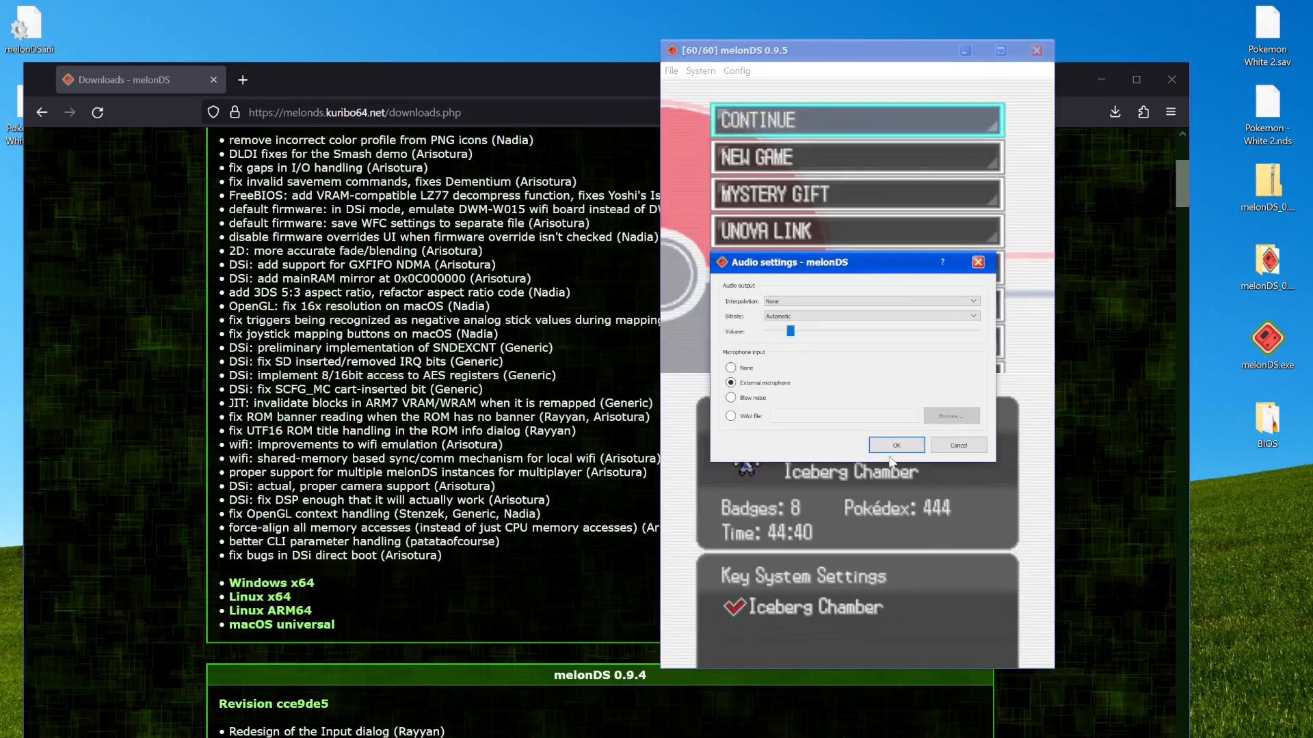
left_click(896, 444)
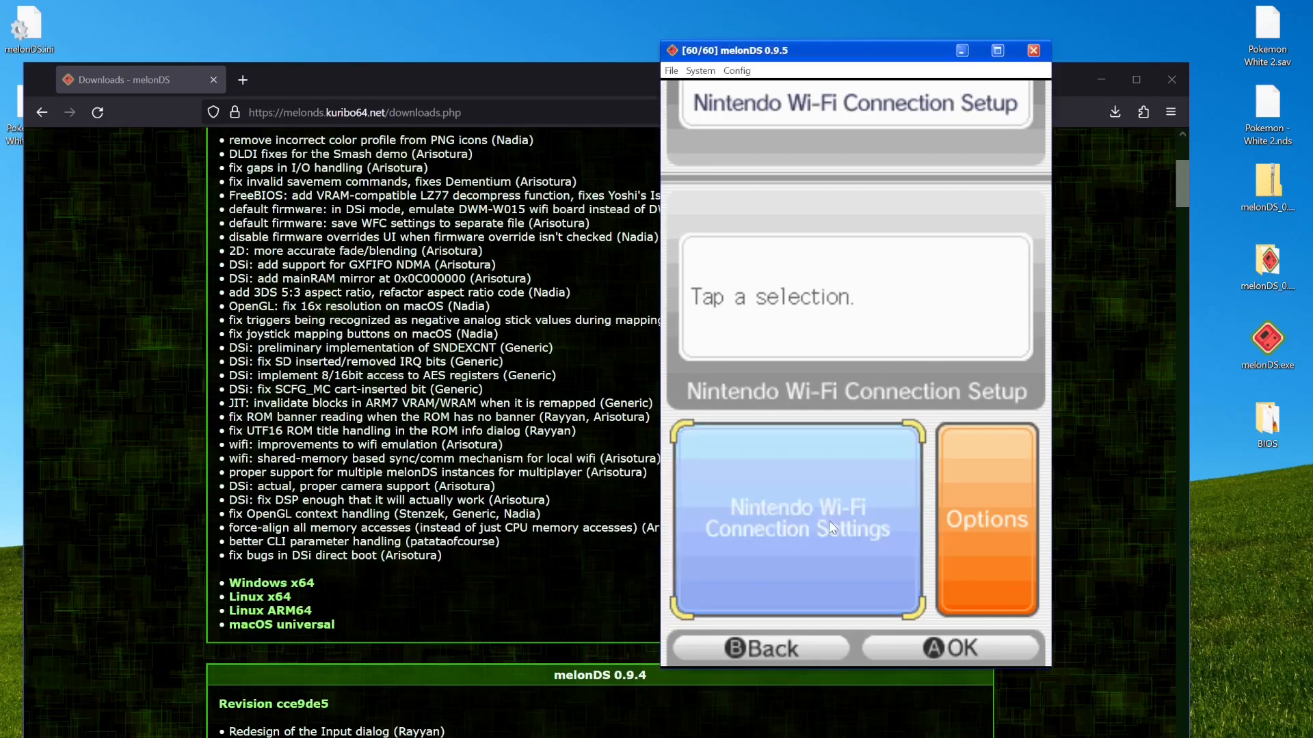
Erase the saved Connection 1 and 2 settings and start setting up Connection 1
left_click(796, 520)
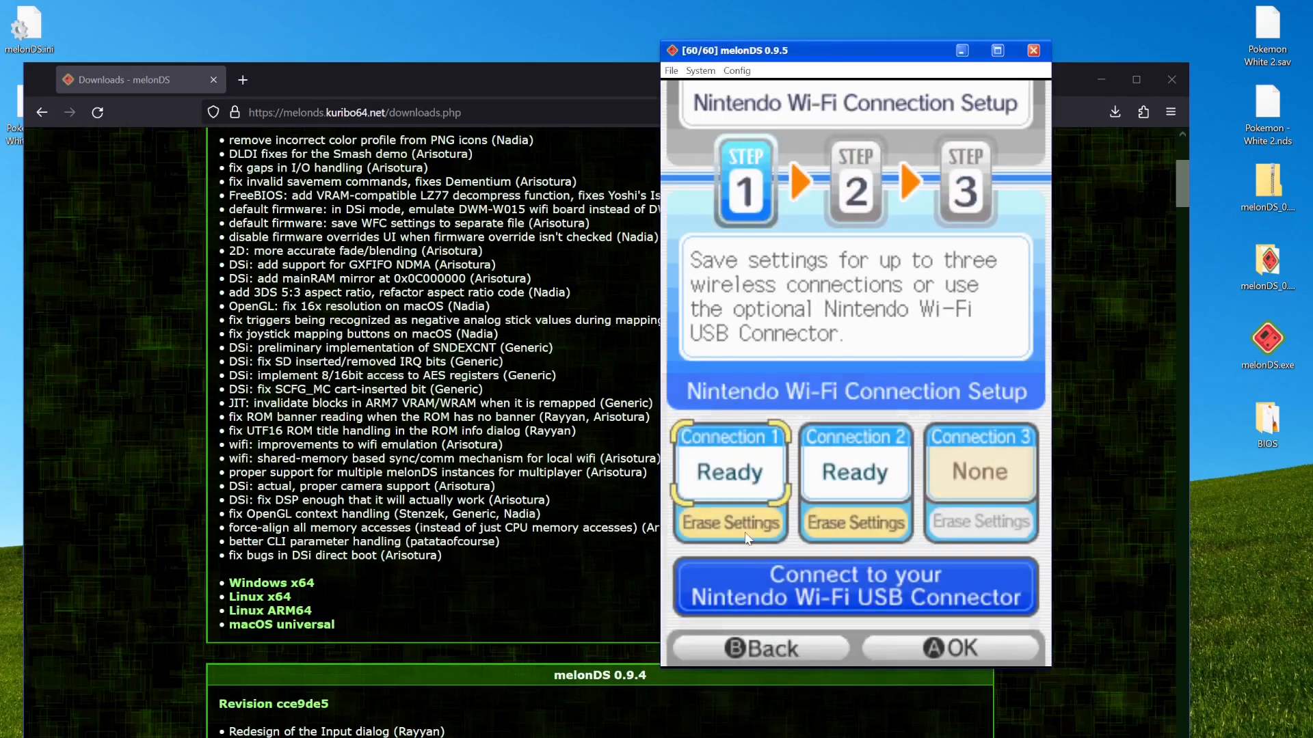
left_click(729, 521)
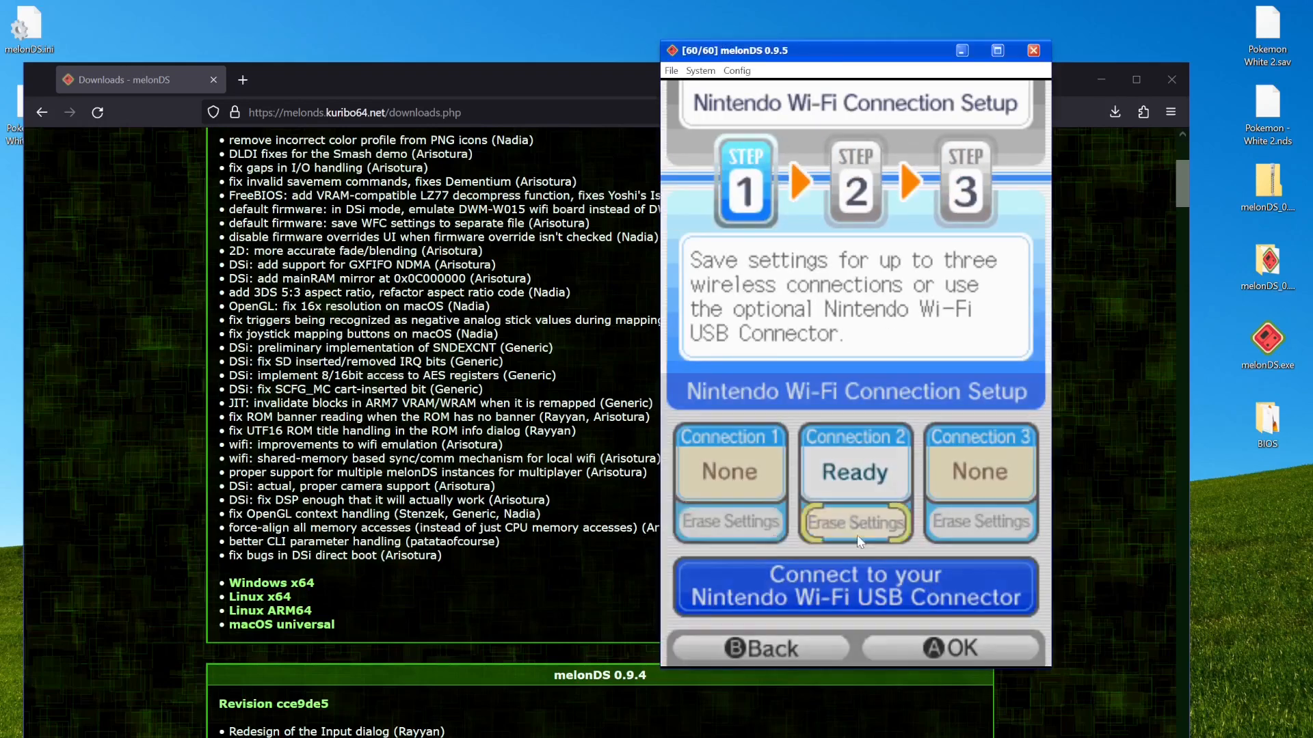
left_click(854, 521)
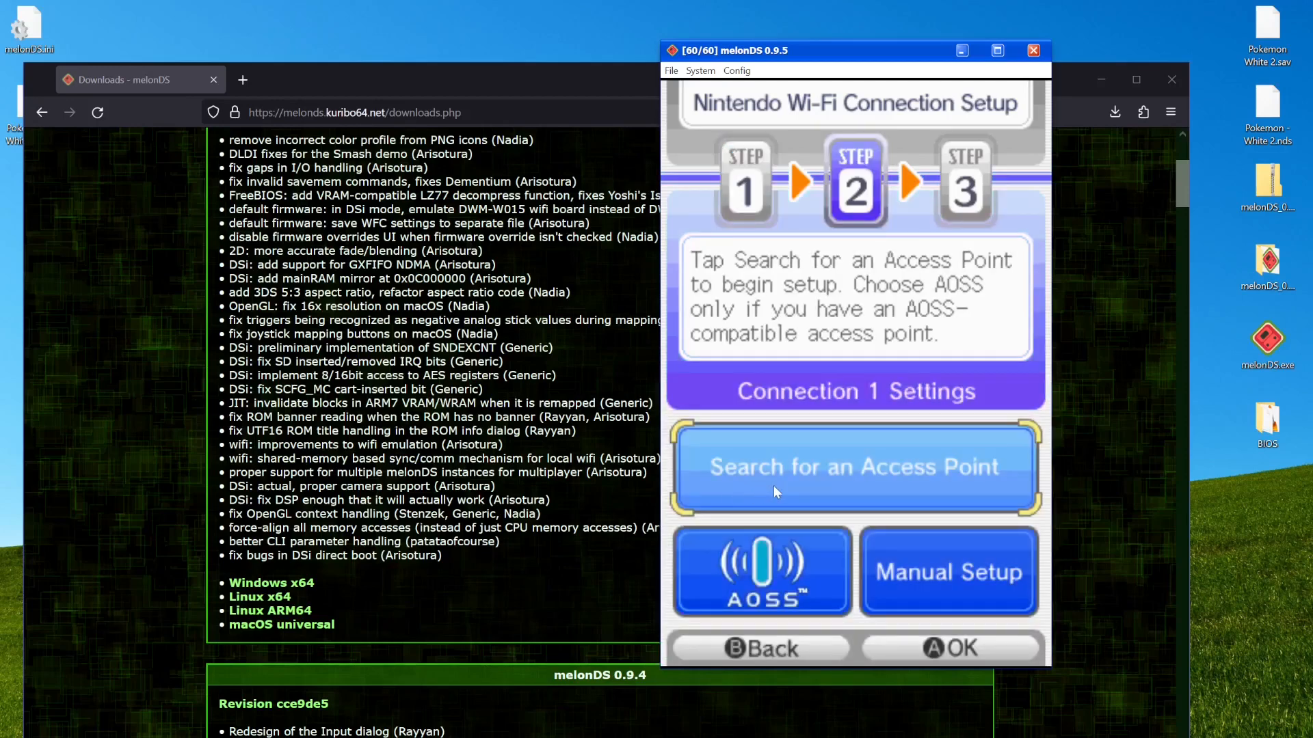
left_click(756, 646)
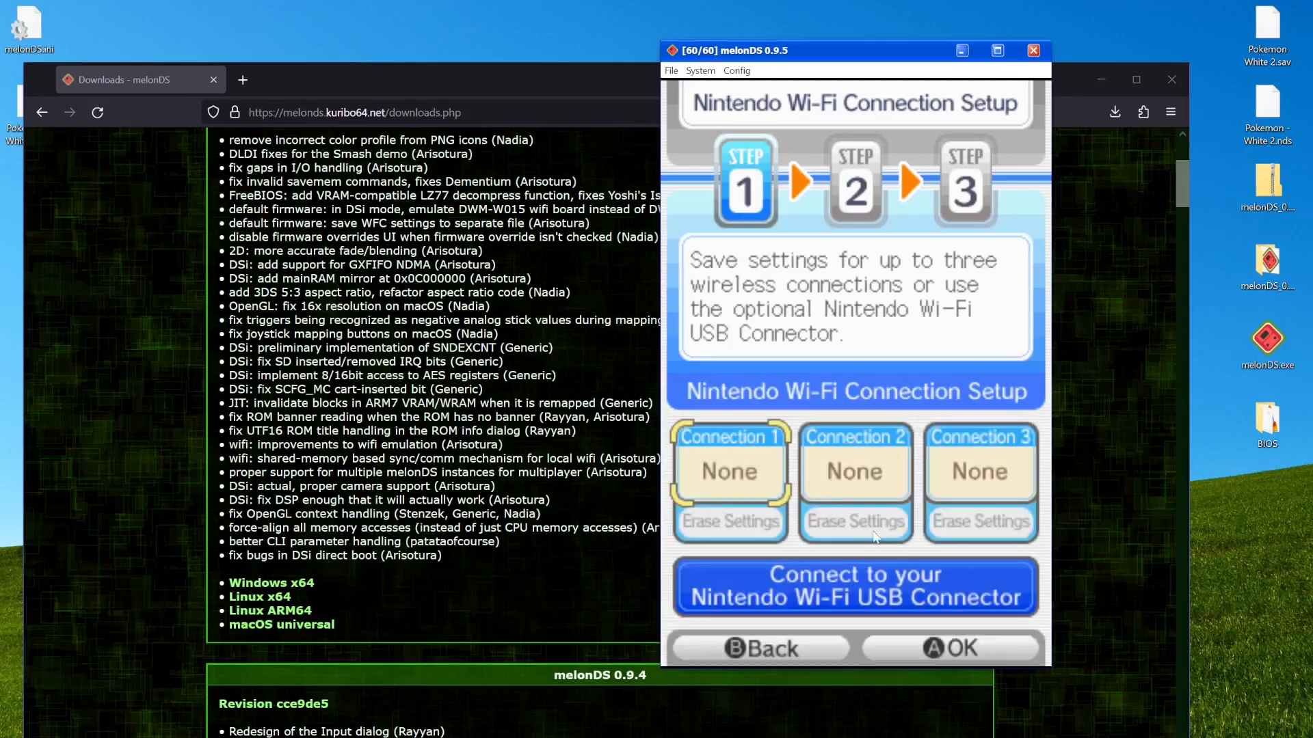
mouse_move(809, 605)
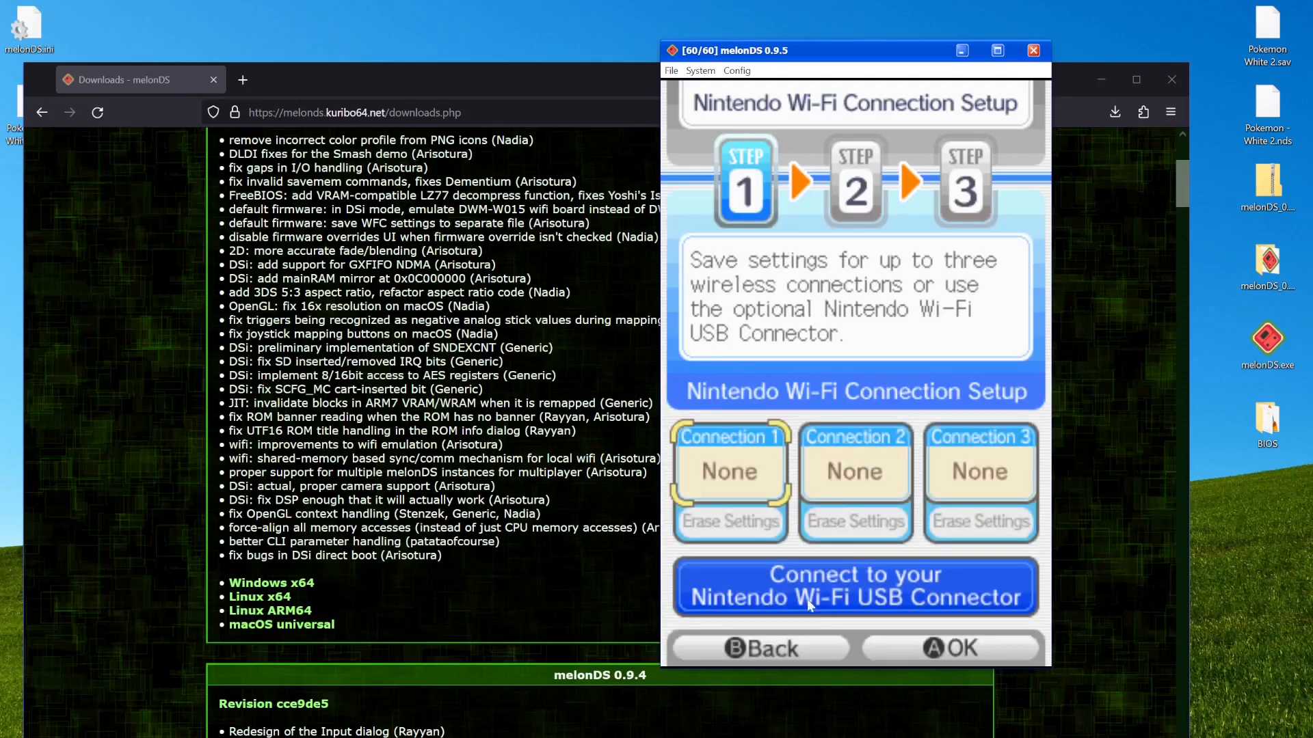
mouse_move(749, 527)
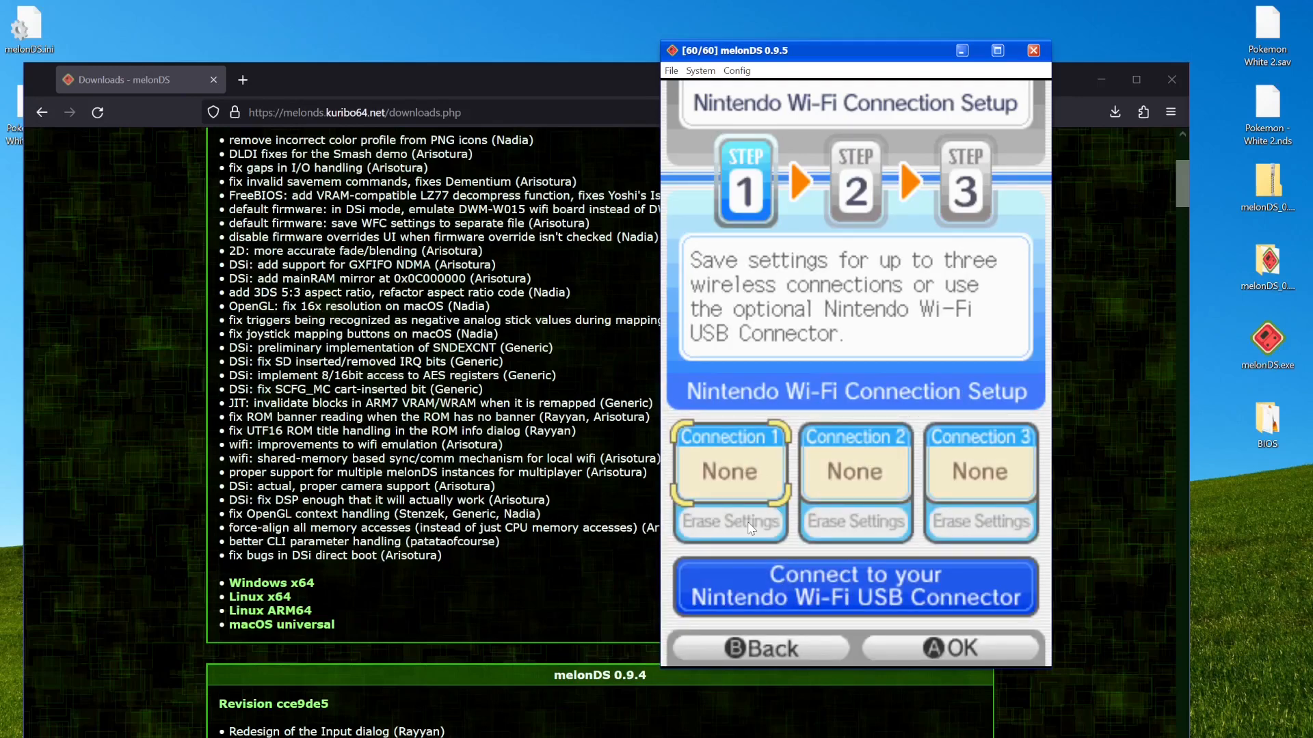
left_click(729, 472)
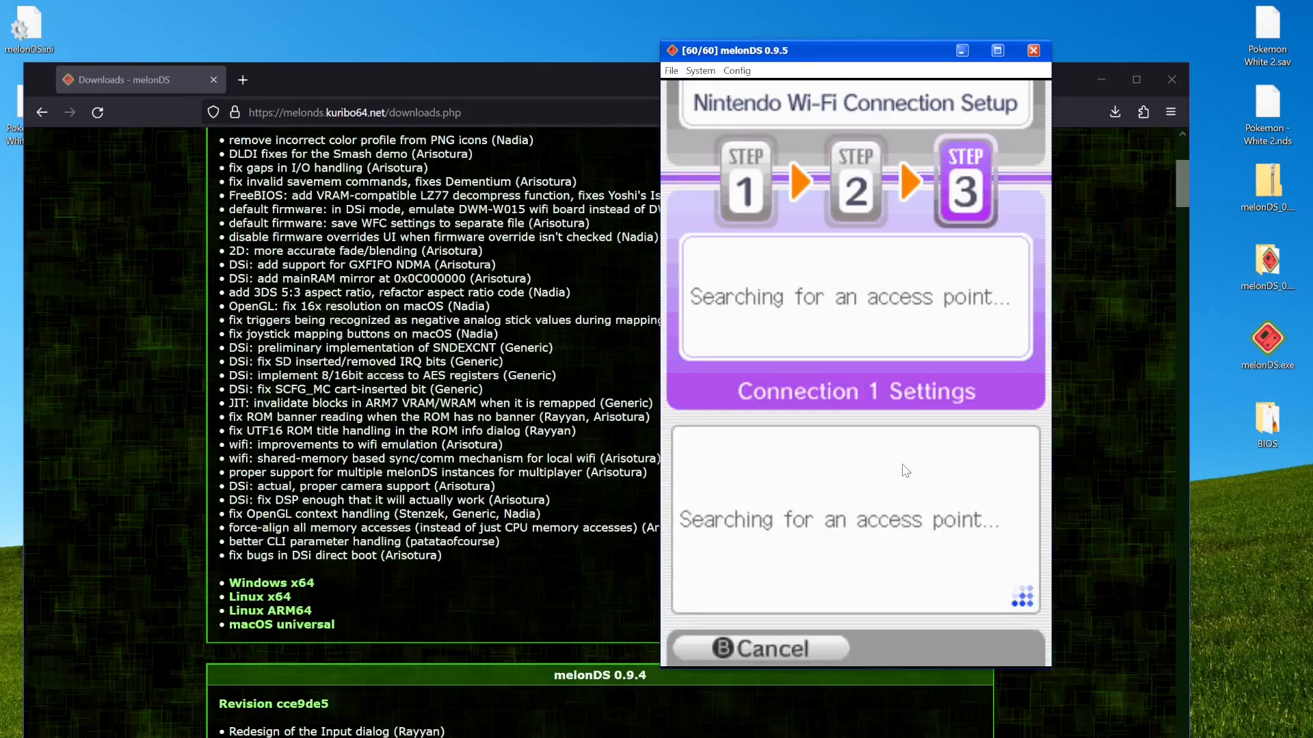
mouse_move(757, 475)
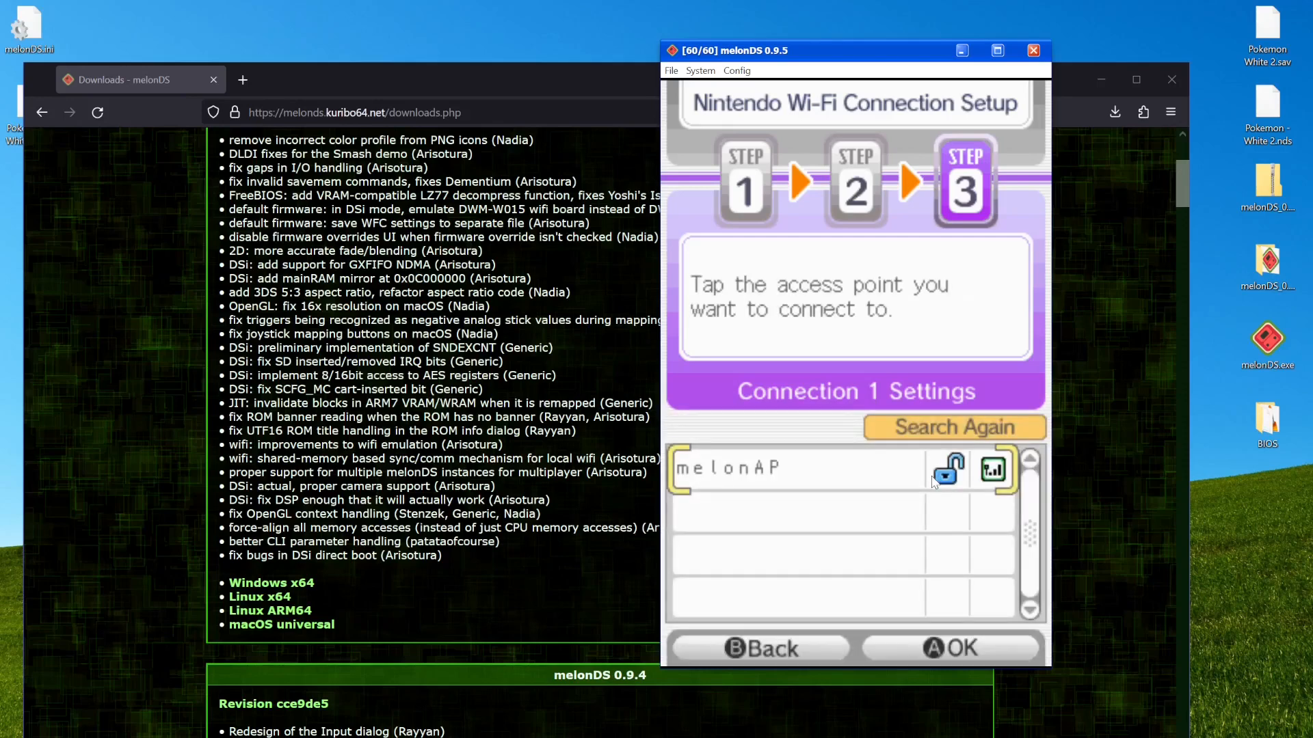
mouse_move(804, 485)
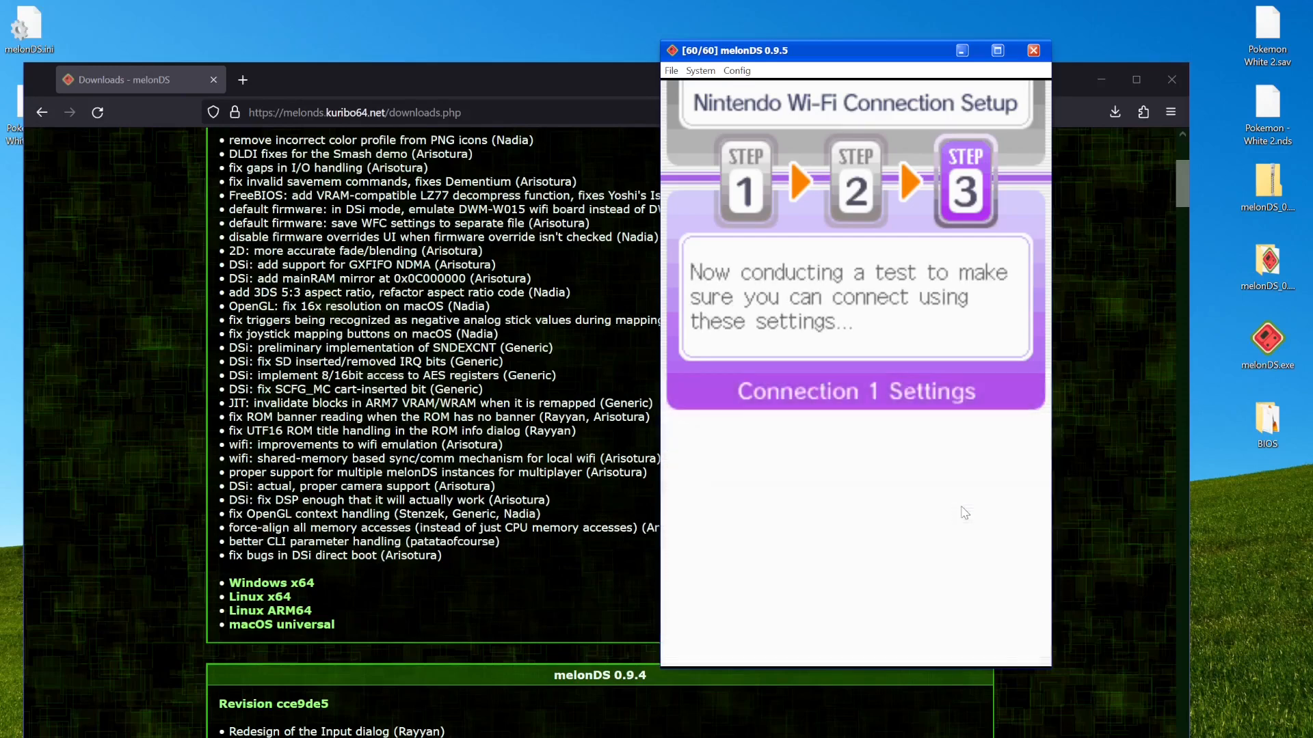
mouse_move(969, 502)
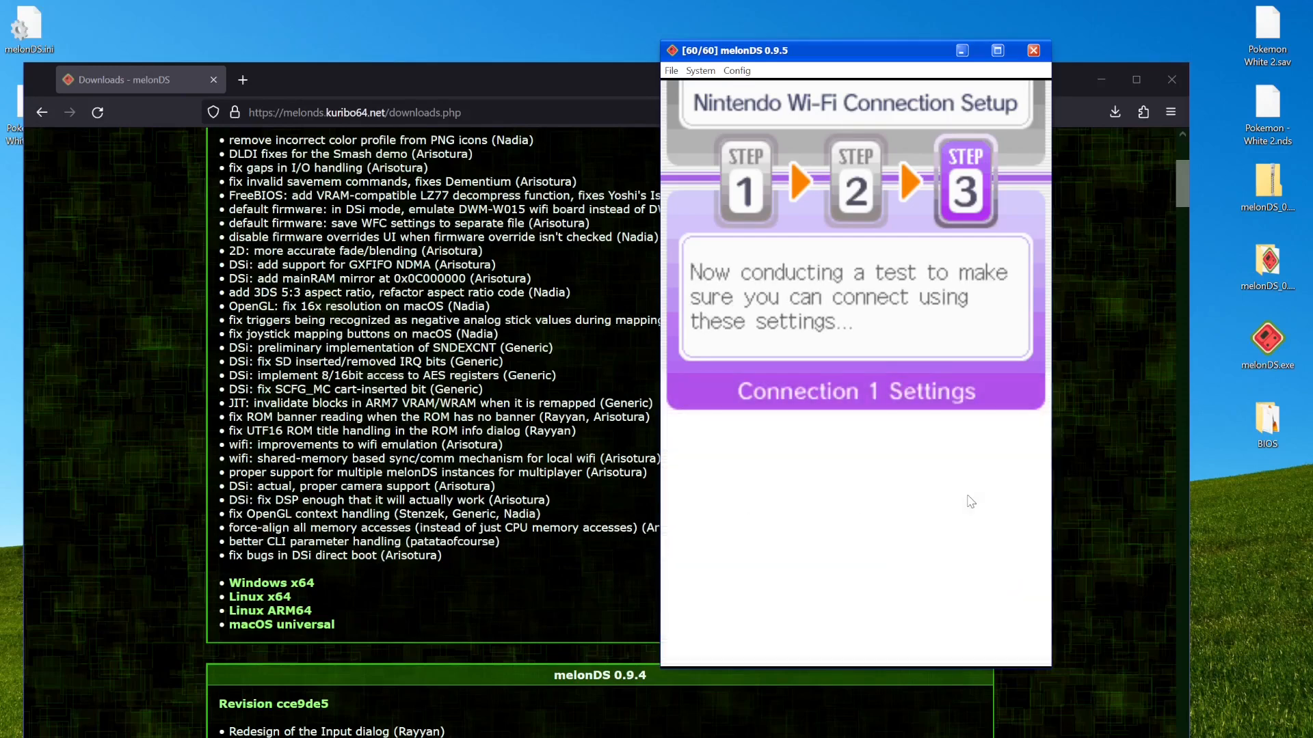
mouse_move(856, 446)
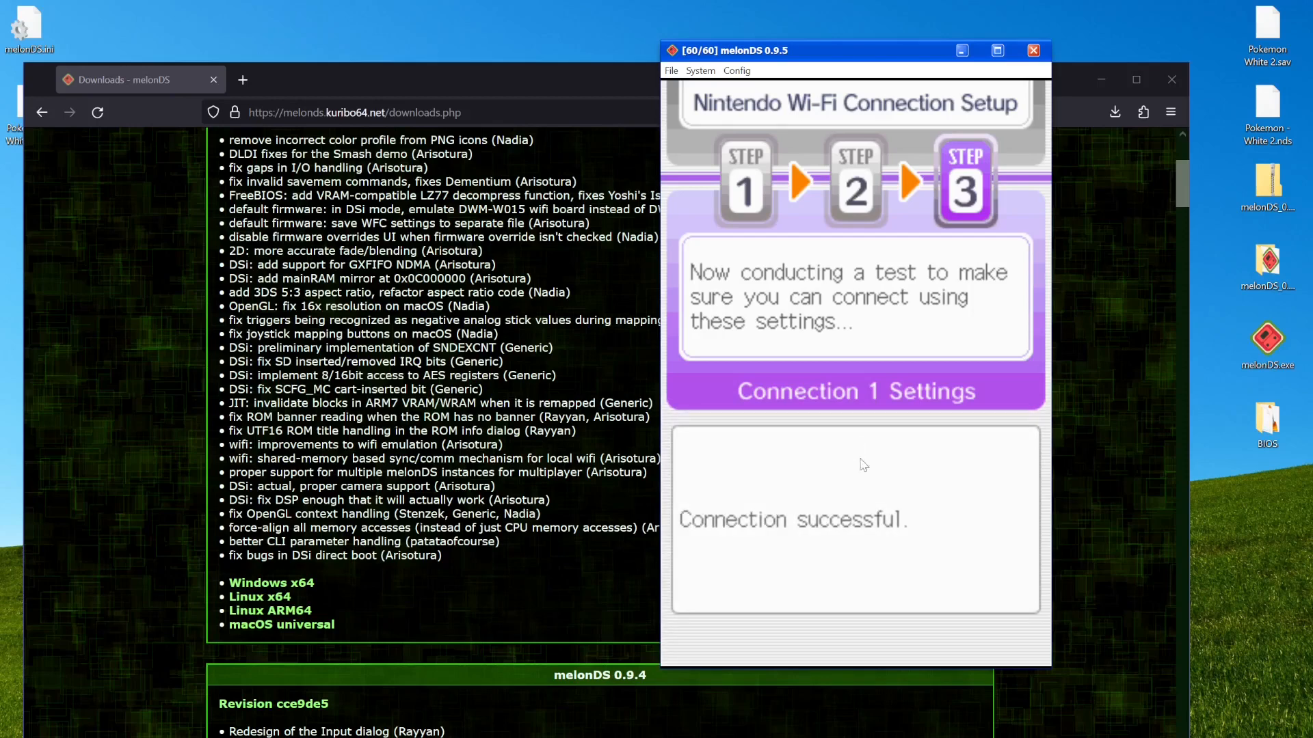
mouse_move(797, 486)
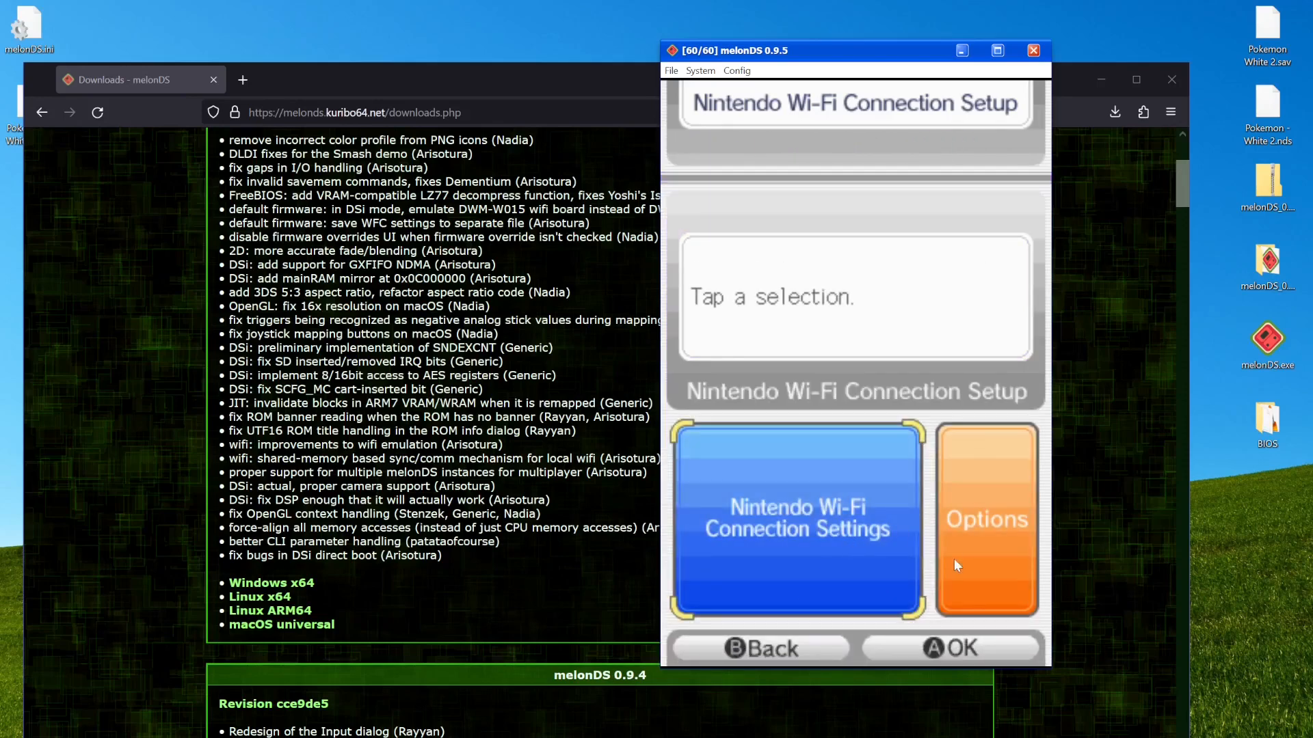
Set Connection 1's Auto-obtain DNS to No with primary DNS 178.62.43.212 and save the settings
left_click(797, 519)
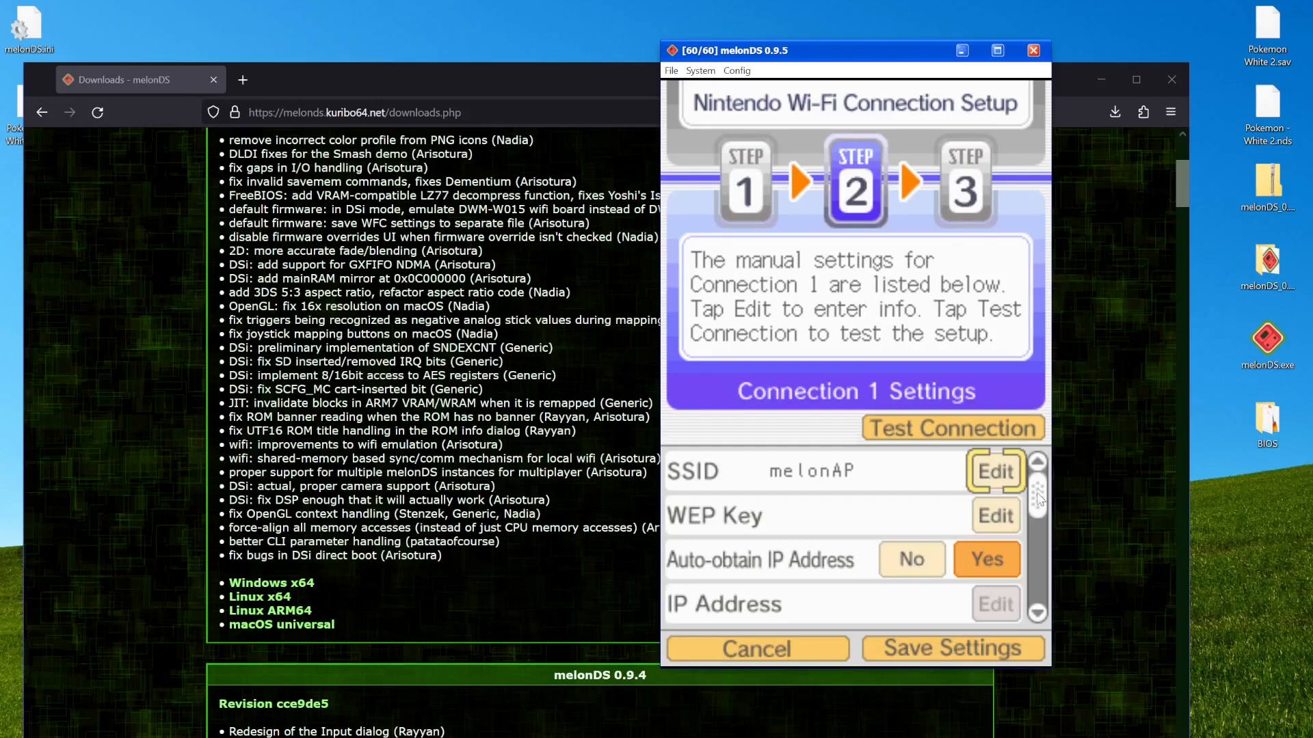
scroll("down", 3)
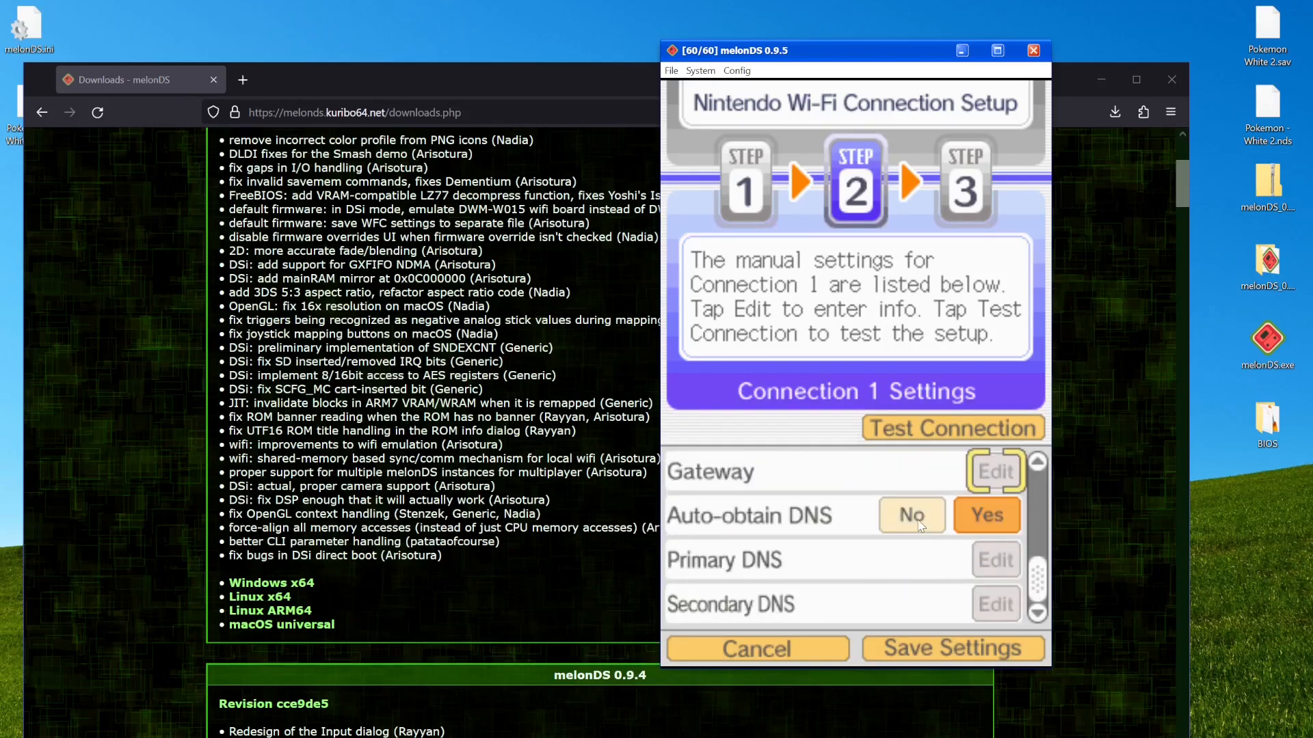
left_click(911, 516)
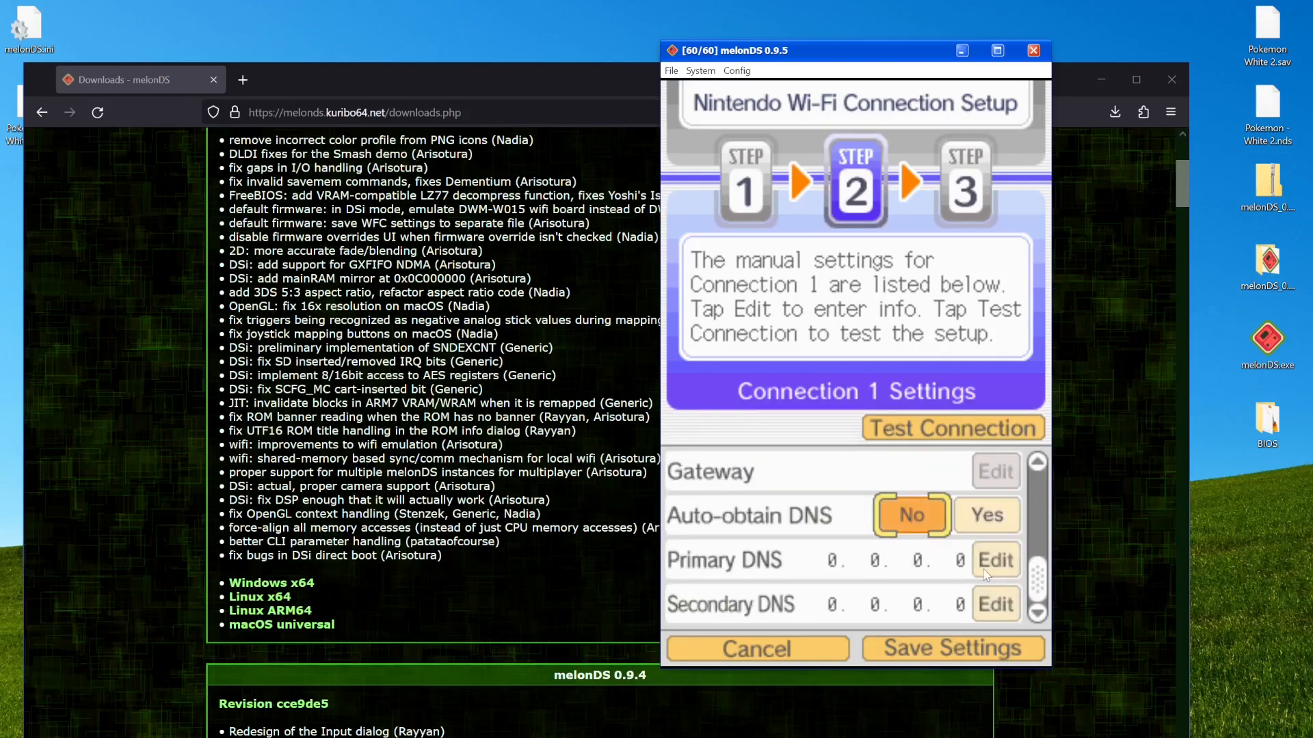
left_click(995, 561)
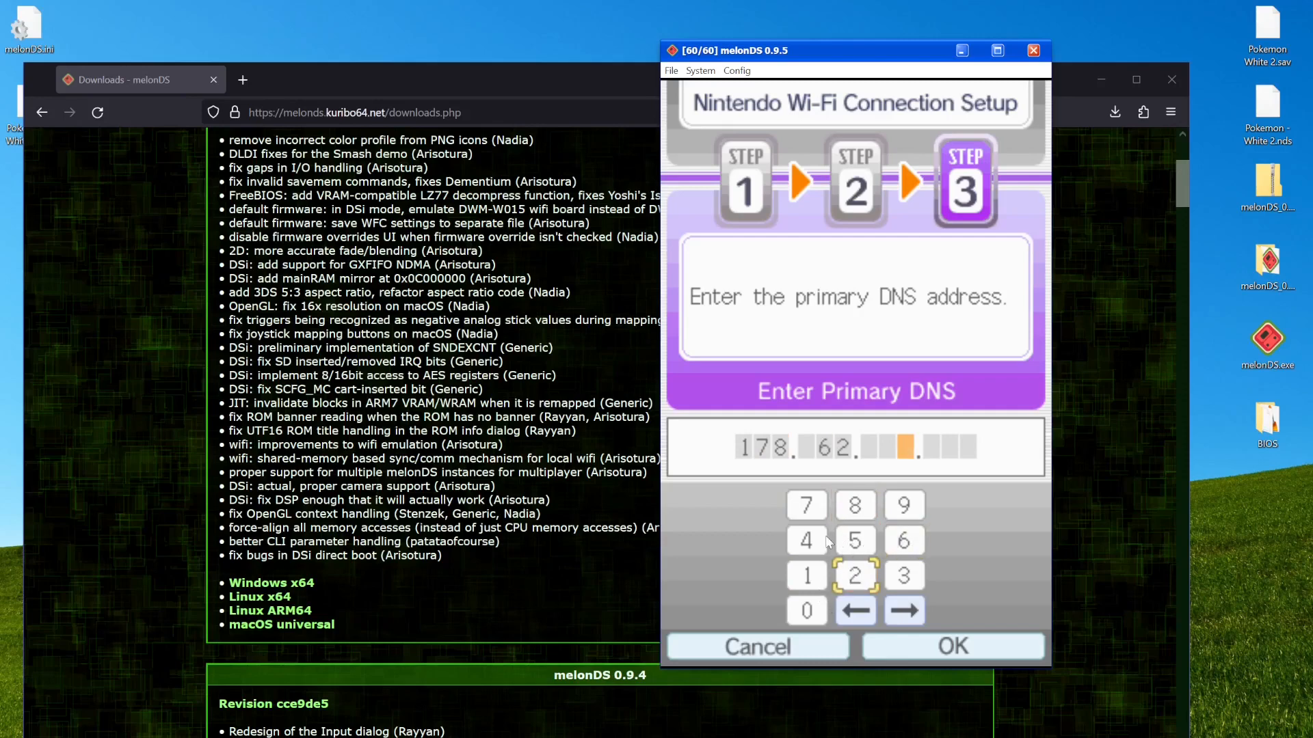
left_click(903, 576)
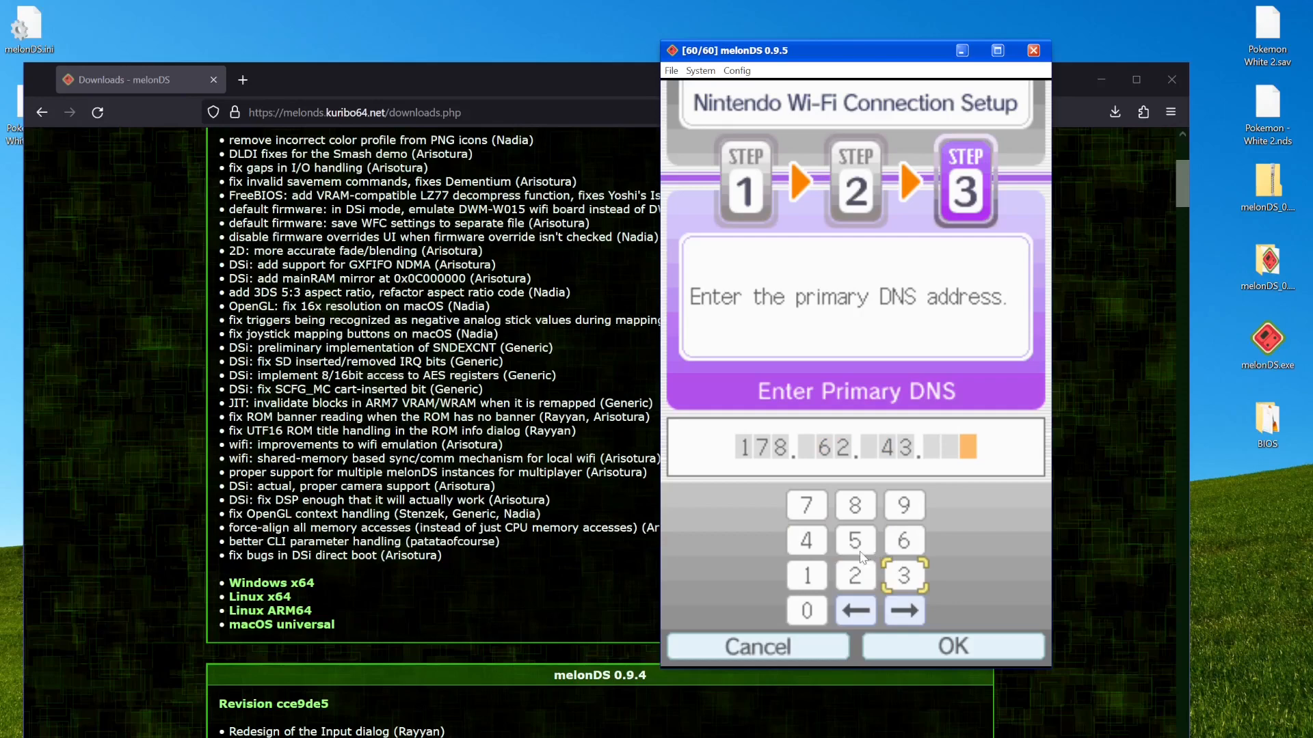
left_click(854, 576)
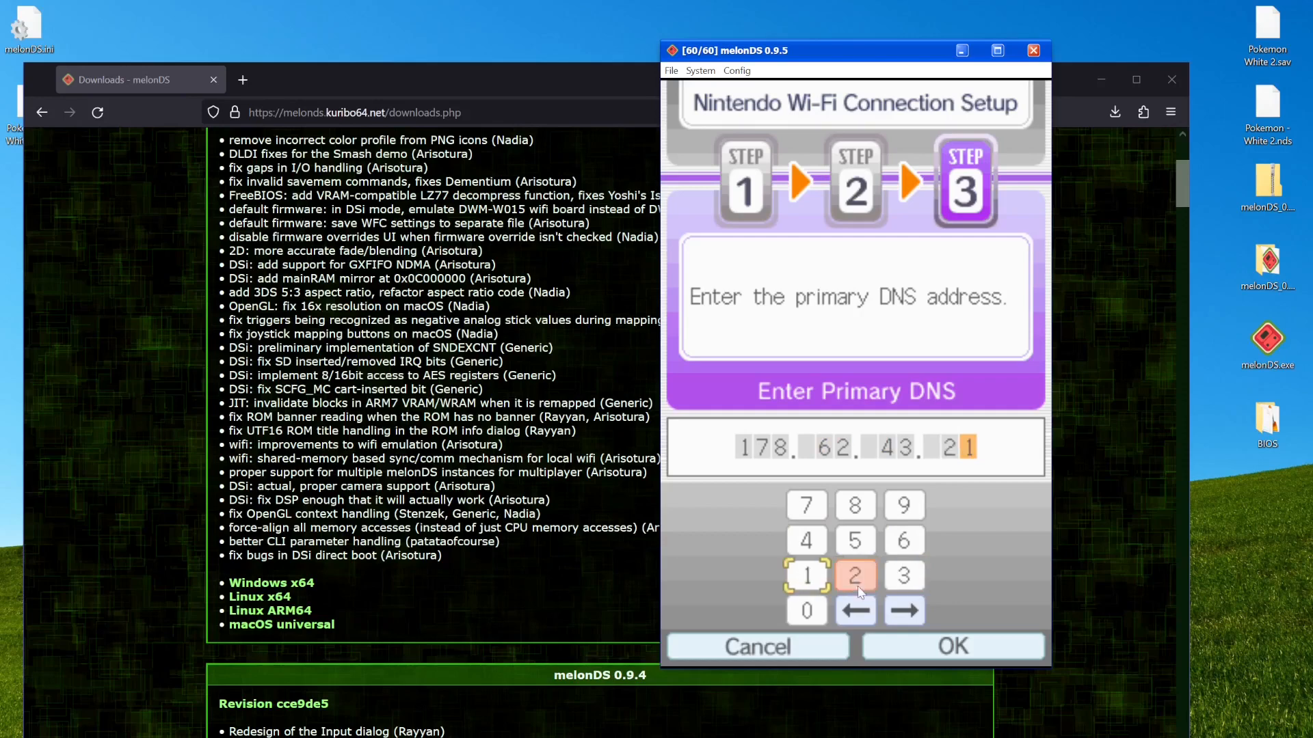
left_click(951, 645)
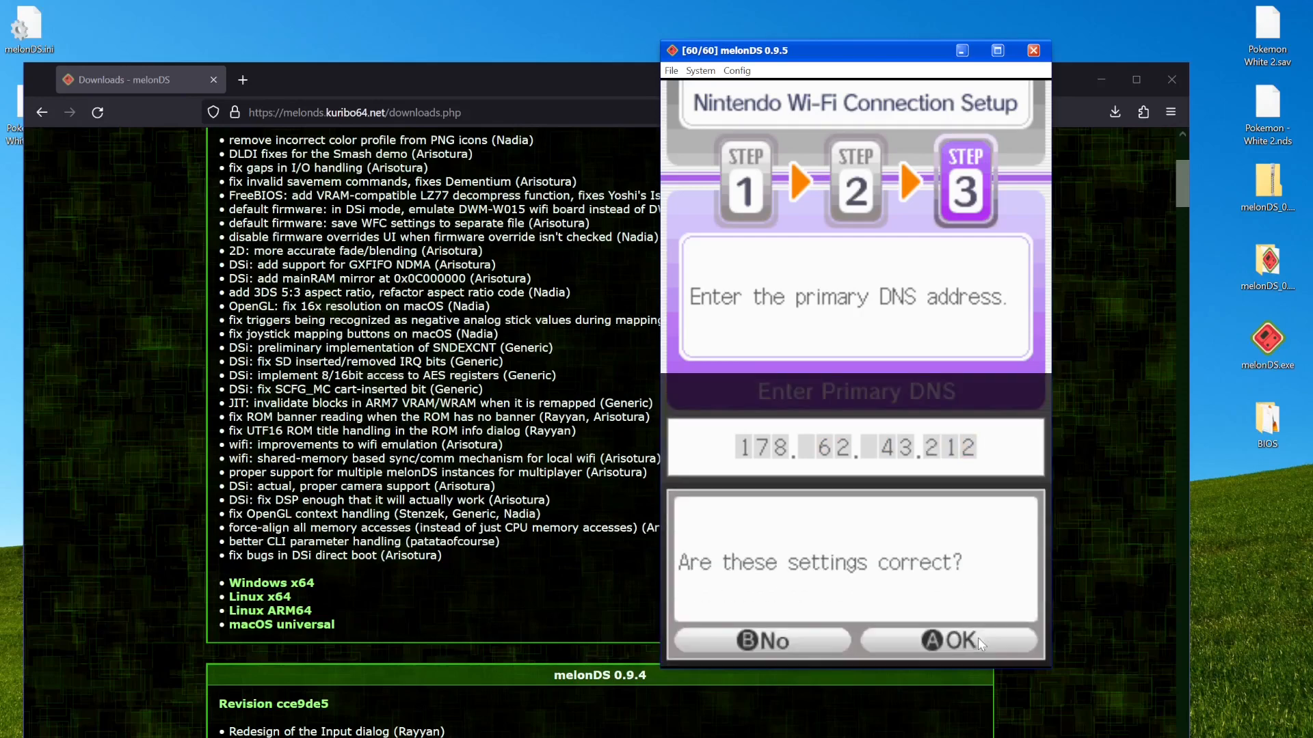
left_click(950, 640)
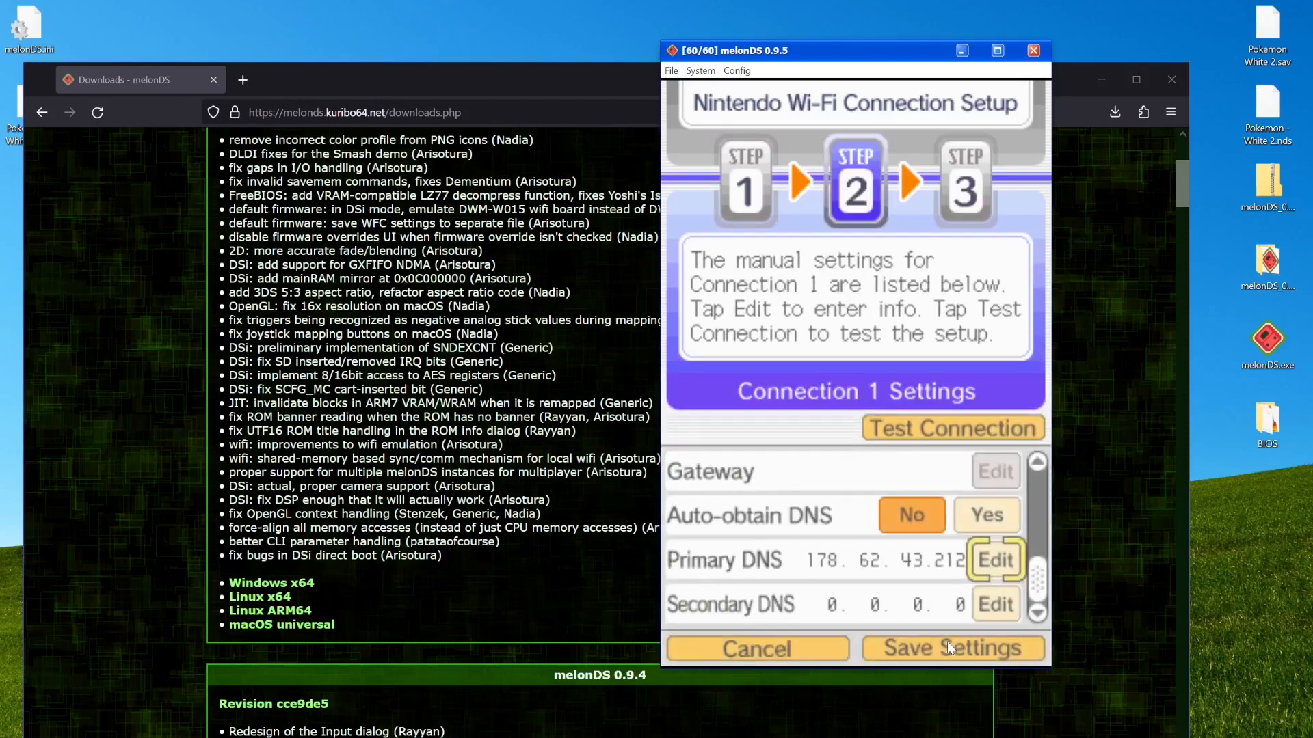
left_click(953, 648)
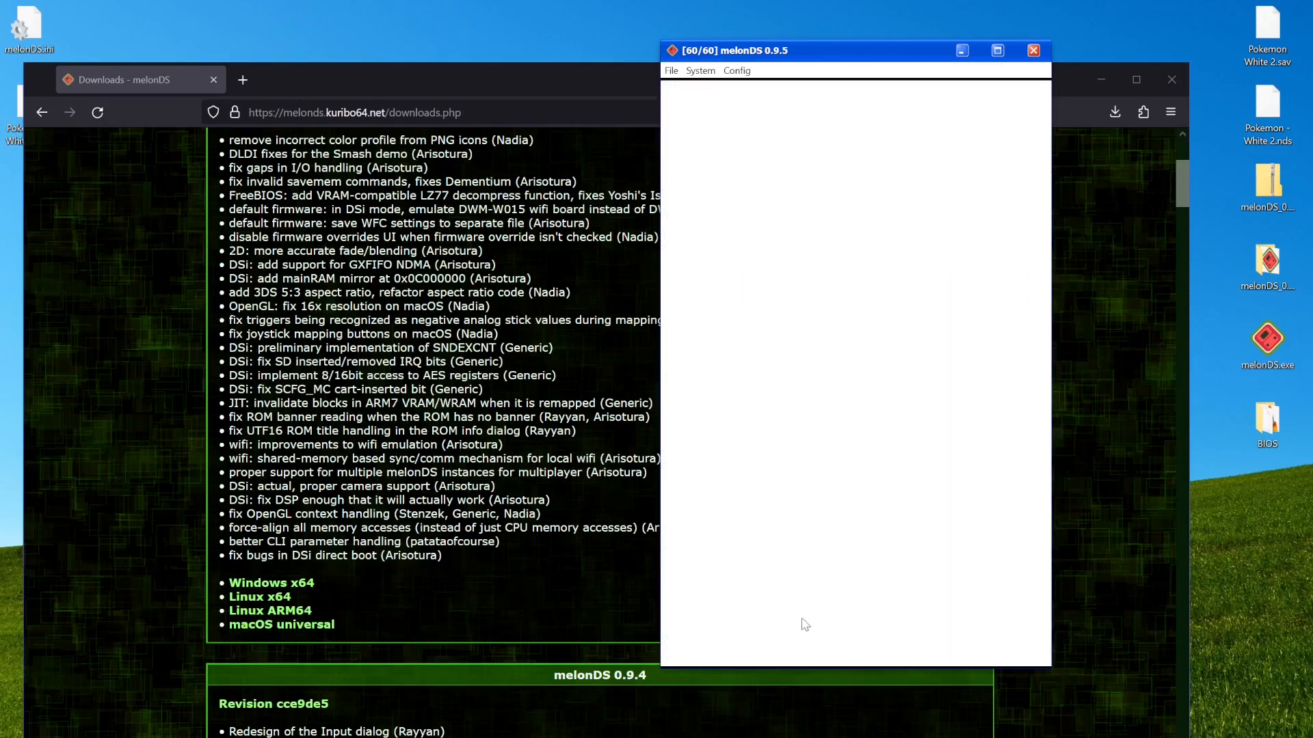
Reload the cartridge from the File menu so Pokémon White 2 reboots to its main menu
left_click(670, 70)
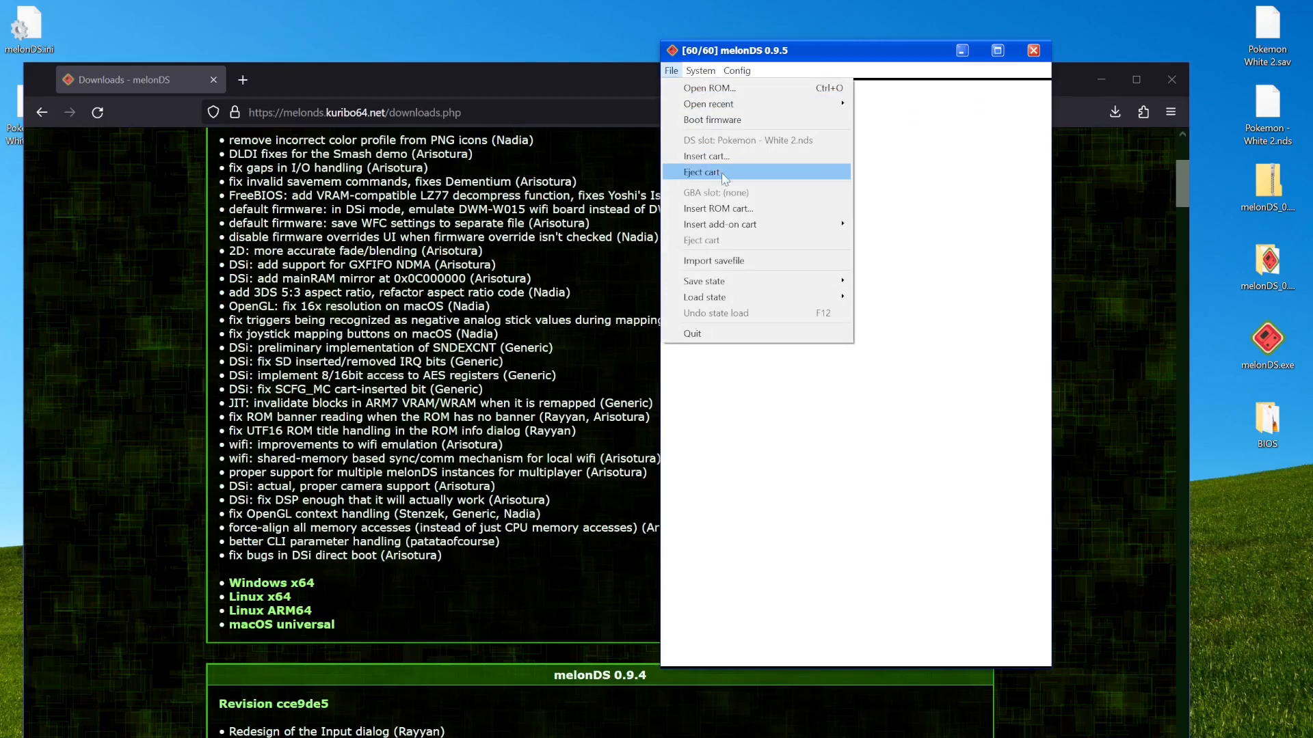
mouse_move(757, 259)
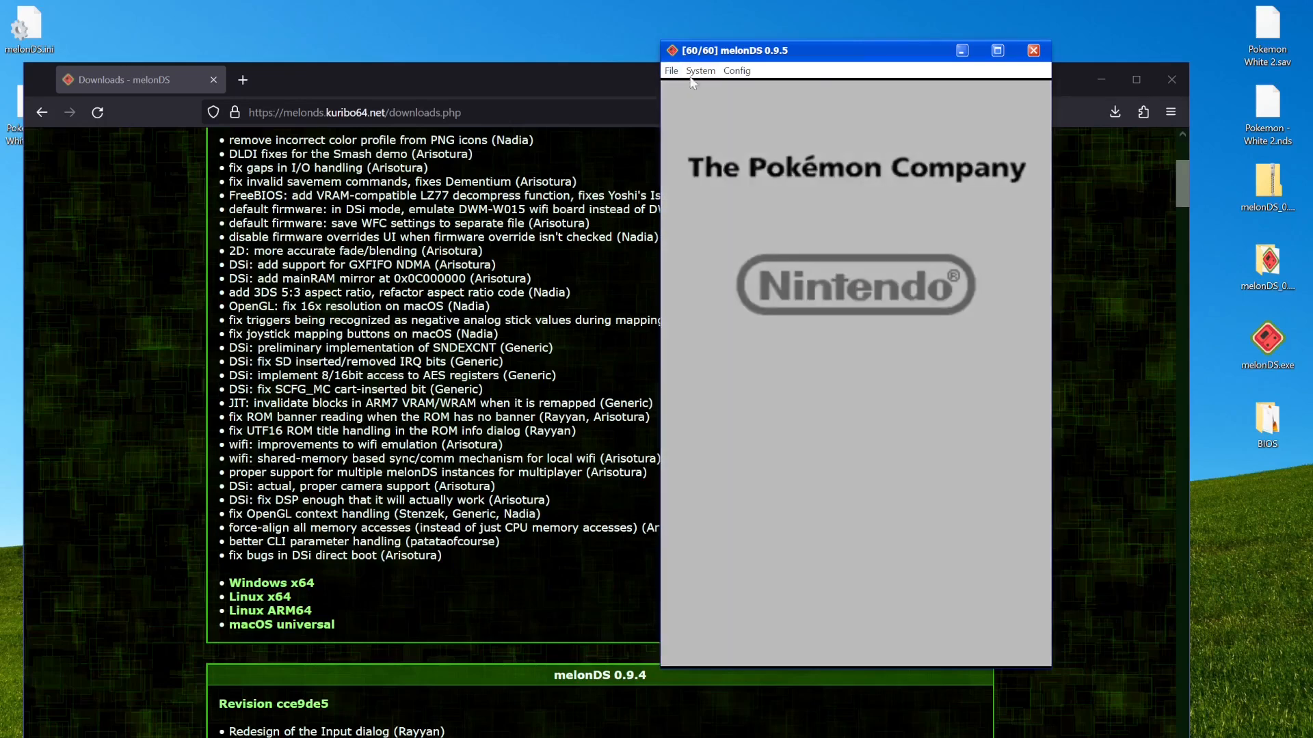
left_click(736, 70)
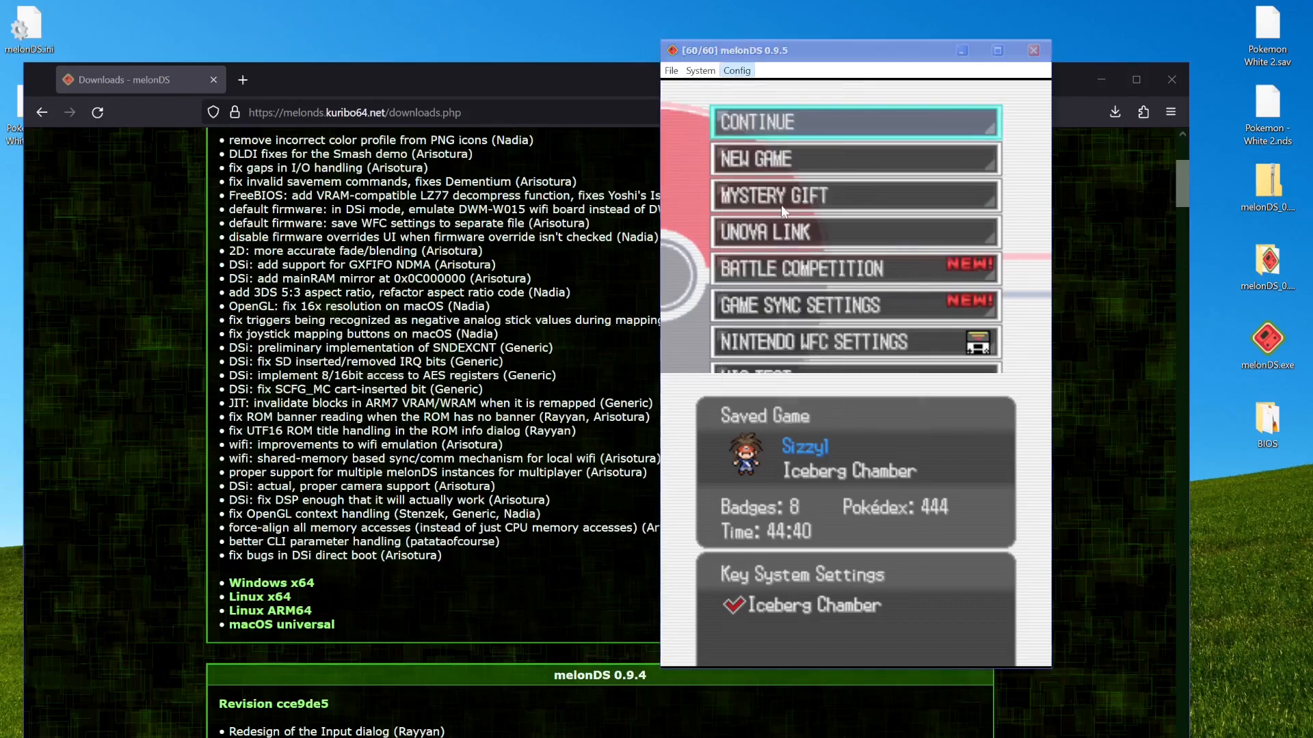
left_click(736, 69)
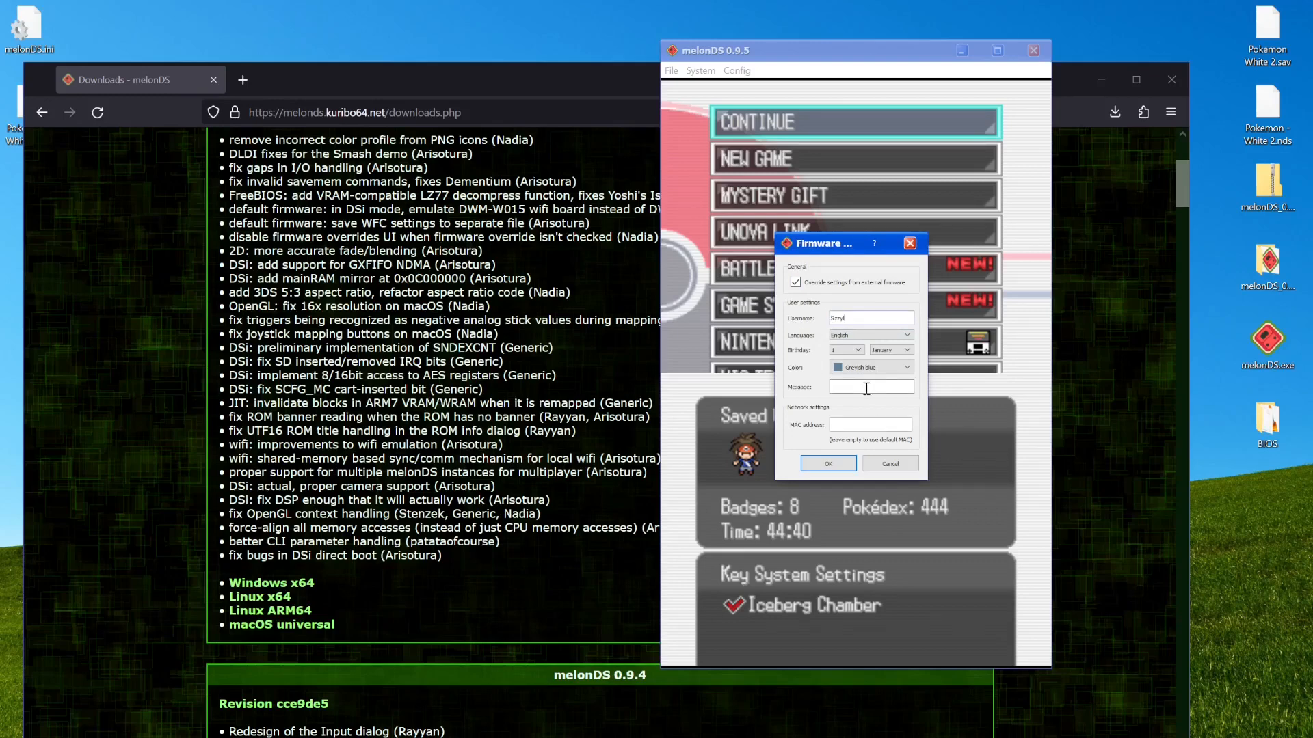
Set the firmware profile message to 'hi', colour Brown and birthday 5 June
type("hi")
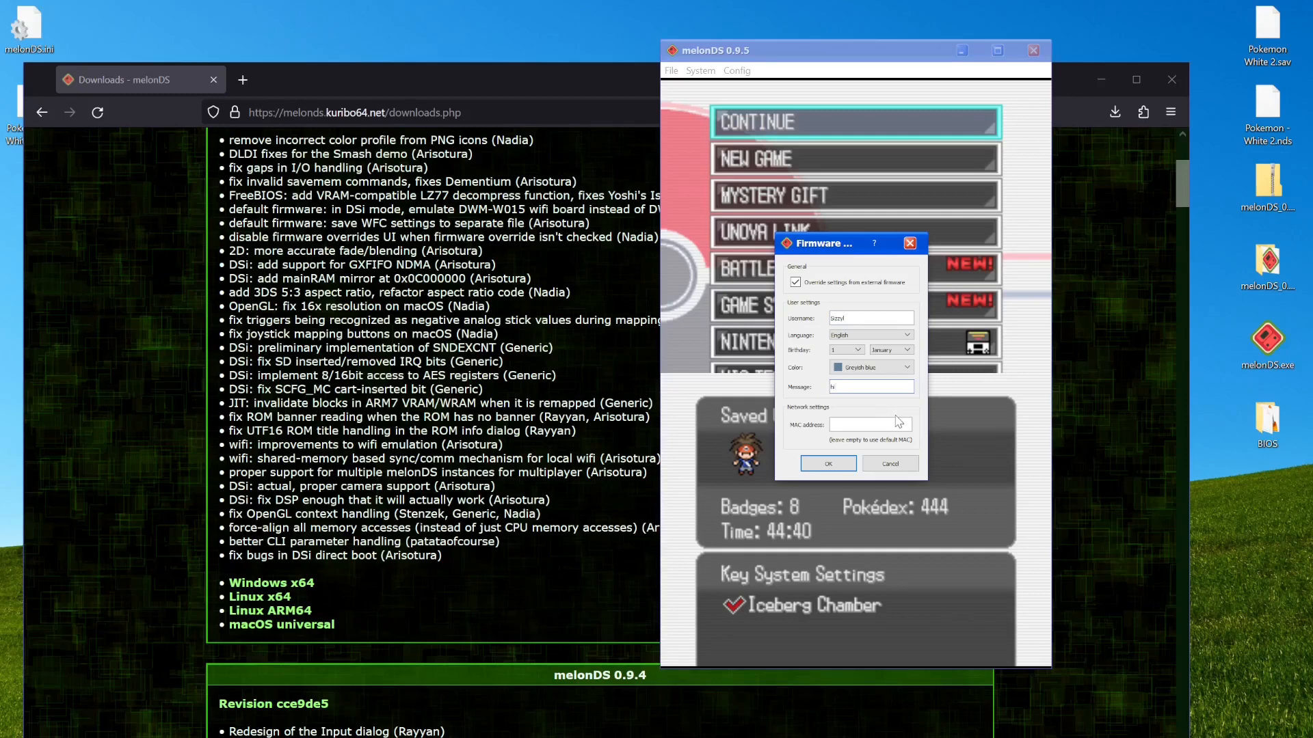
left_click(905, 366)
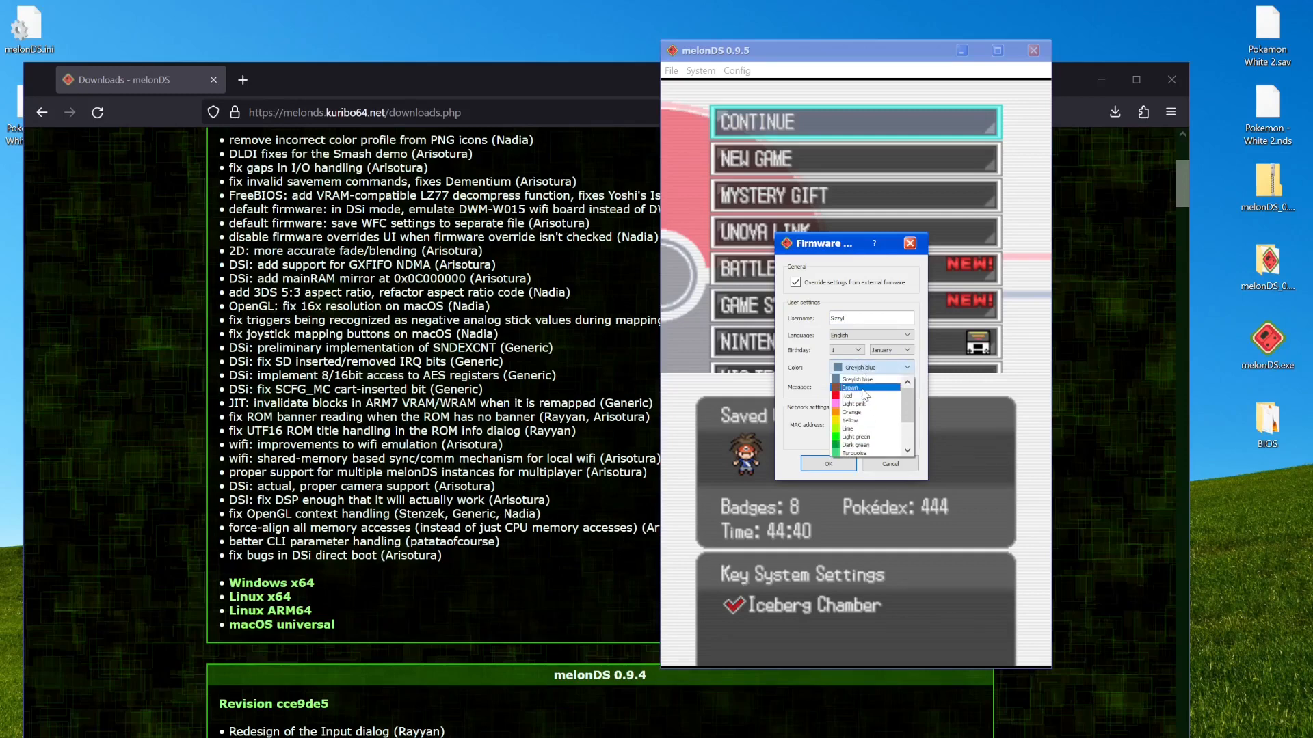
left_click(867, 378)
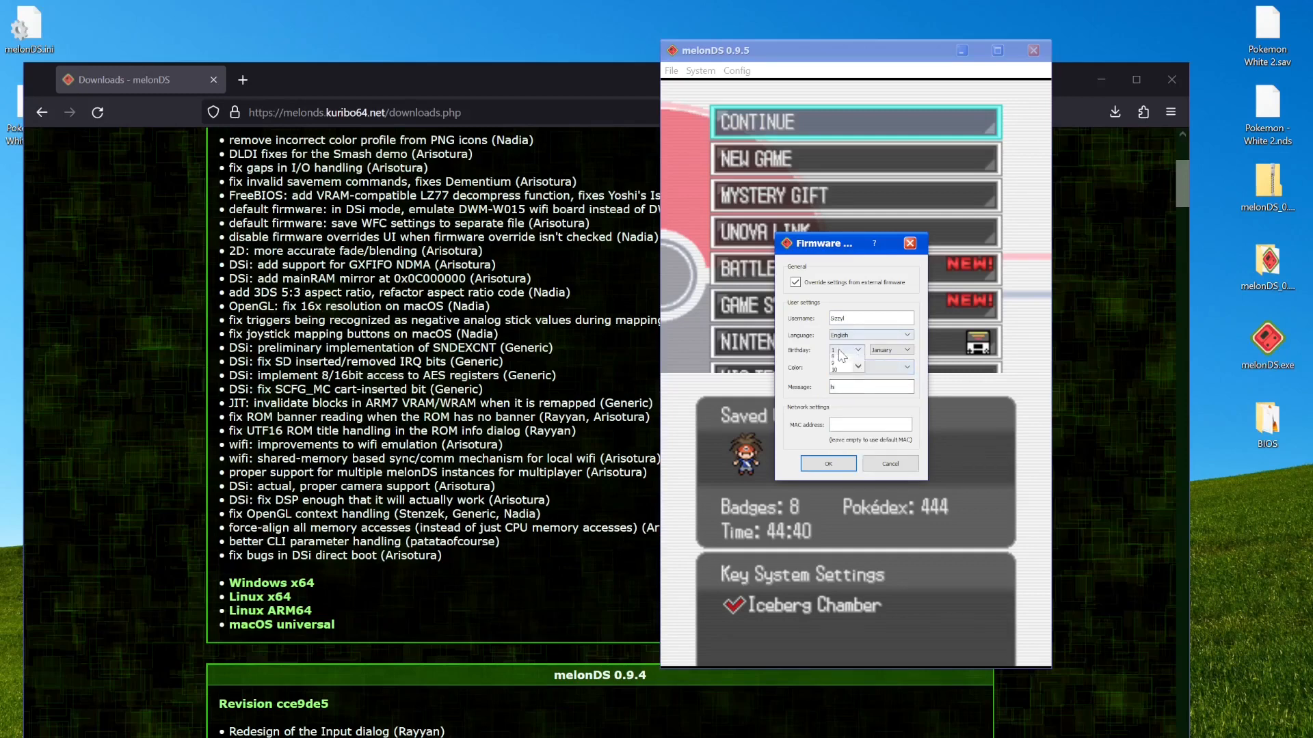
left_click(910, 350)
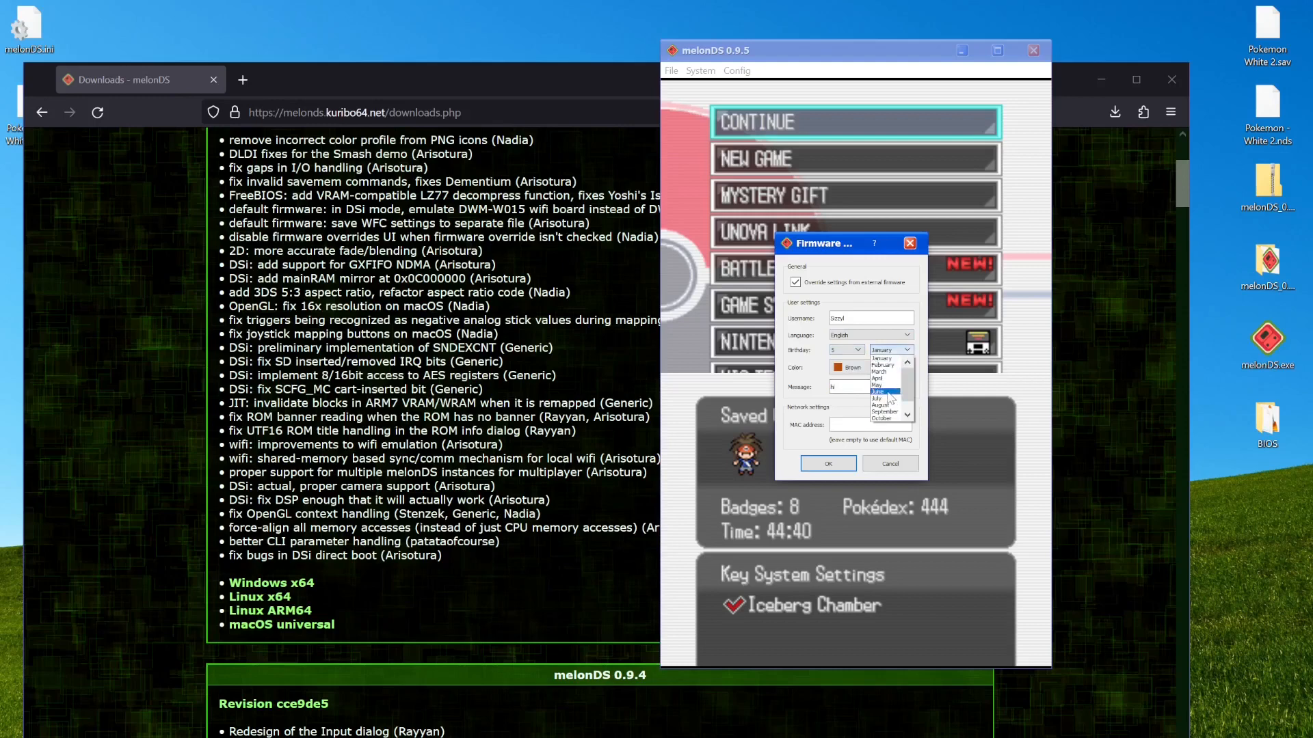
left_click(878, 391)
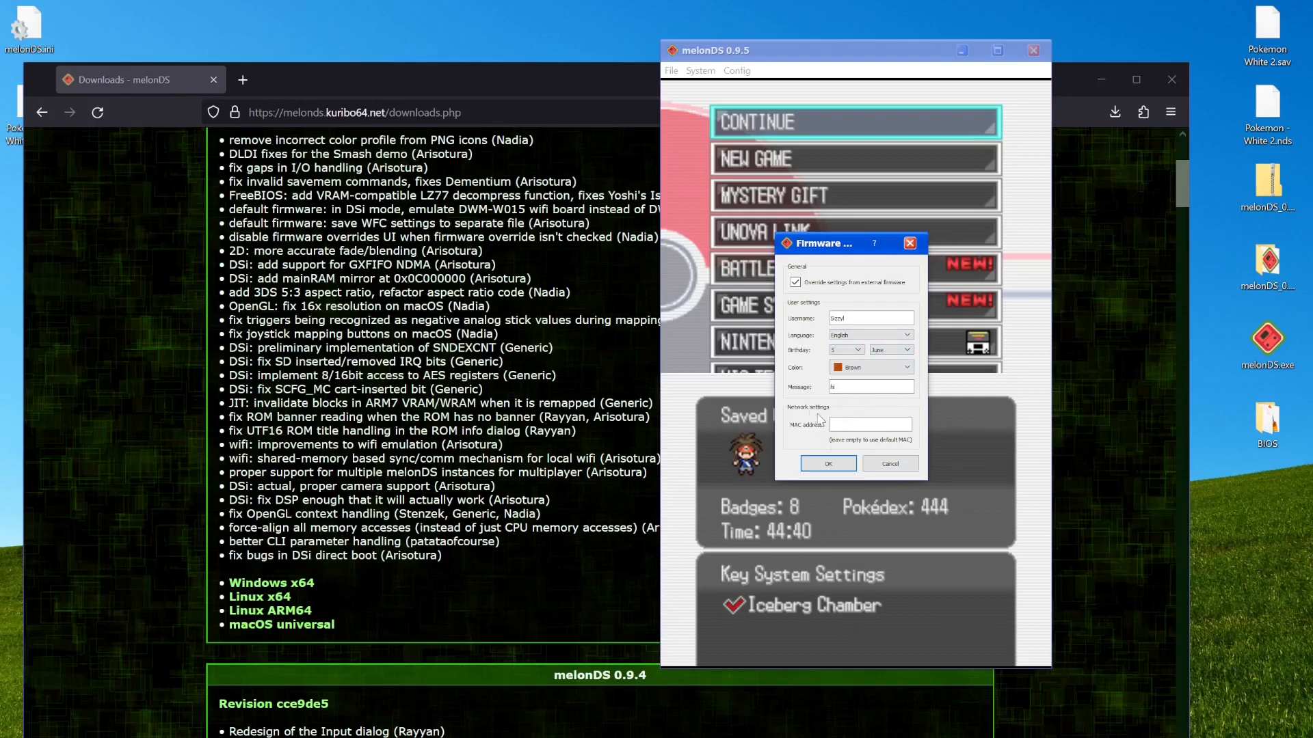
Apply the firmware changes and accept the emulation reset prompt
left_click(826, 463)
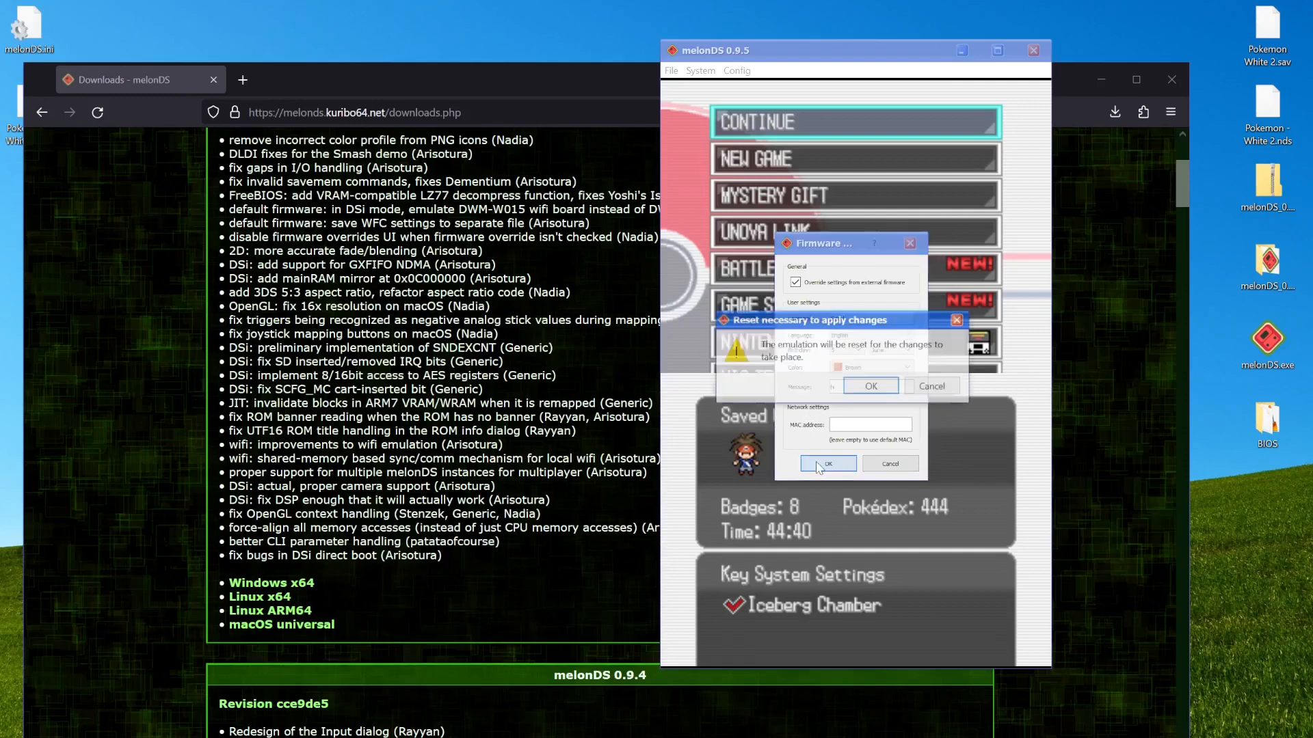
left_click(870, 385)
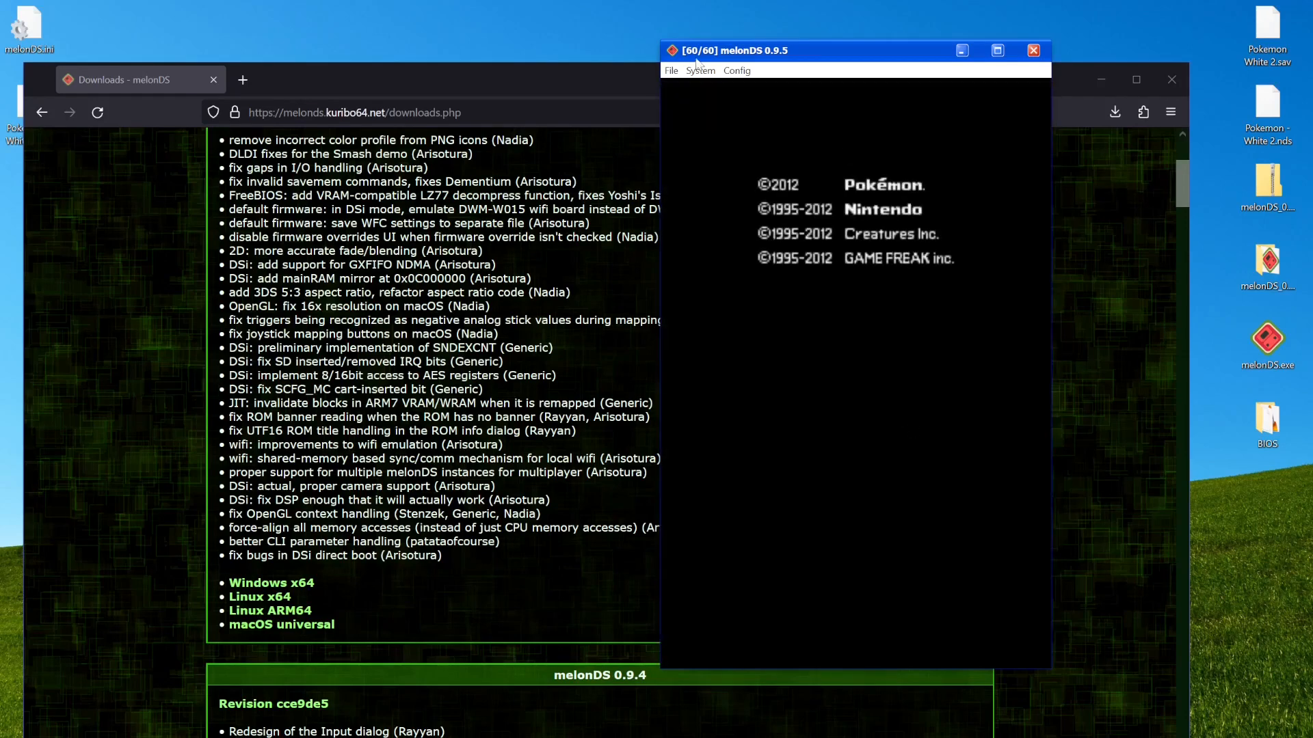
Relaunch Pokémon White 2 from the File menu to reach the Pokémon Center Wi-Fi prompt
left_click(670, 69)
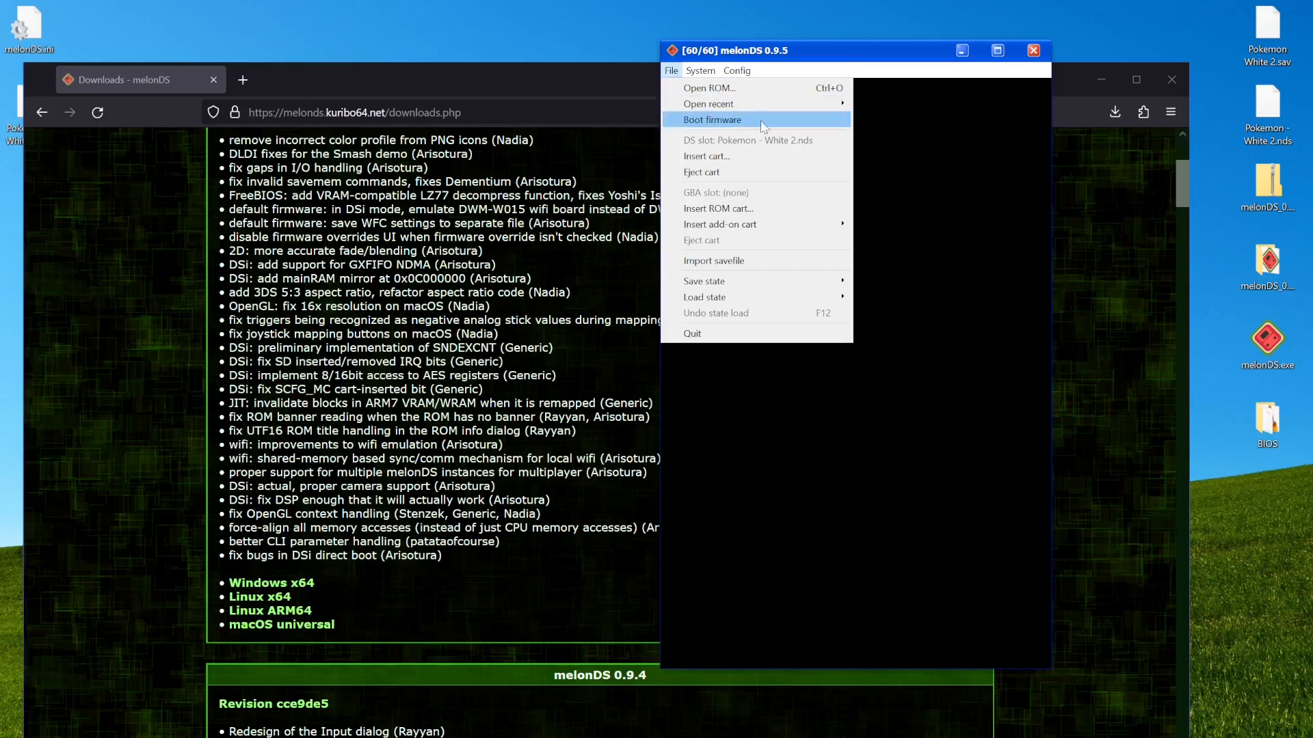
left_click(711, 119)
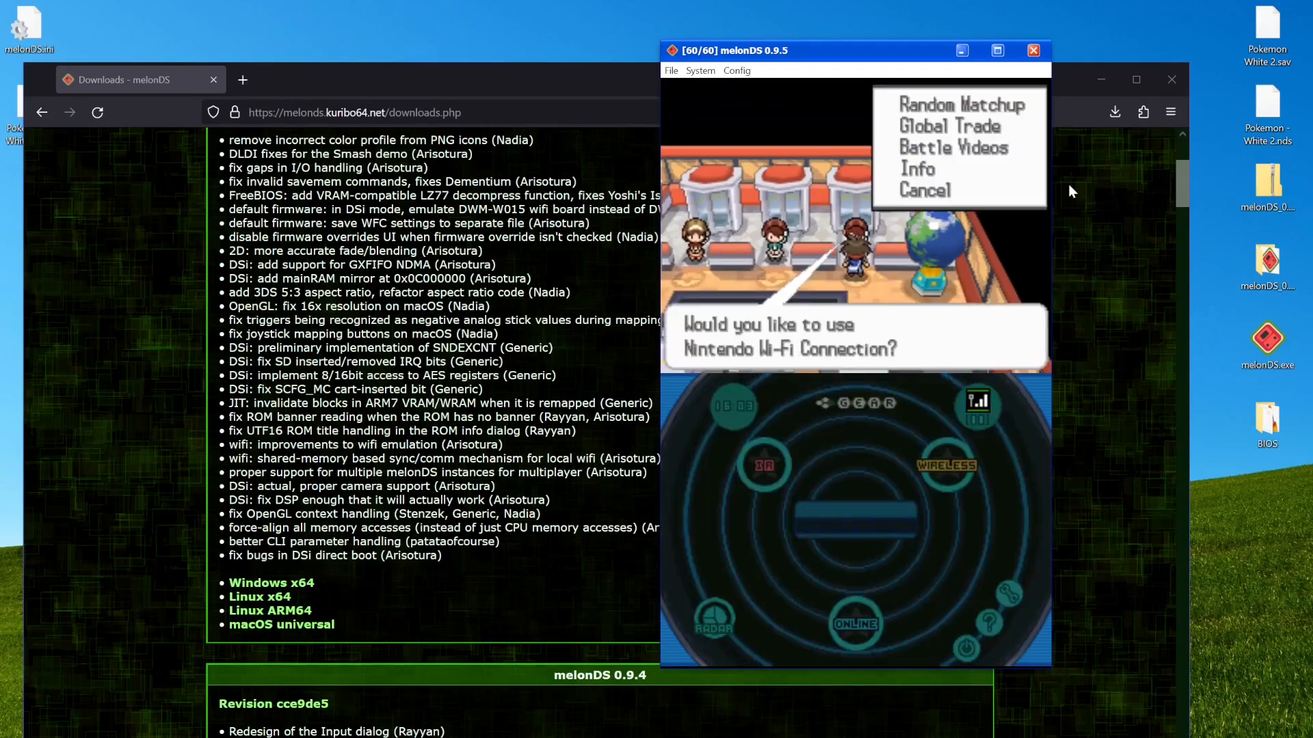
Choose the Global Trade service at the Wi-Fi counter to reach the GTS menu
left_click(948, 126)
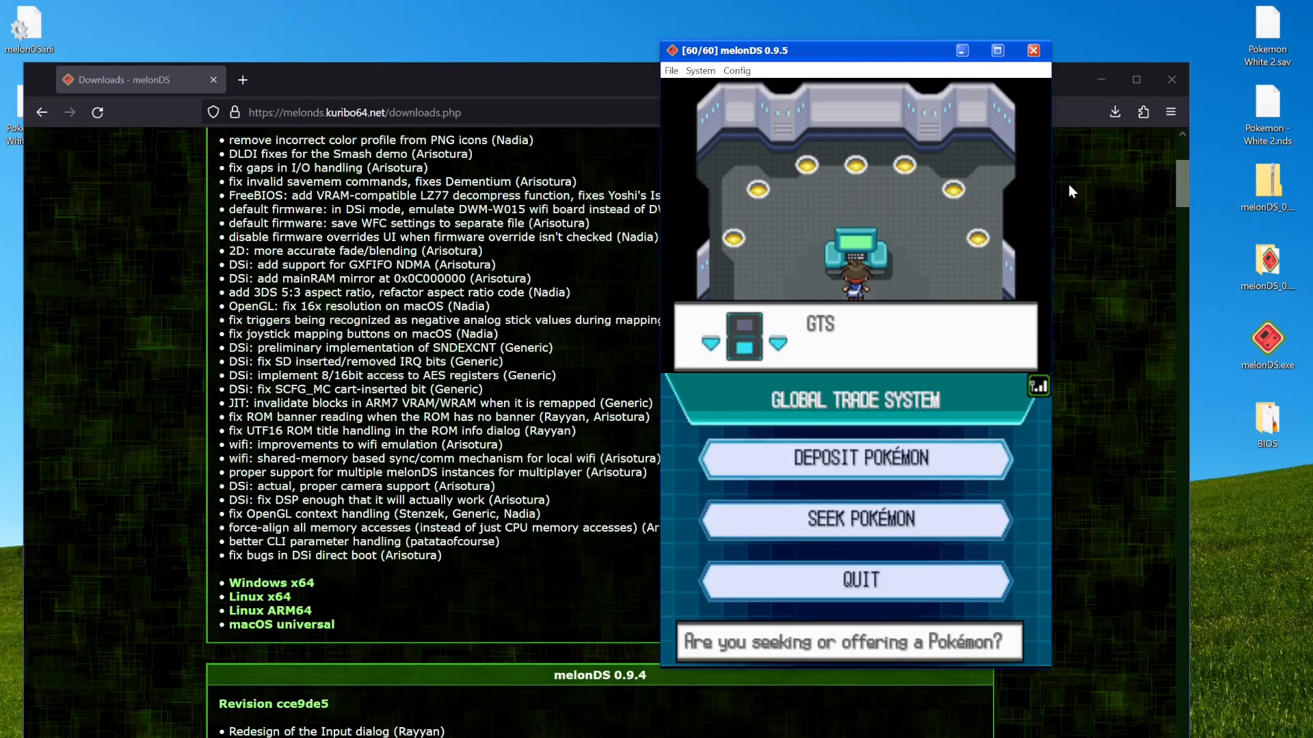
left_click(853, 520)
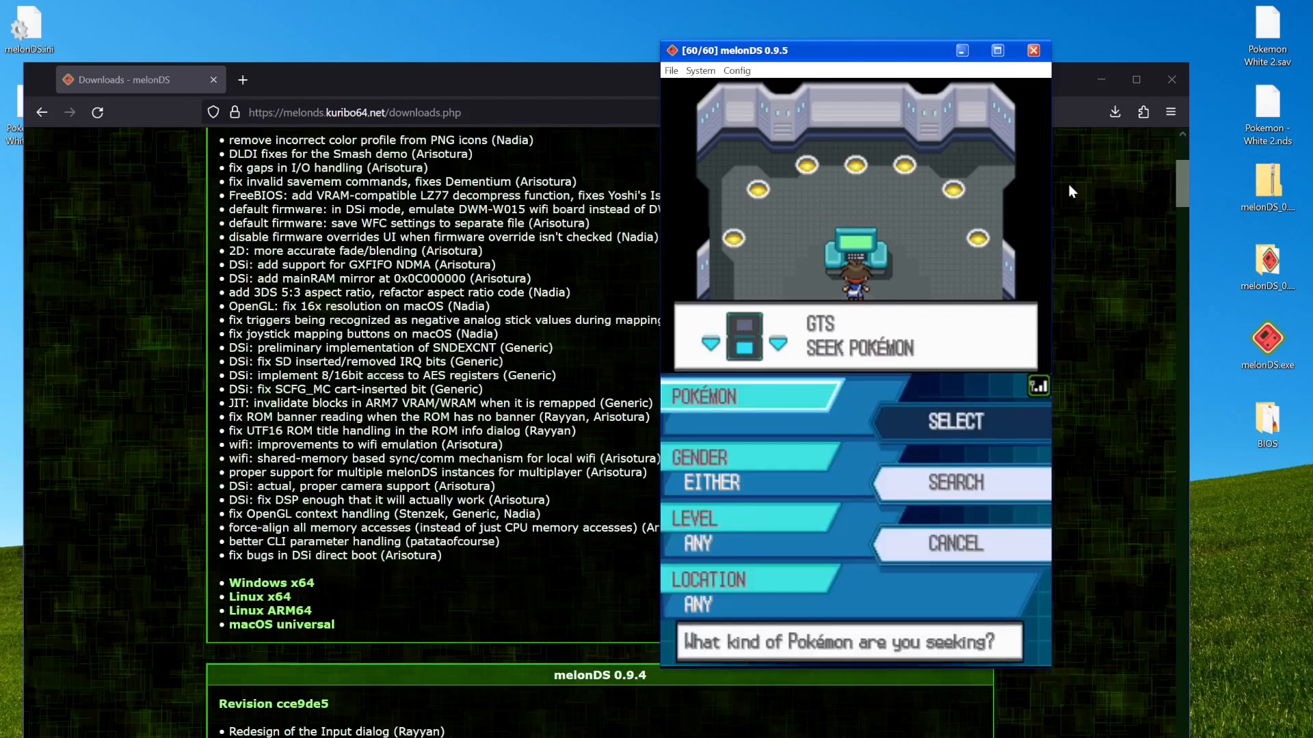
left_click(956, 421)
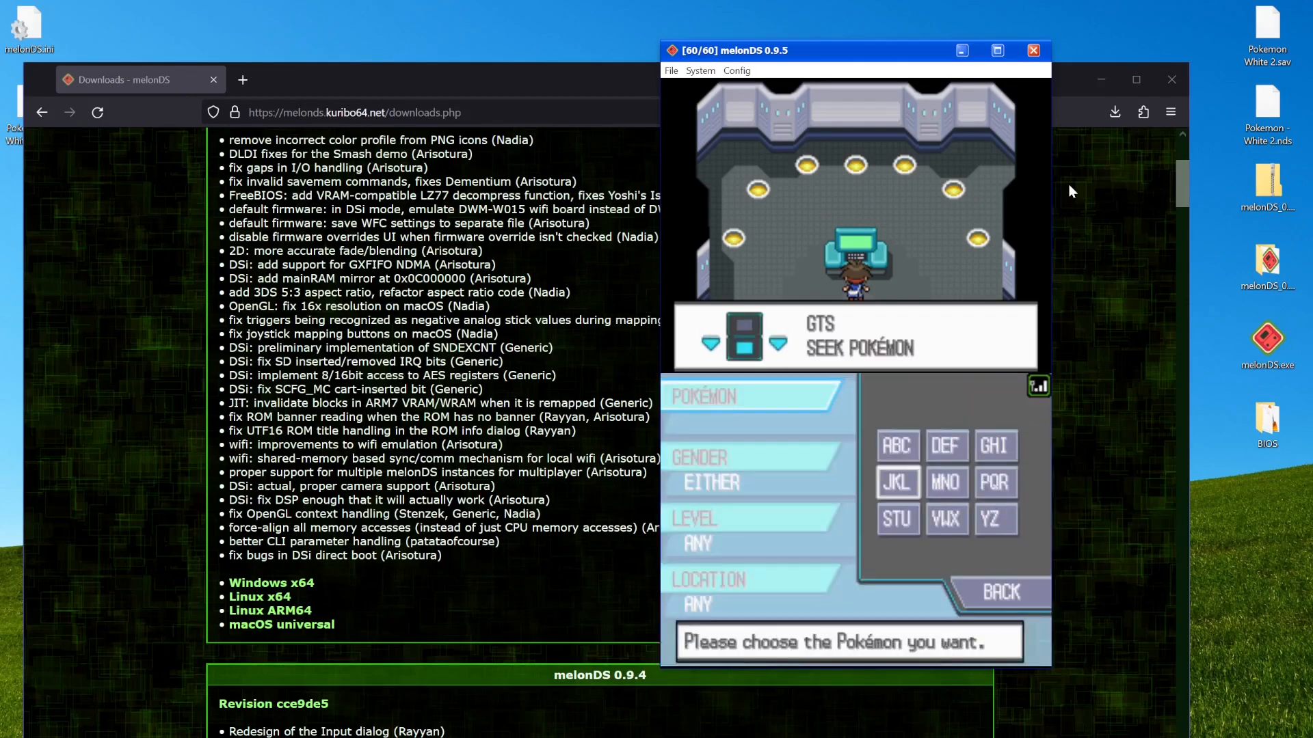
left_click(897, 481)
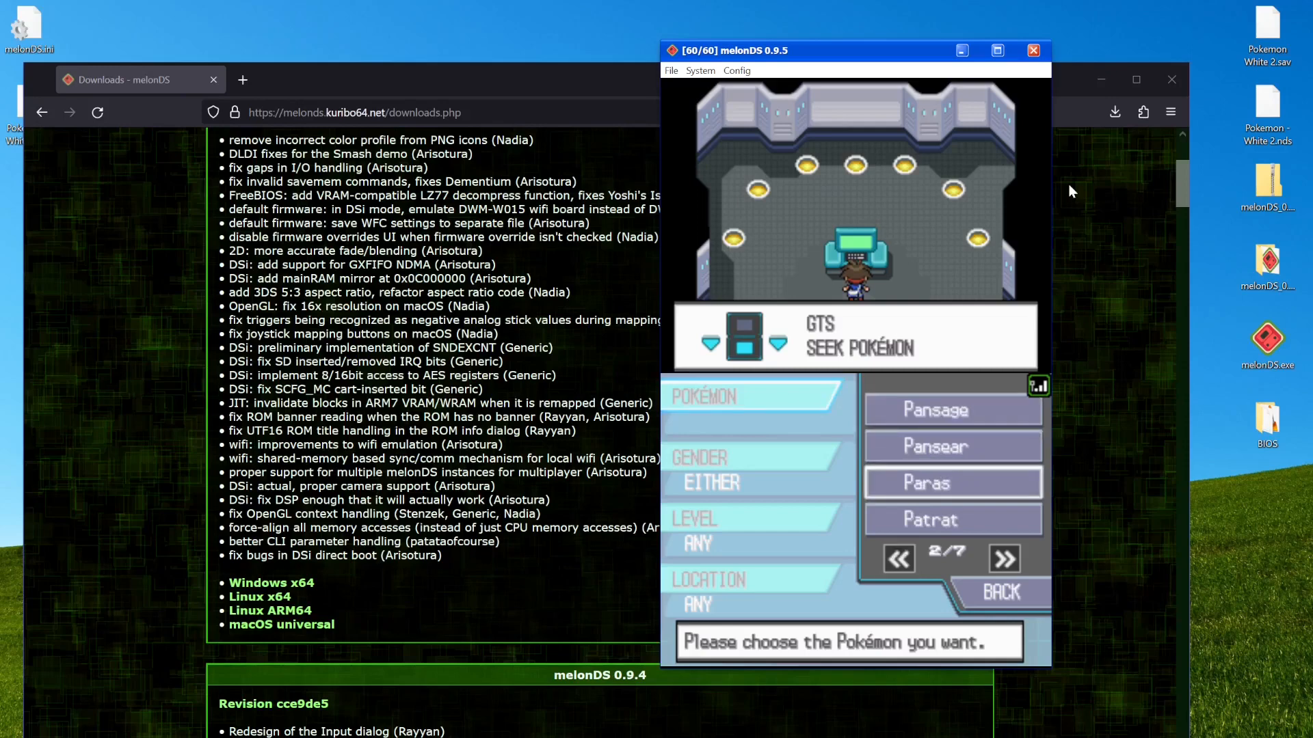
left_click(930, 519)
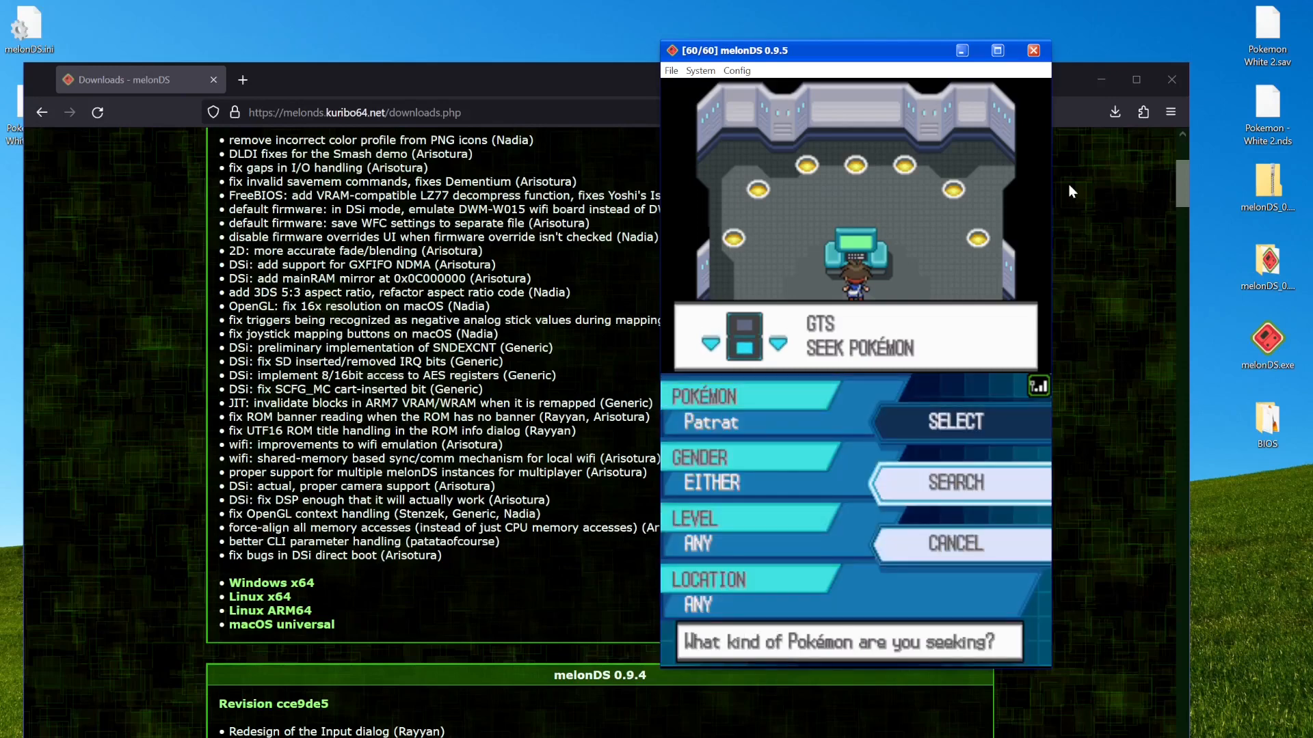
left_click(956, 483)
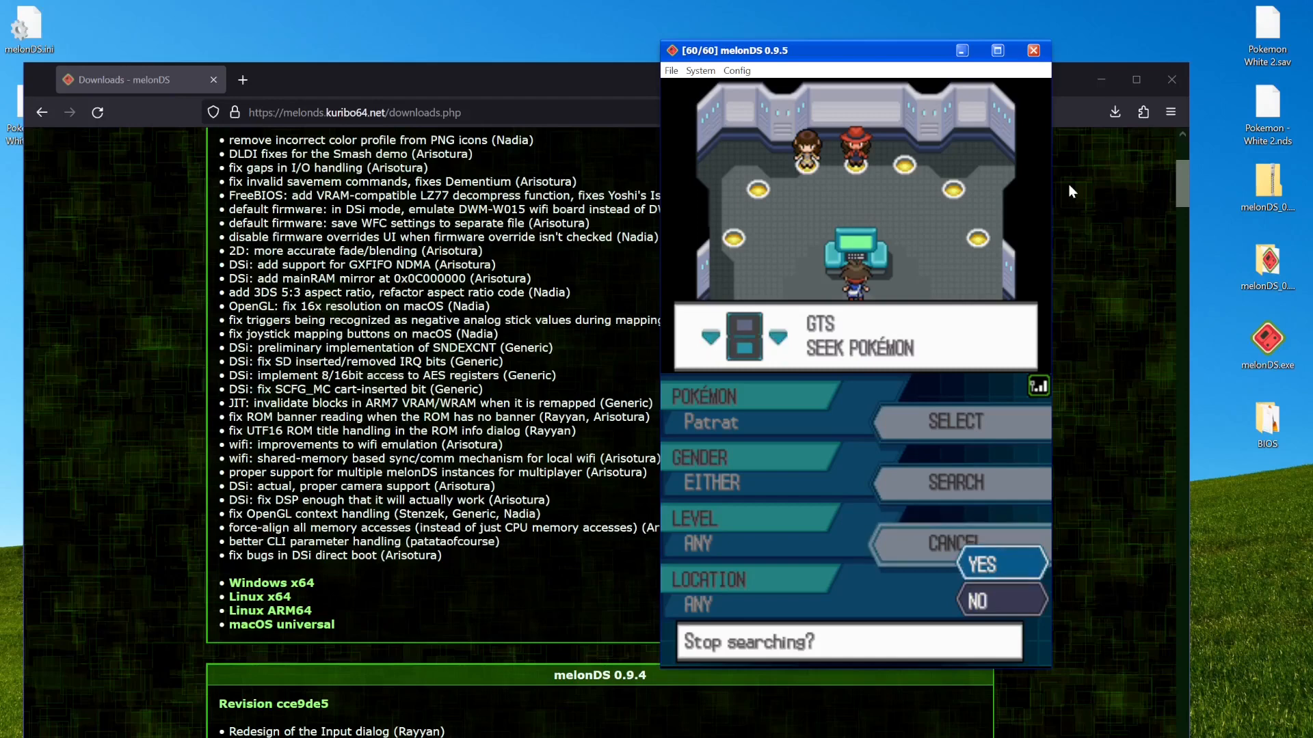
left_click(999, 564)
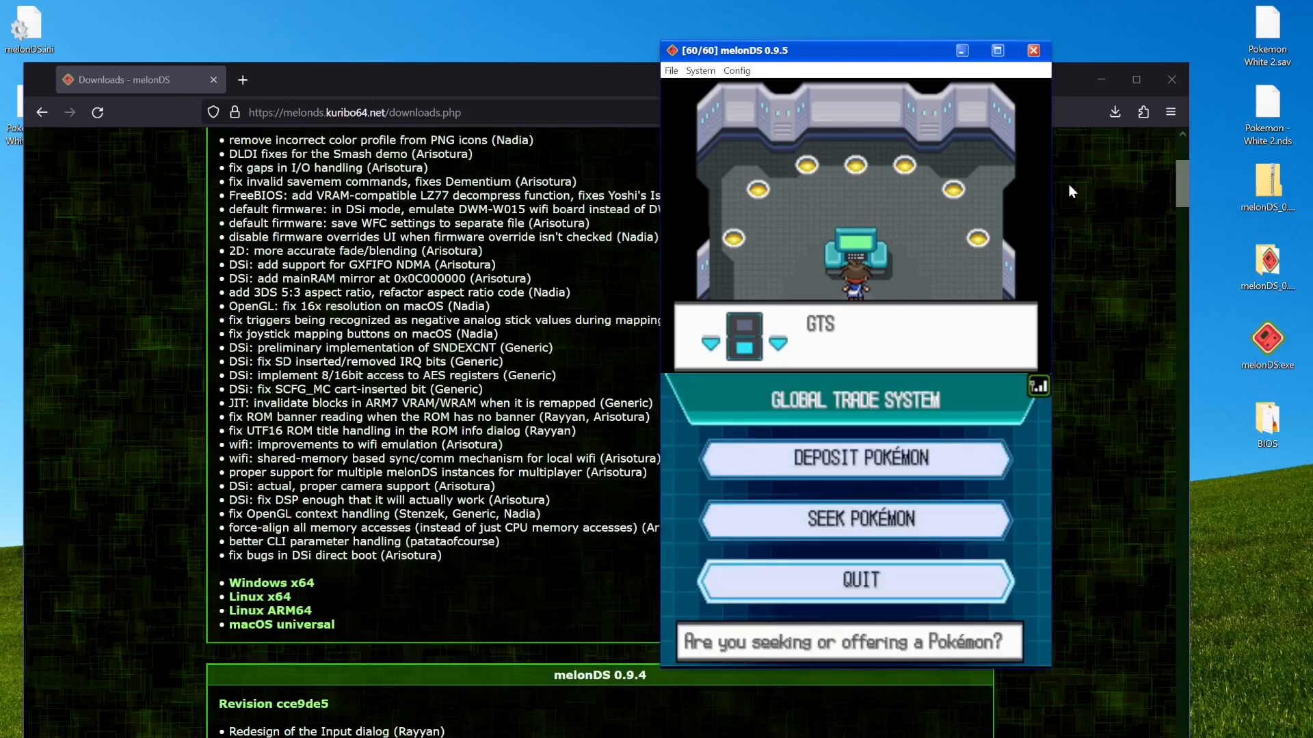